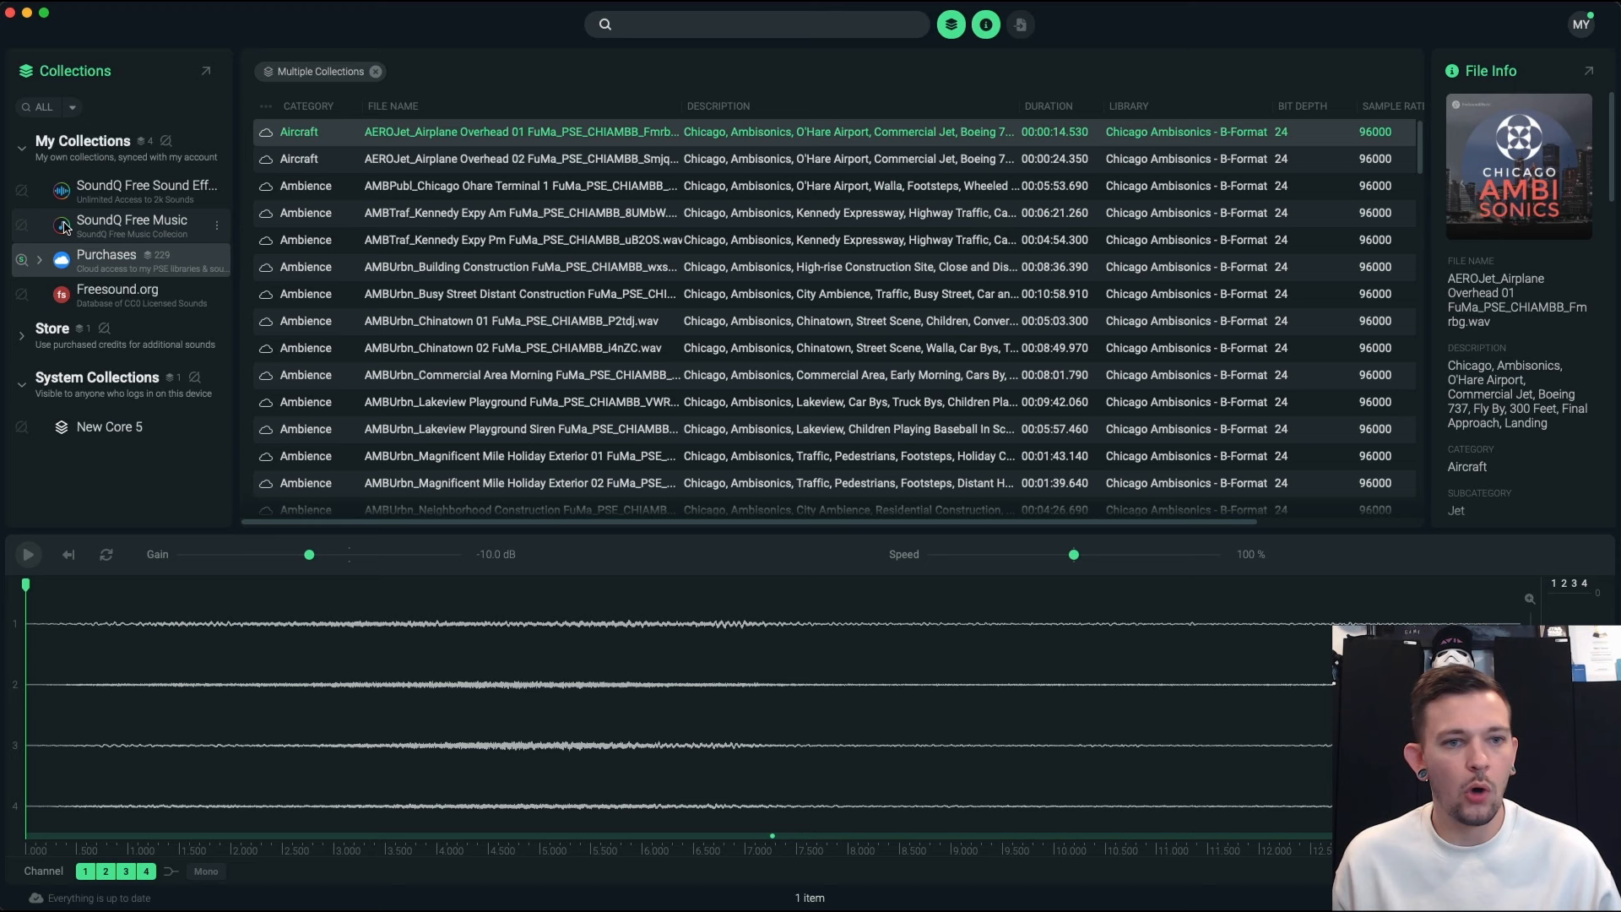
mouse_move(116, 225)
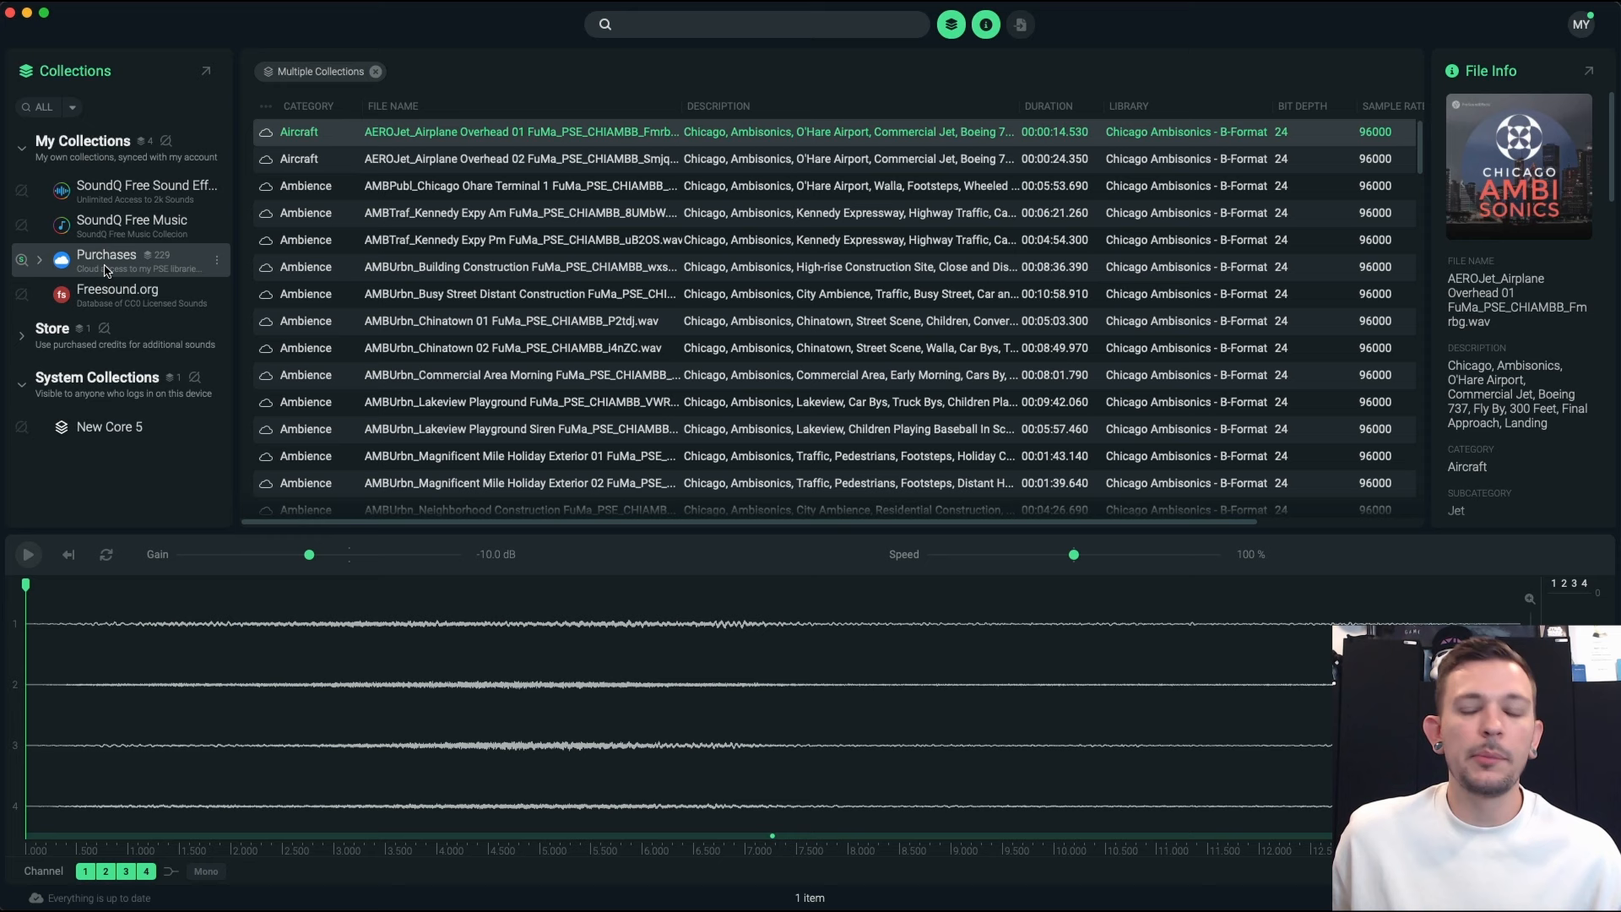
mouse_move(108, 427)
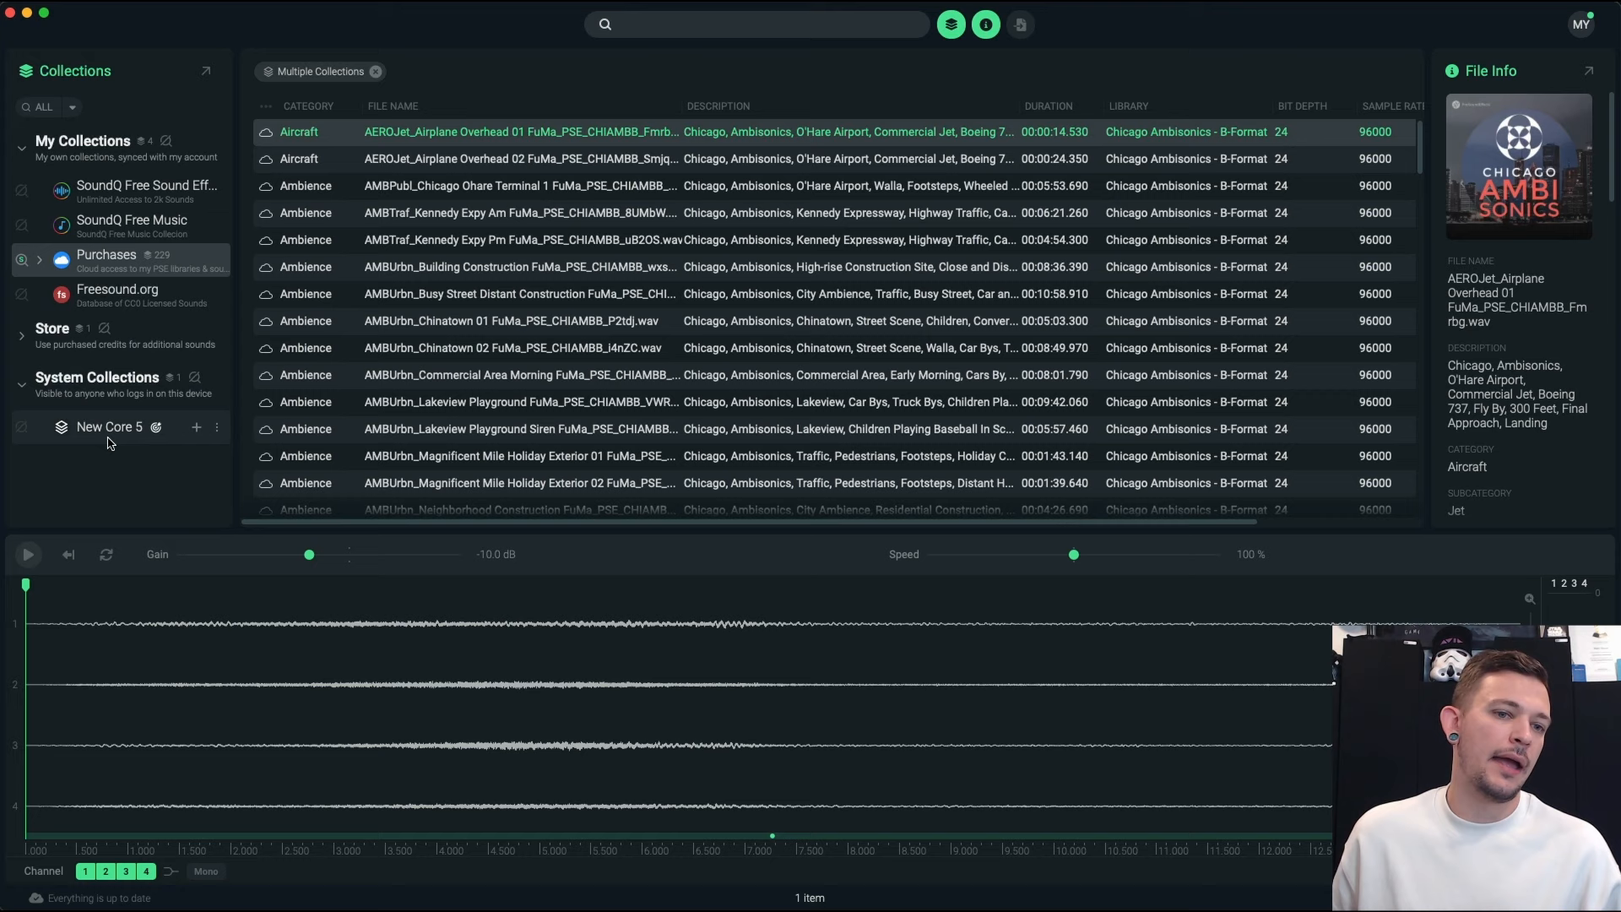
- Open the New Core 5 collection and cancel its Import Log notice about skipped files
left_click(108, 426)
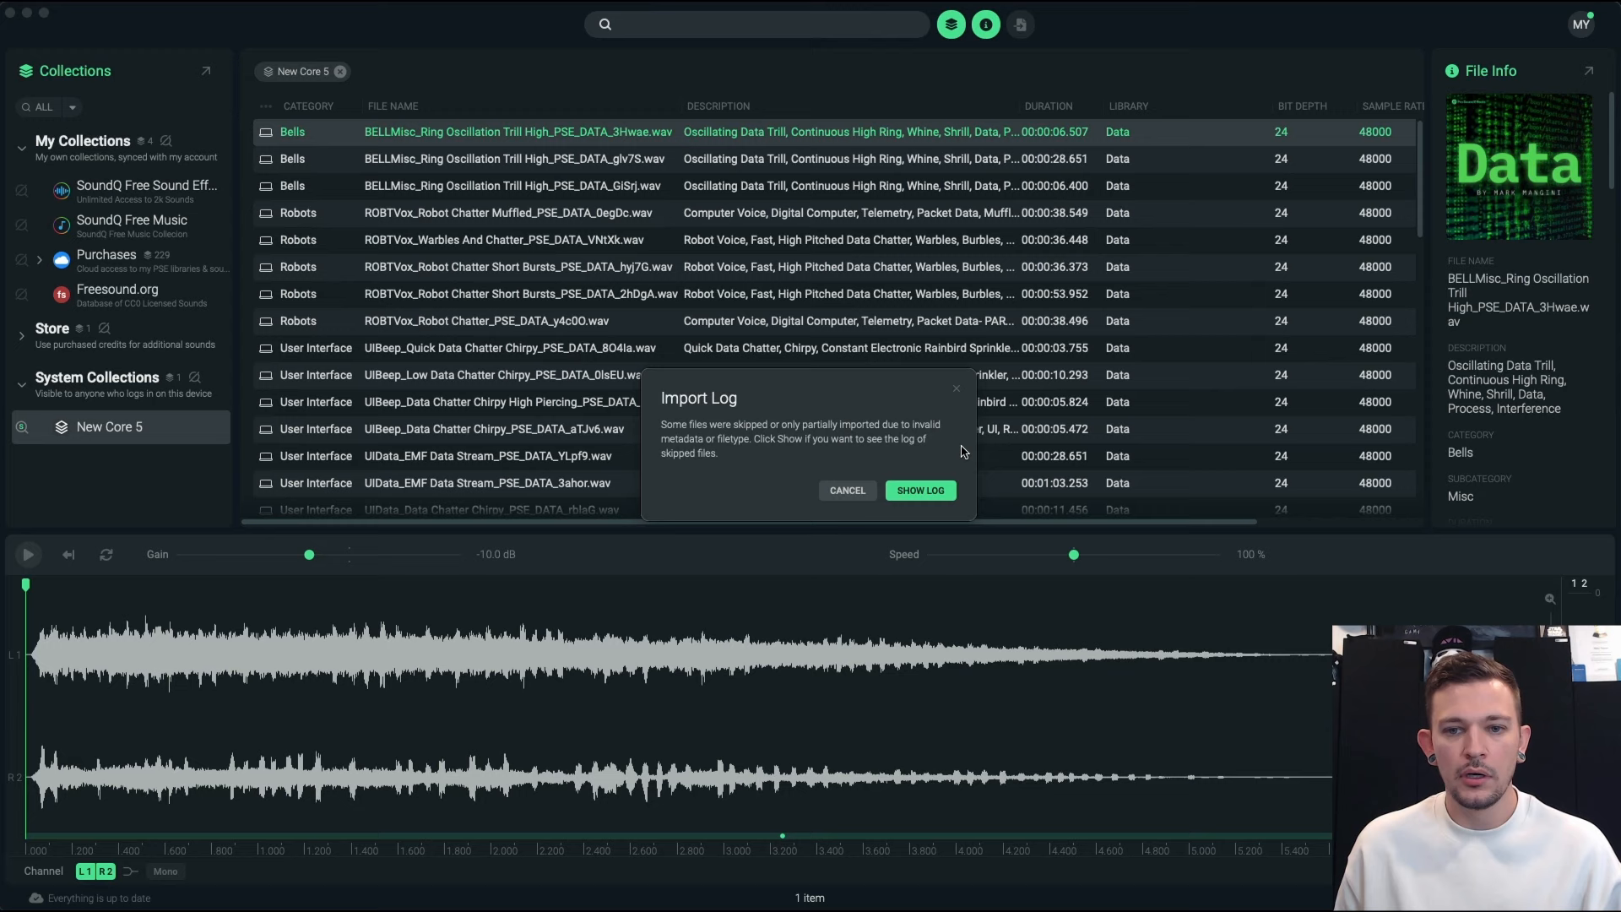
left_click(847, 489)
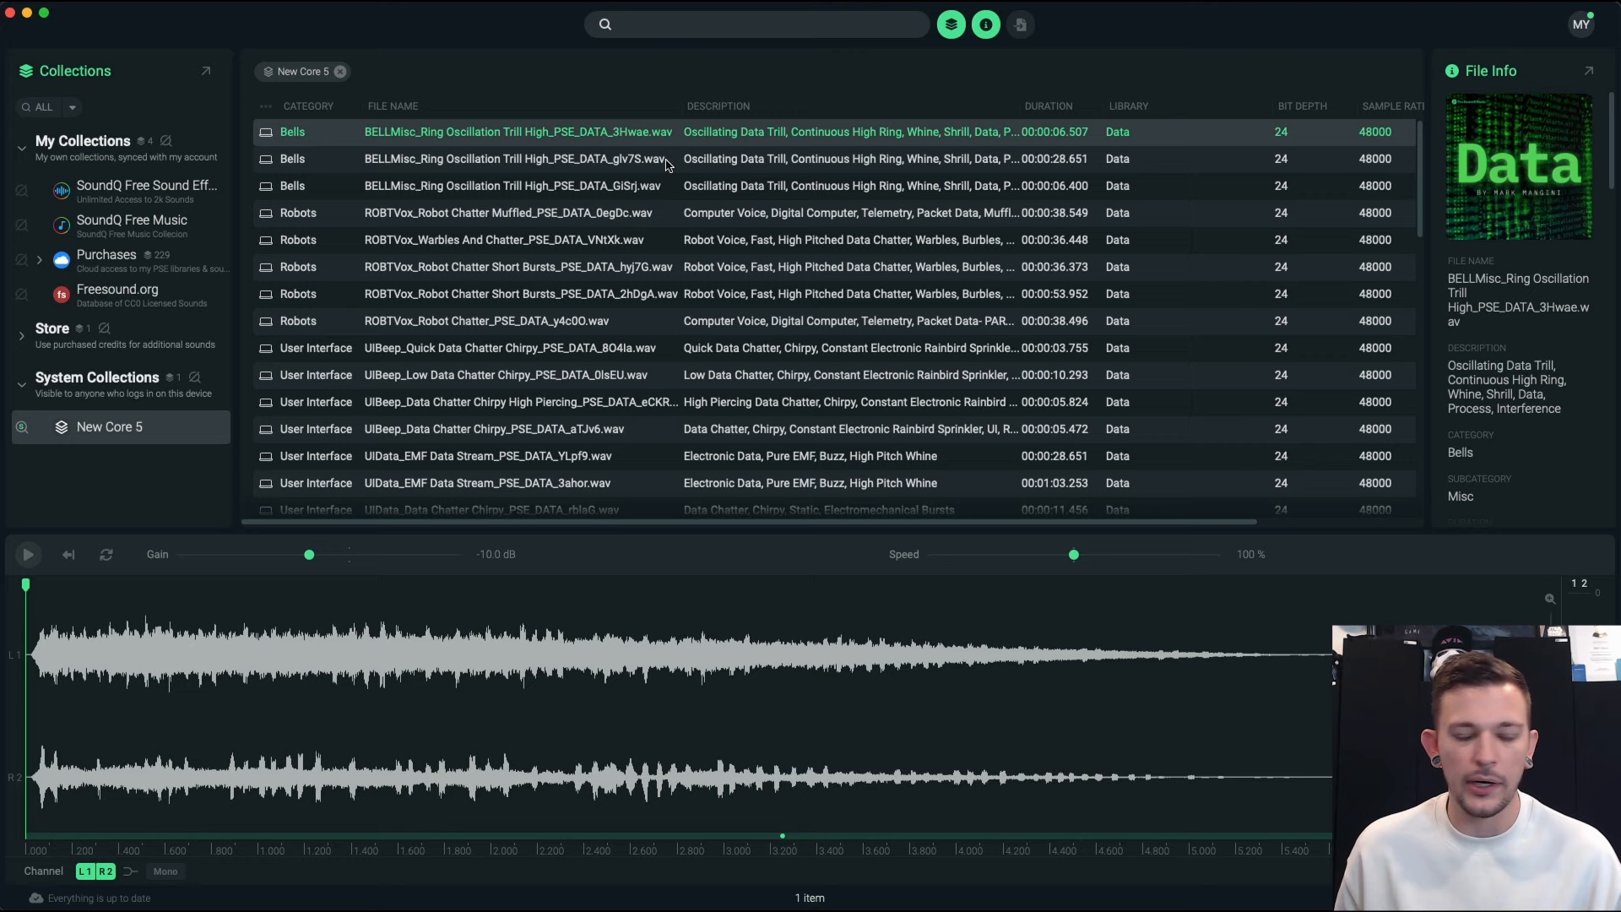
scroll("down", 3)
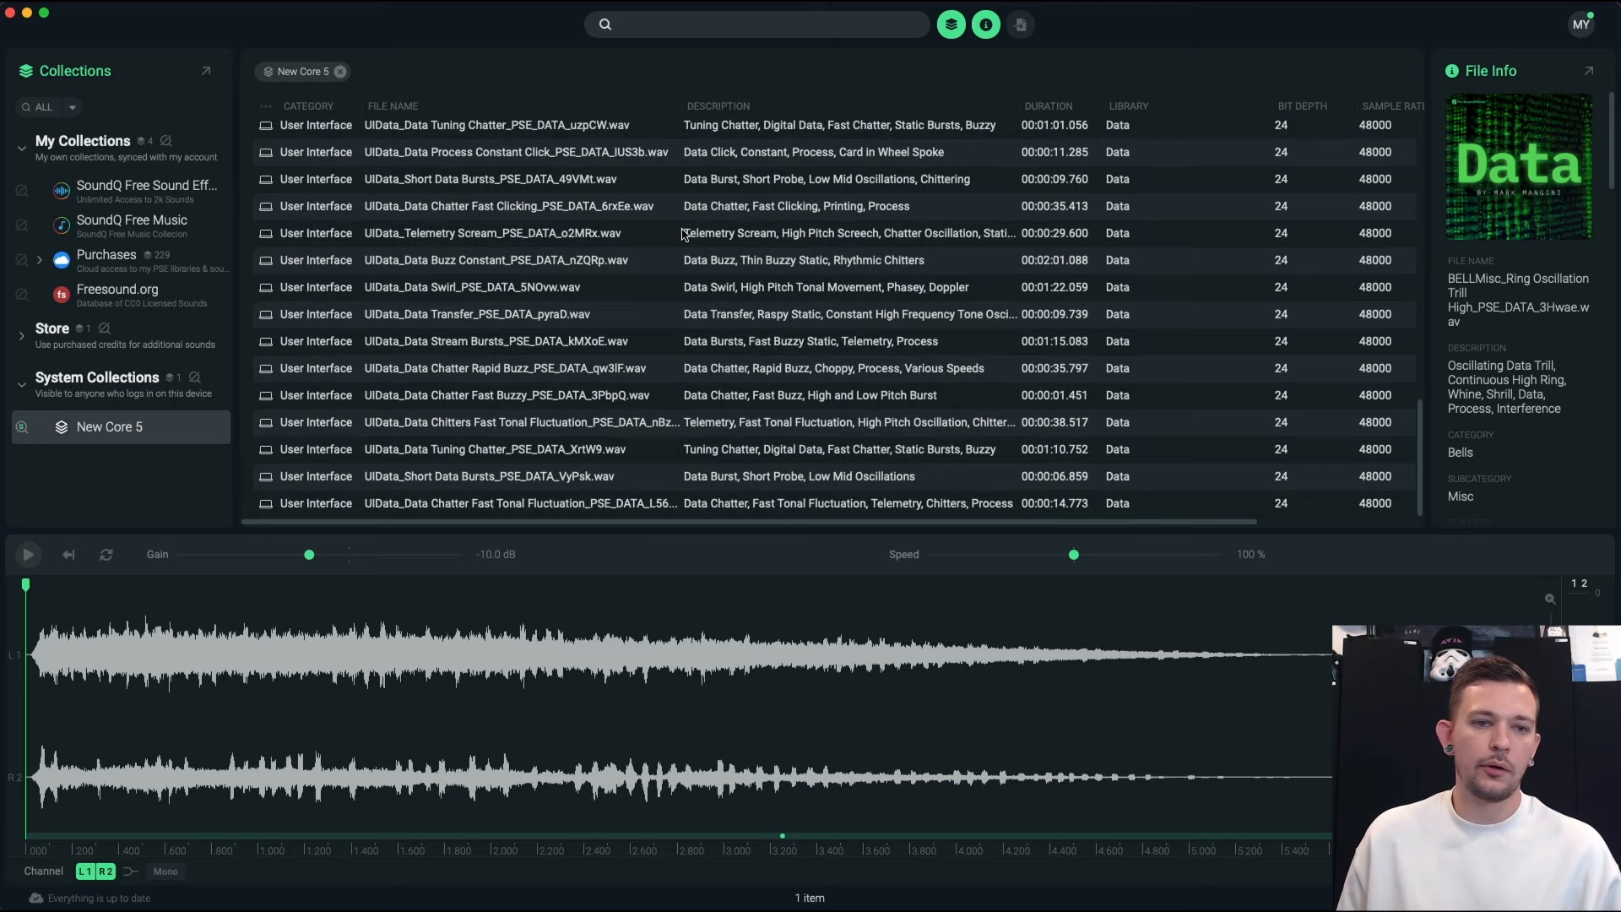
- Search New Core 5 for 'data' and sort the results by the Library column
type("data")
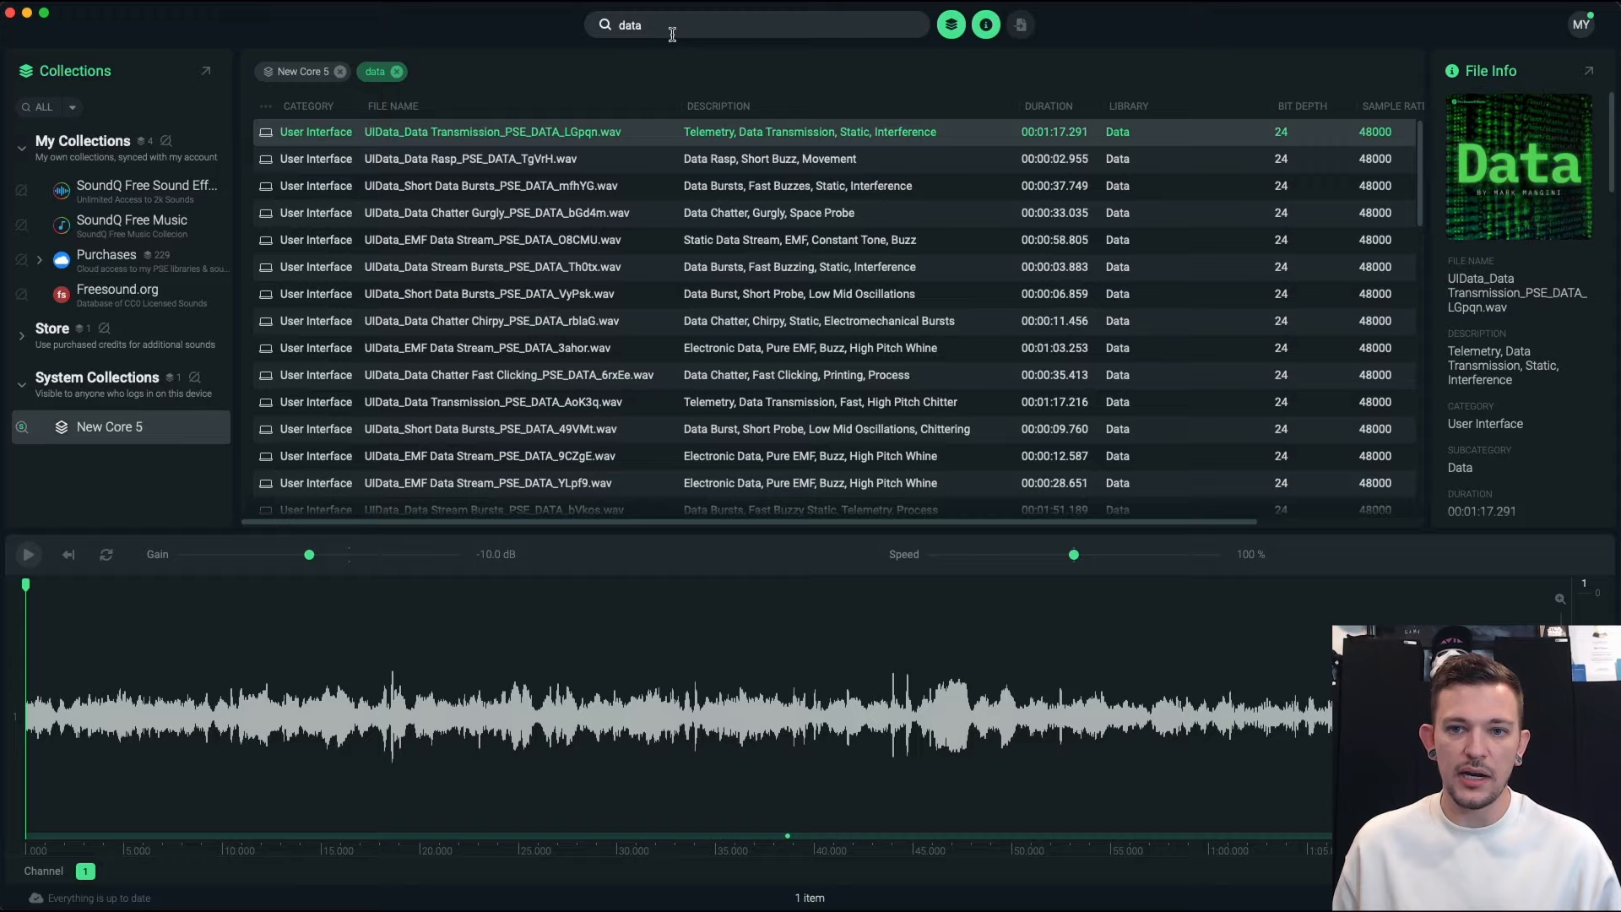
scroll("down", 3)
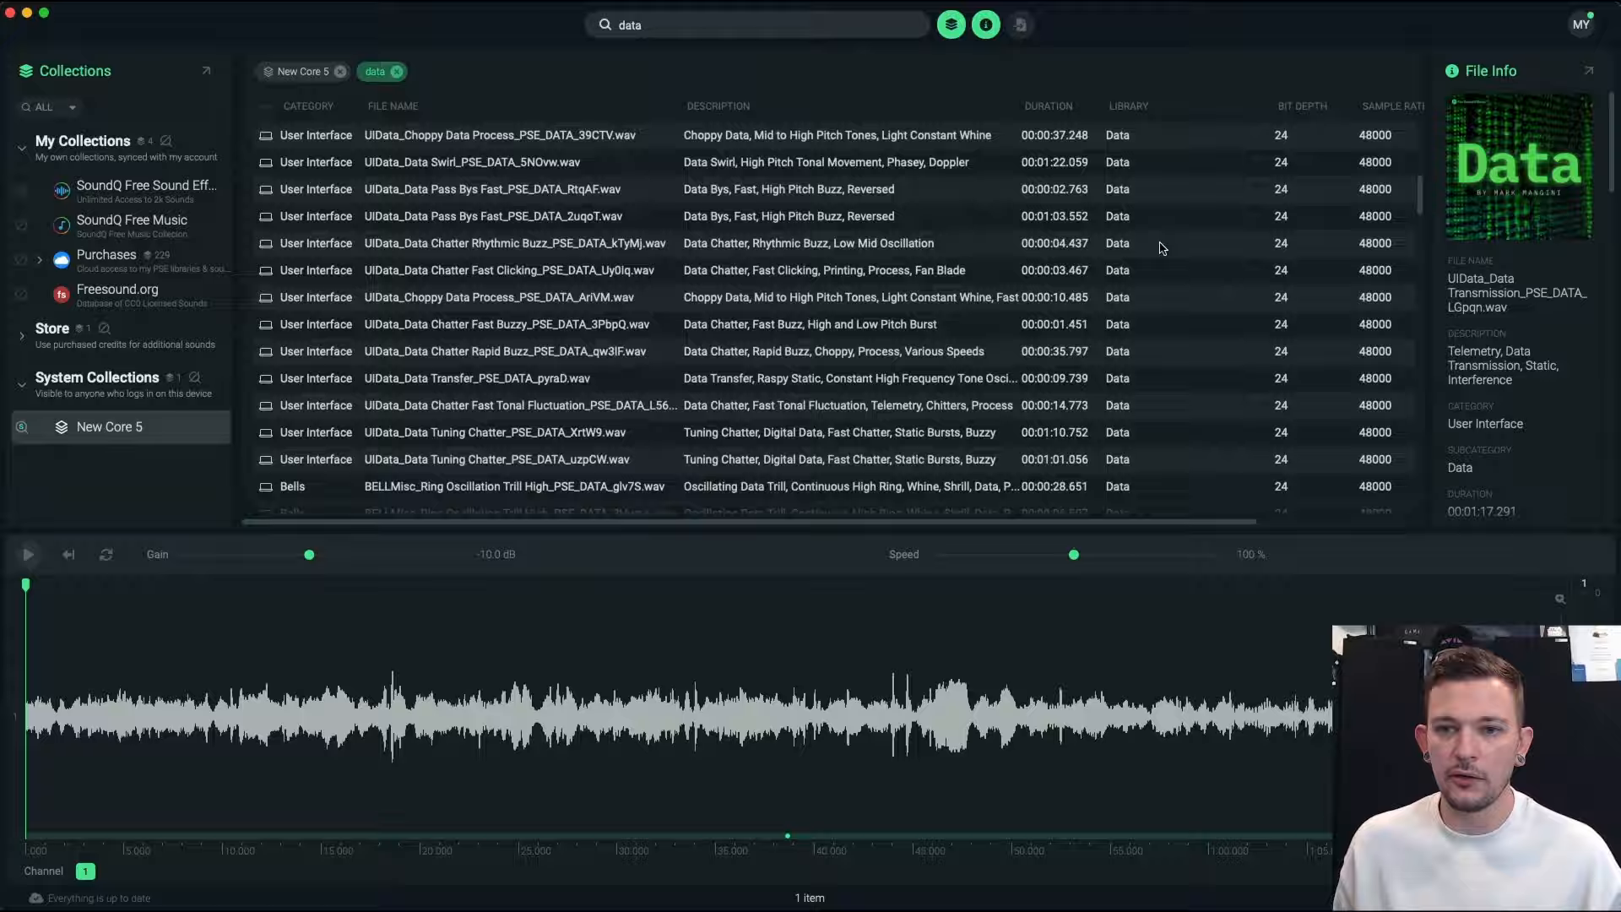
left_click(1130, 104)
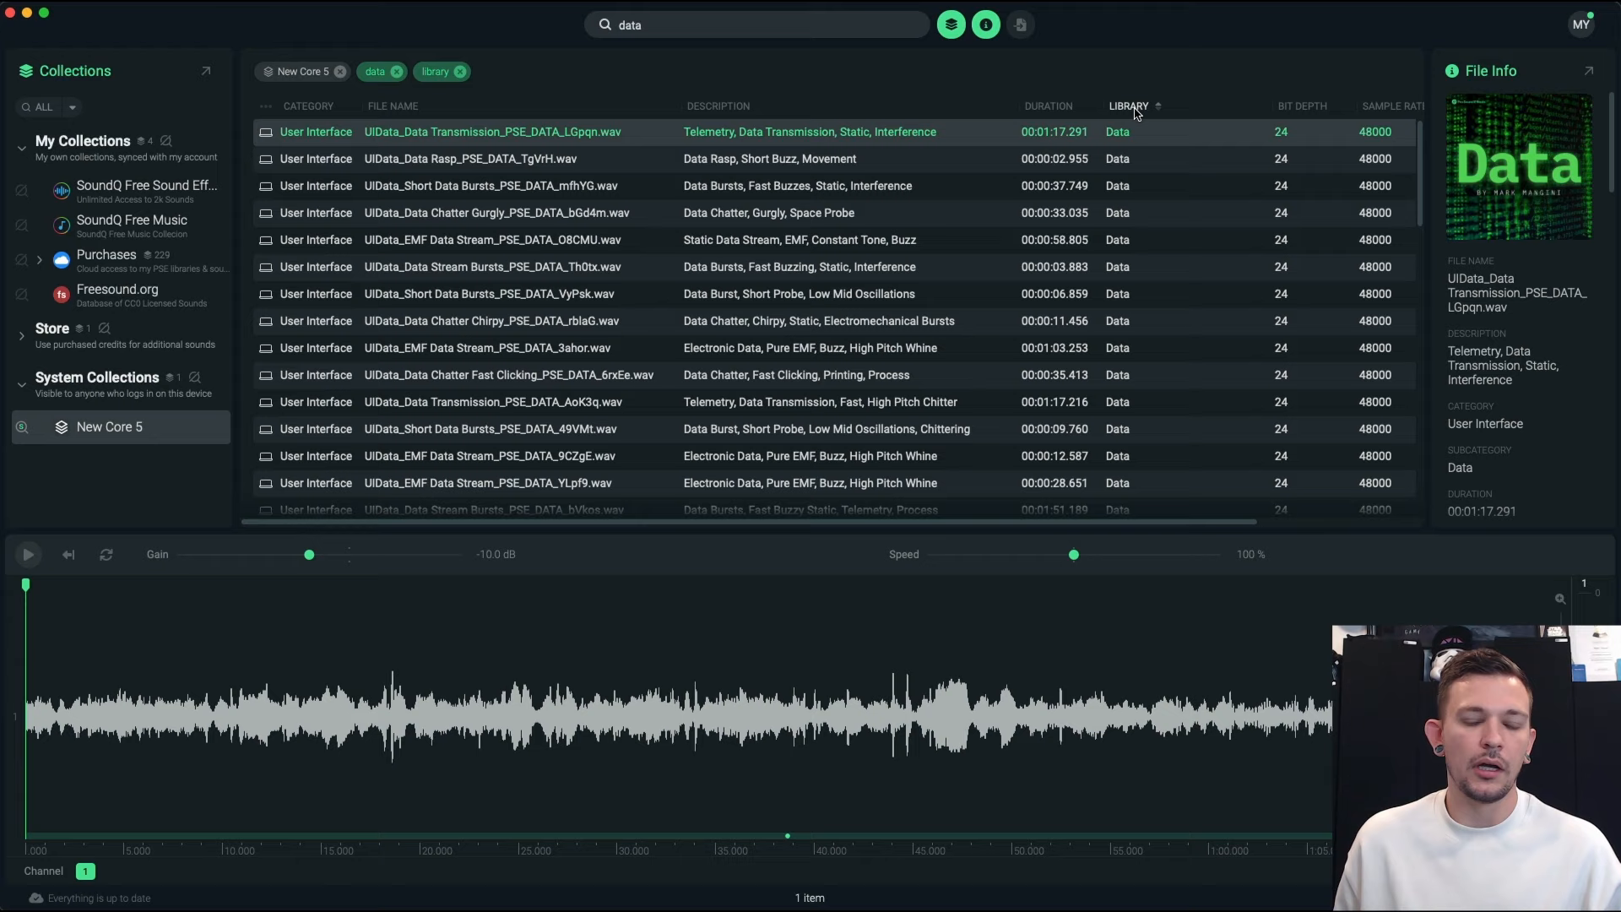
mouse_move(481, 390)
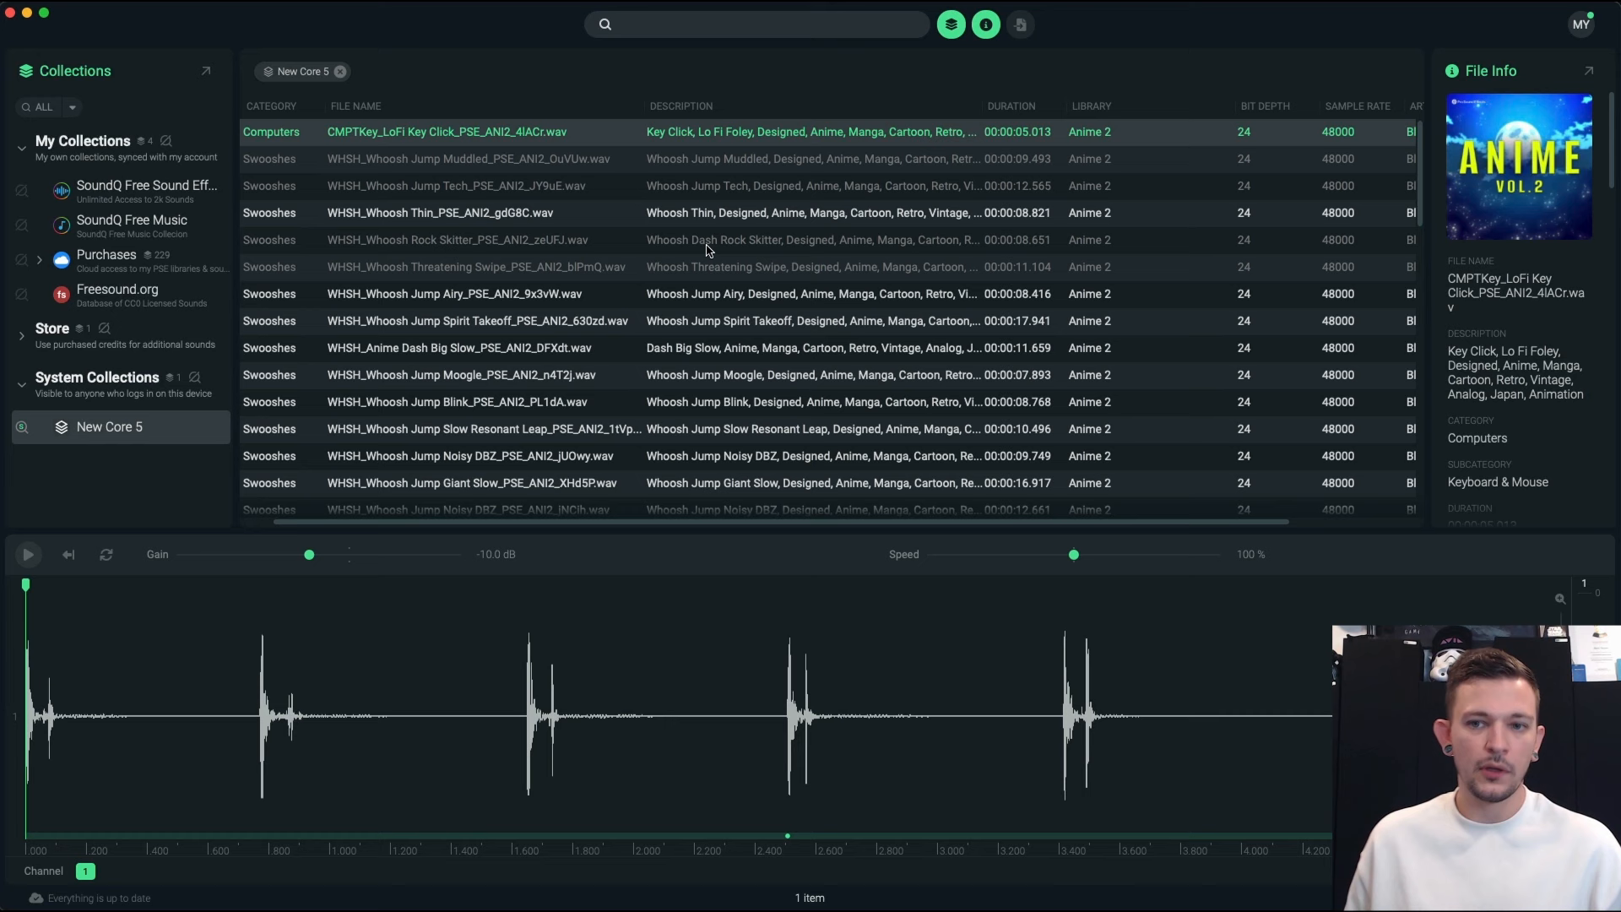
mouse_move(973, 165)
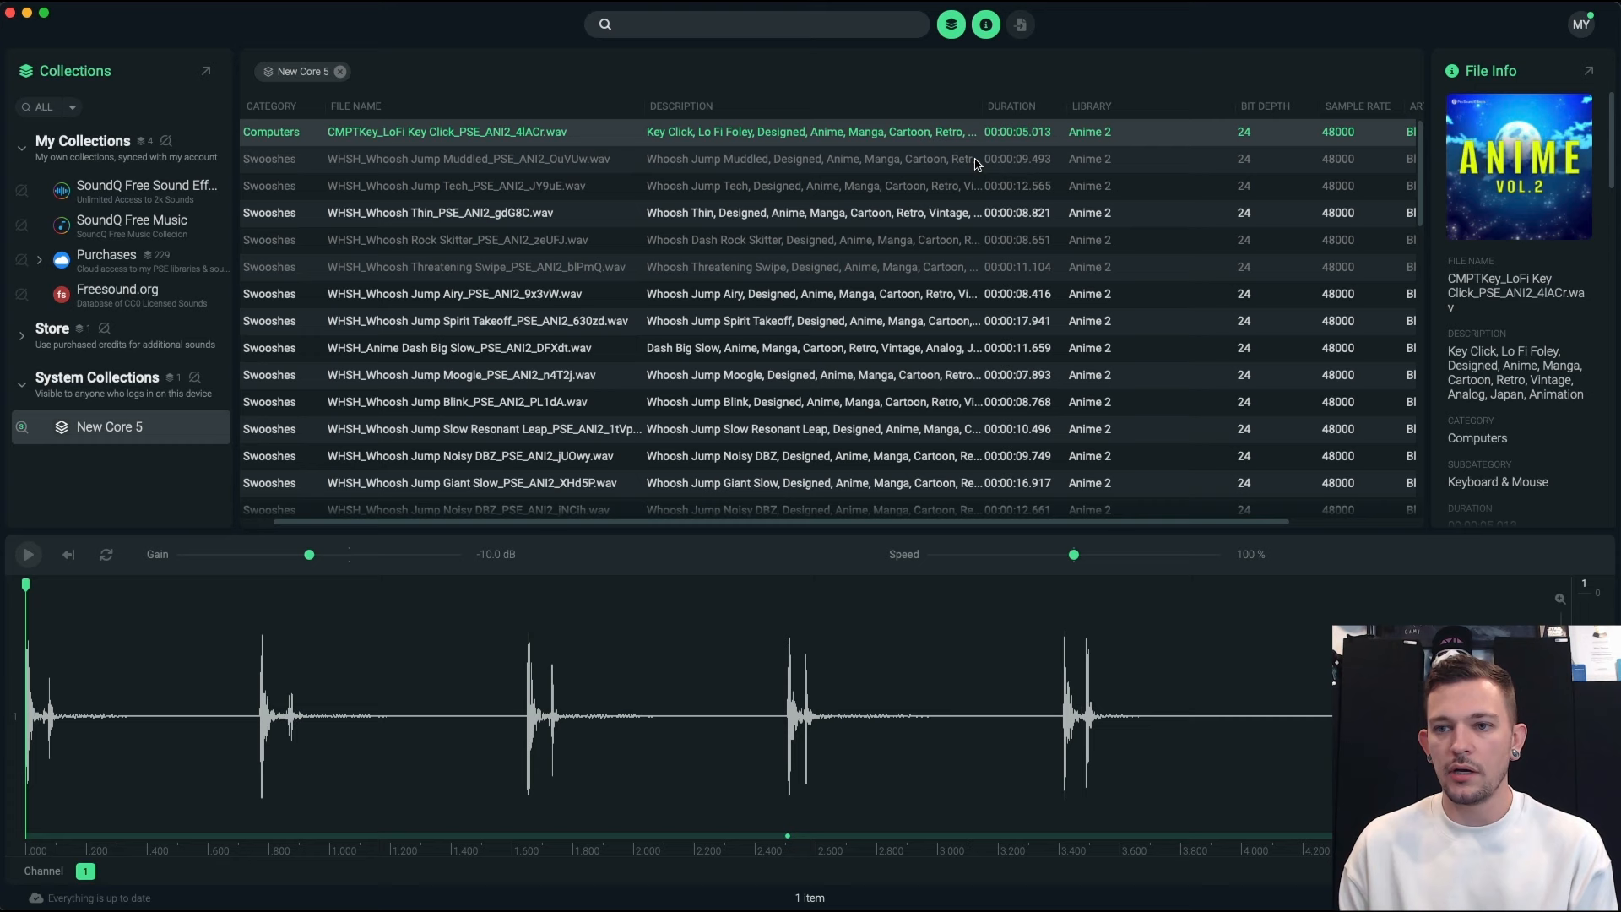
- Audition Anime 2 clips: Whoosh Jump Muddled, Anime Punch Buu, Punch Buu Series and Kung Fu Punch
left_click(471, 158)
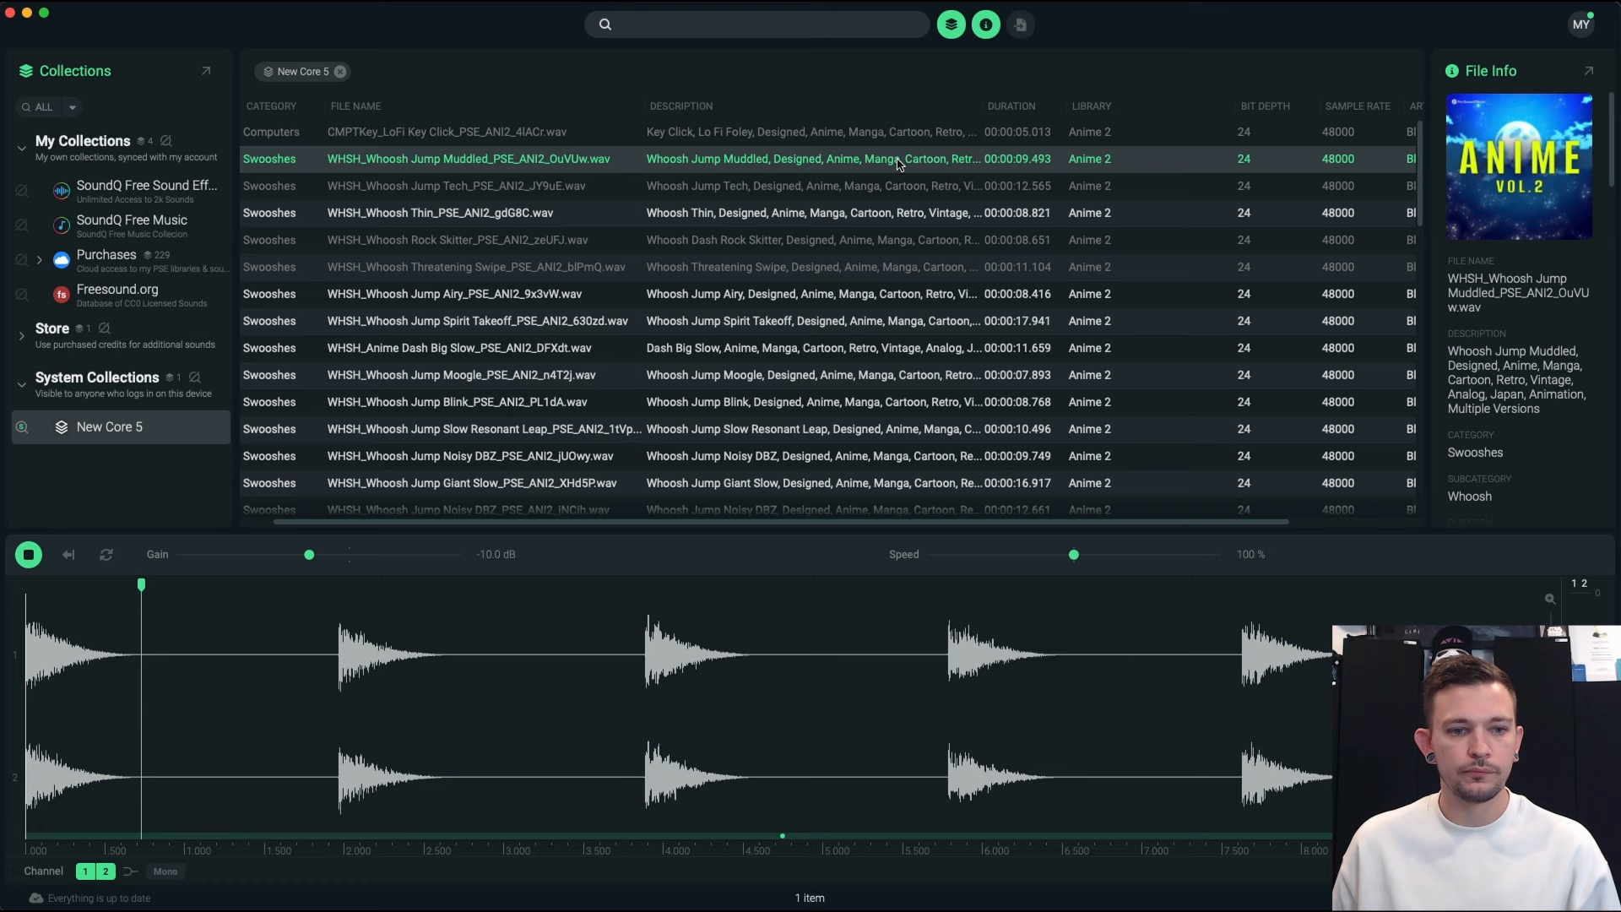
left_click(476, 321)
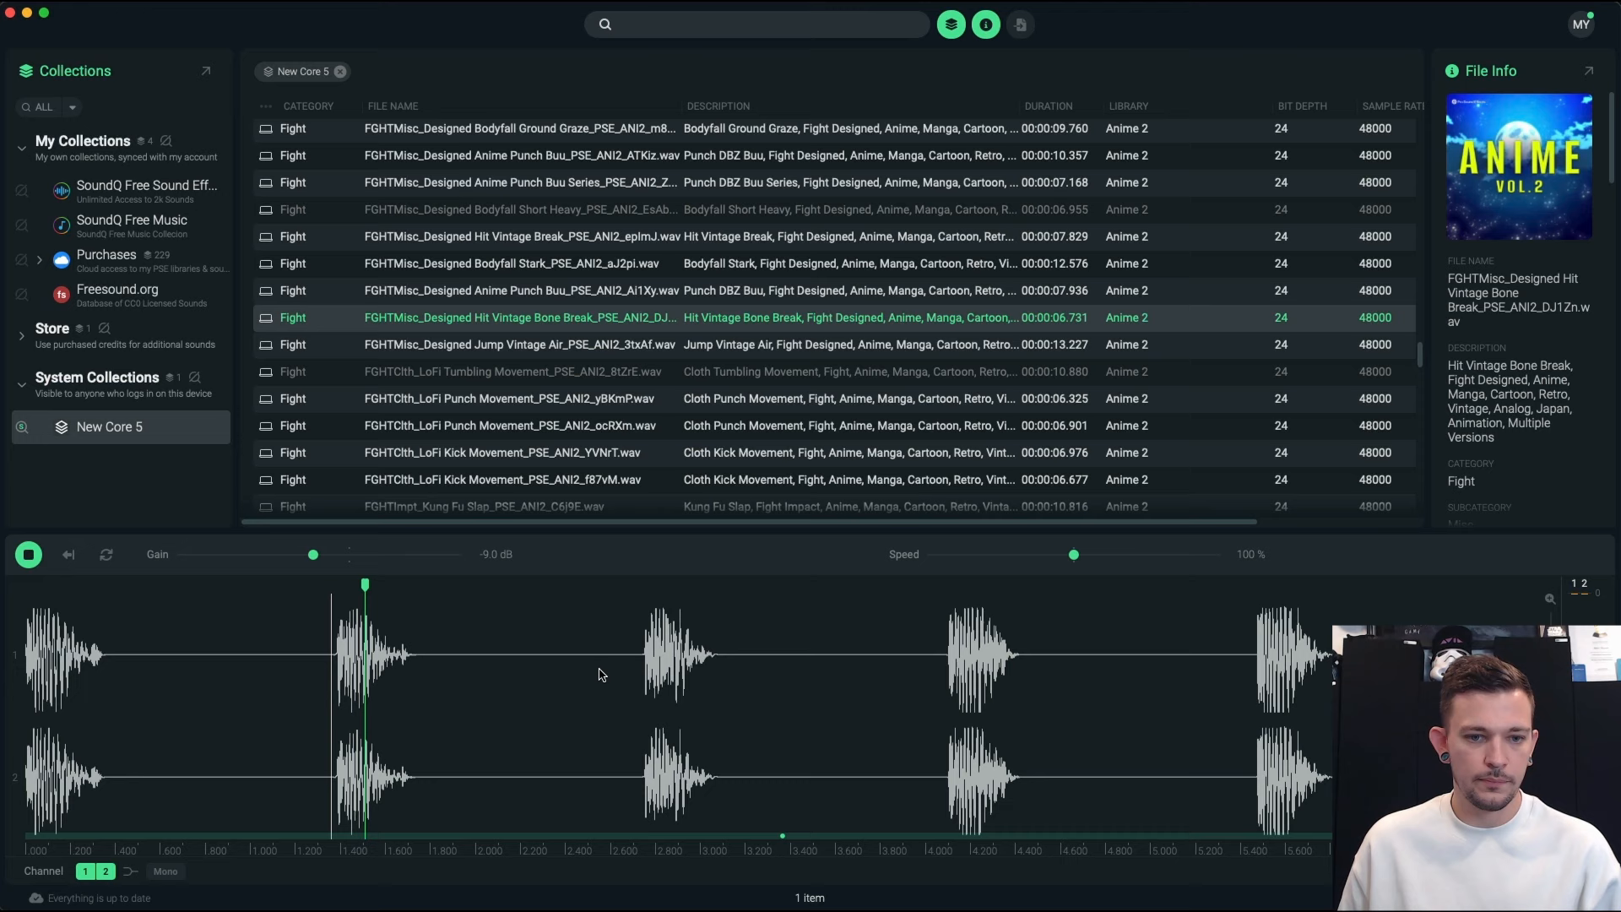
left_click(517, 290)
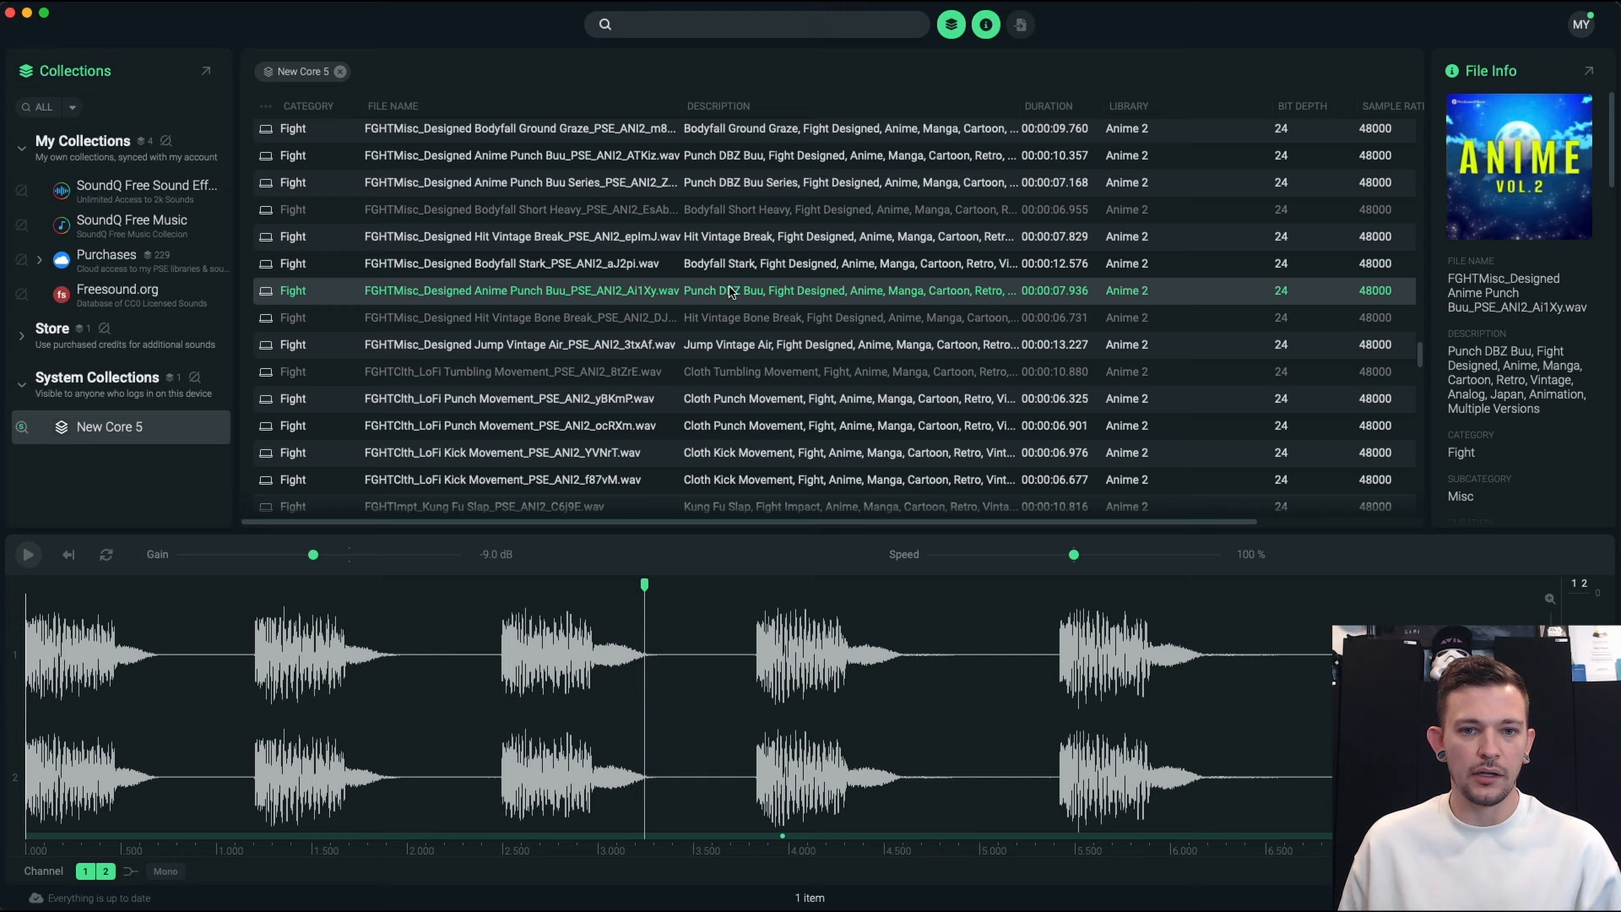
left_click(521, 183)
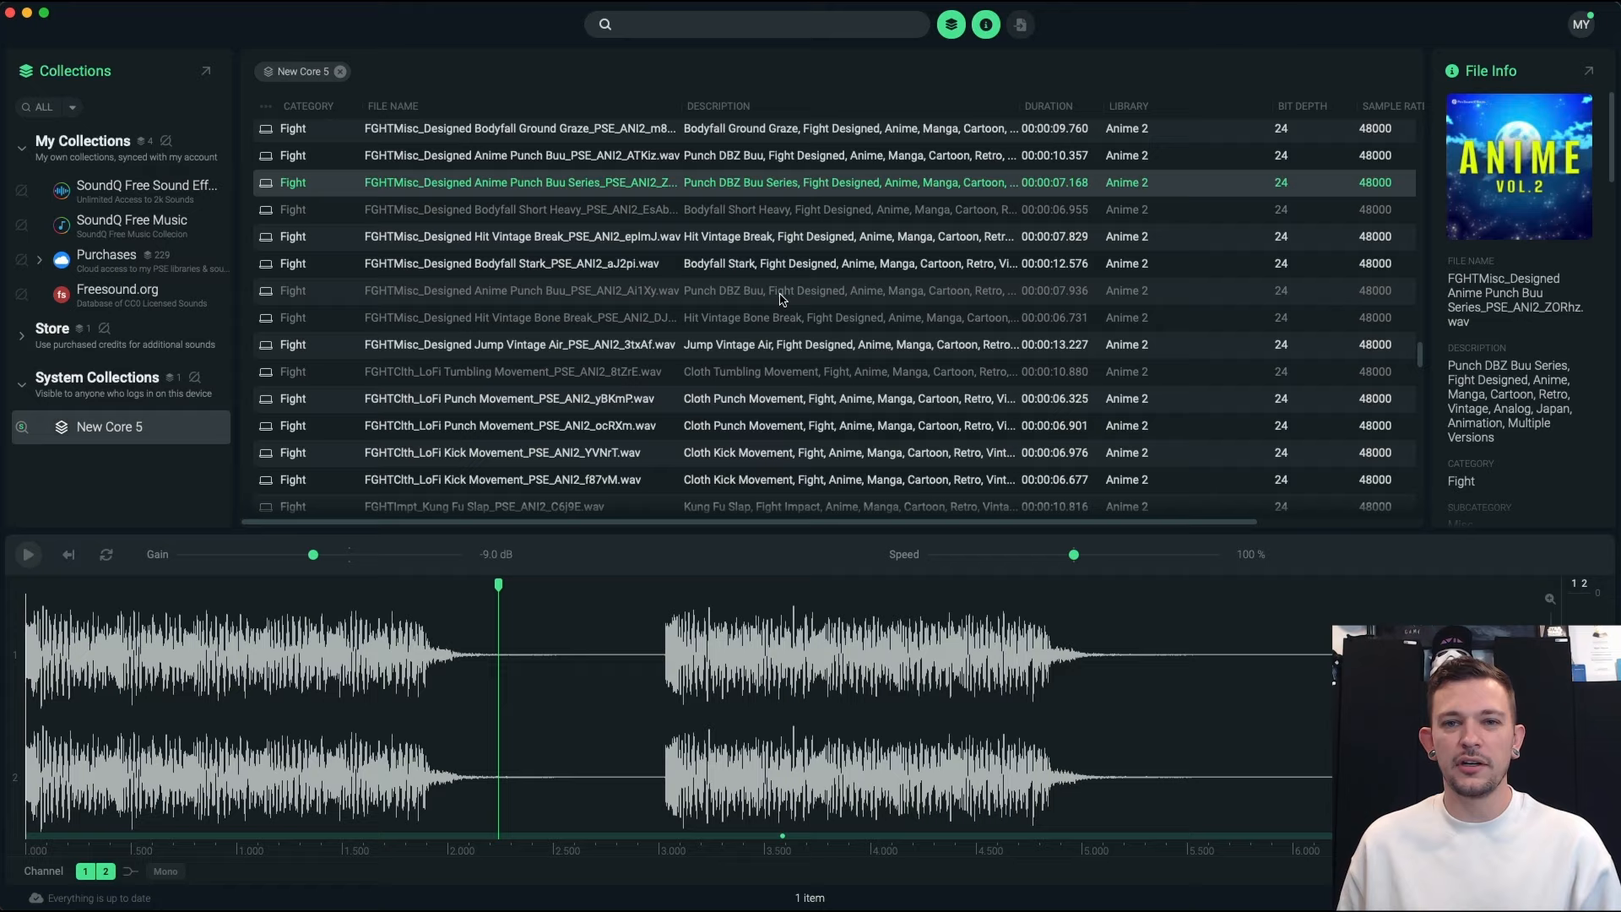
left_click(27, 554)
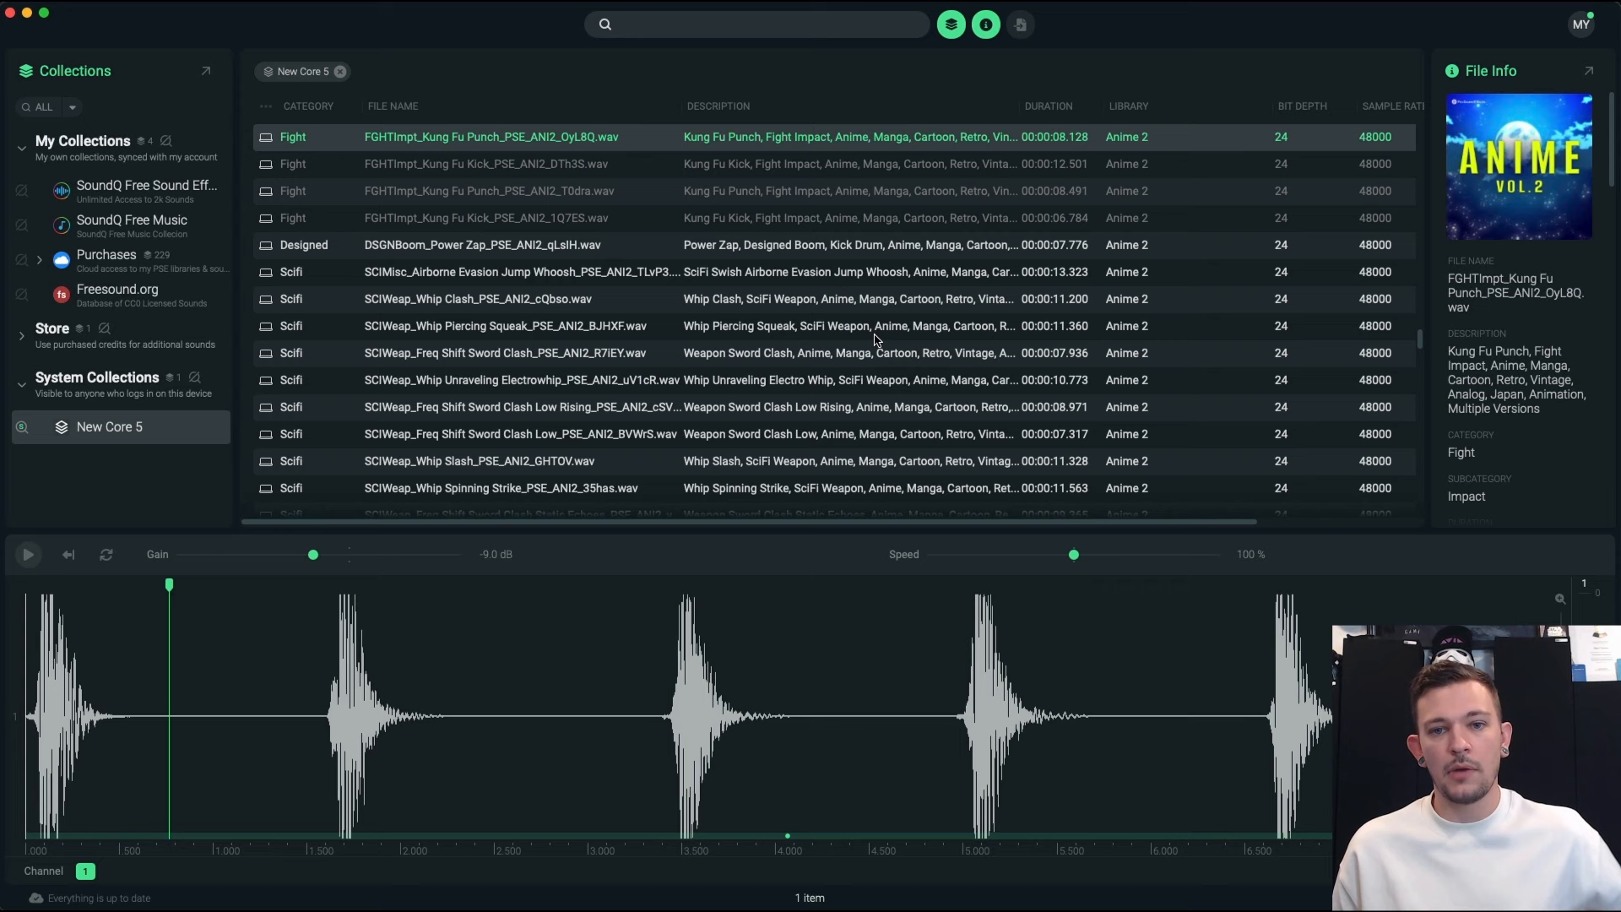
left_click(476, 299)
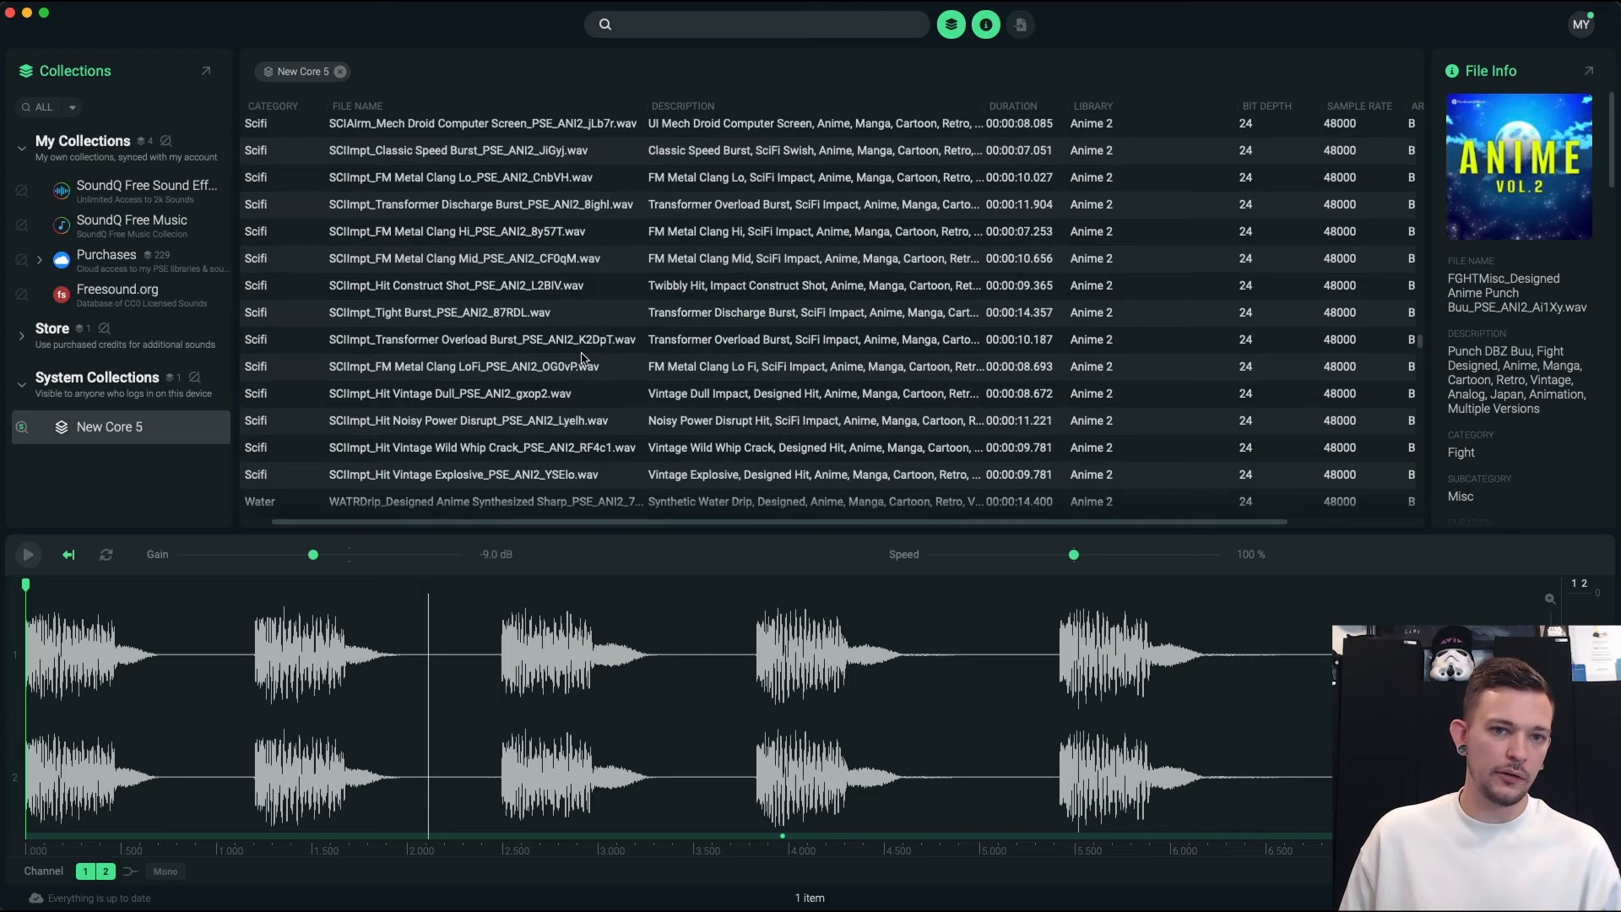
- Search 'feed' and play the Electric Guitar Feedback short-bursts clip, including slowed-down passes
type("feedback")
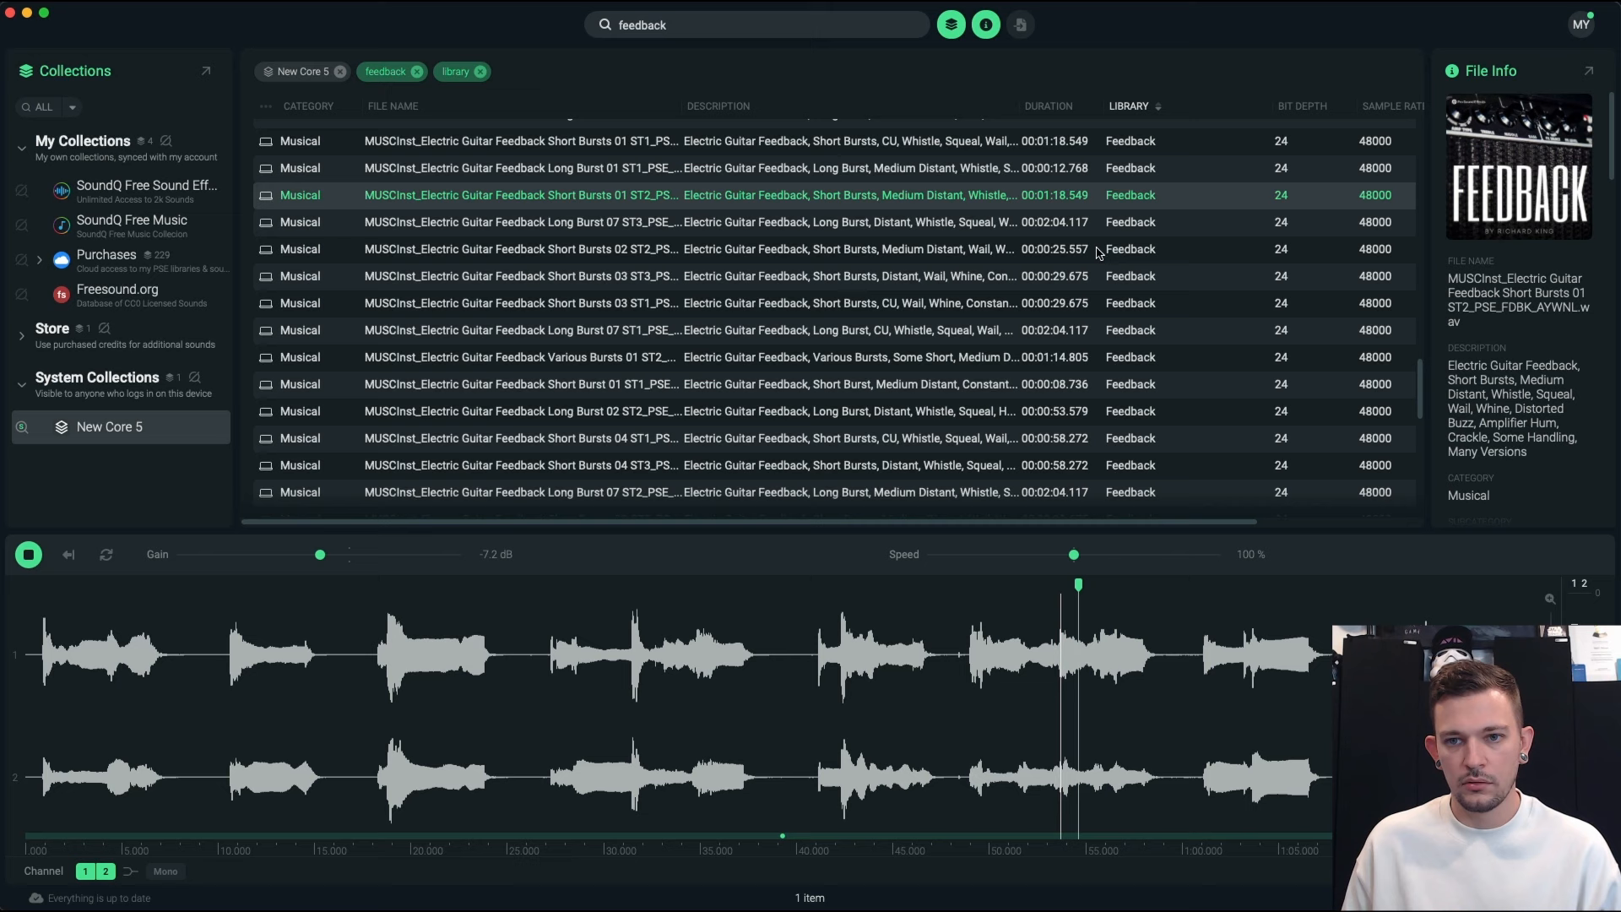
left_click(29, 554)
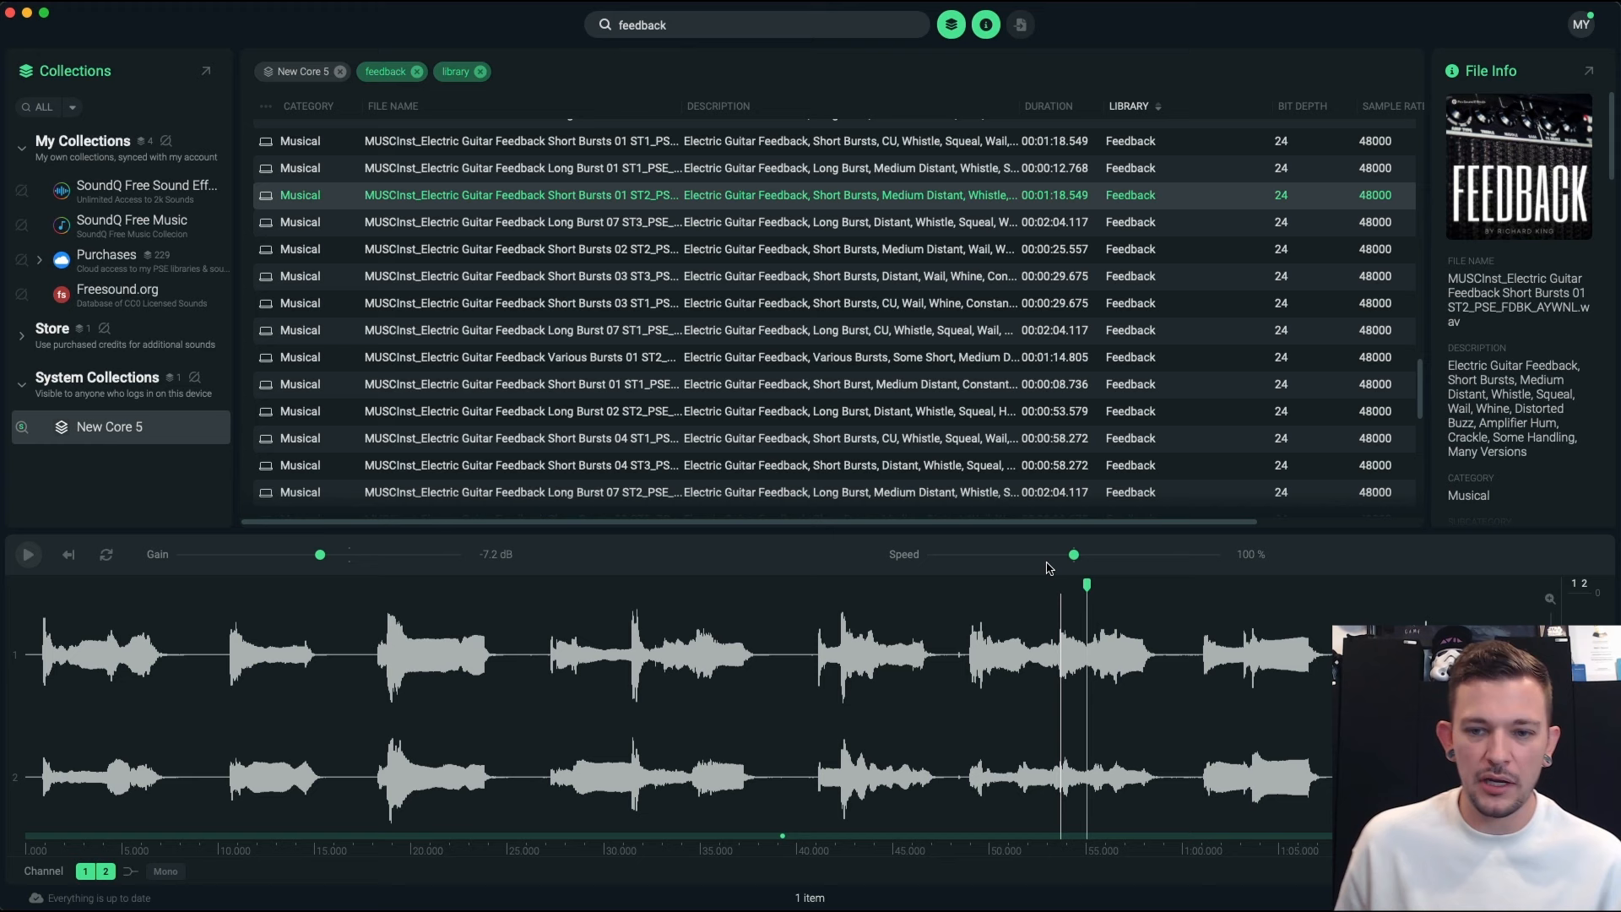
mouse_move(1072, 555)
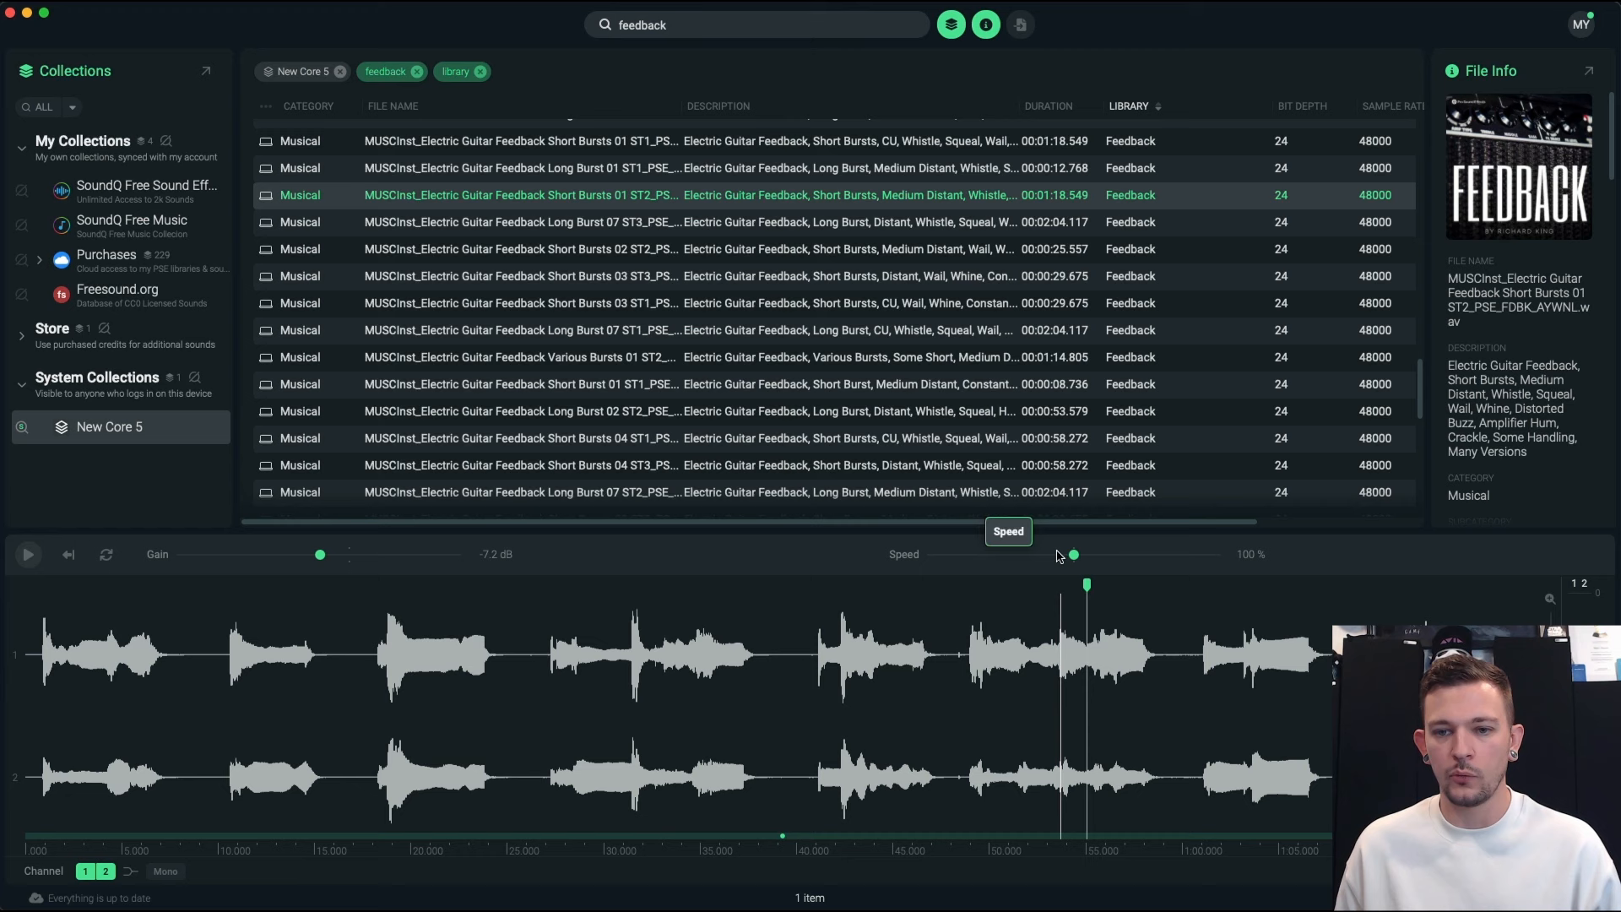
mouse_move(370, 651)
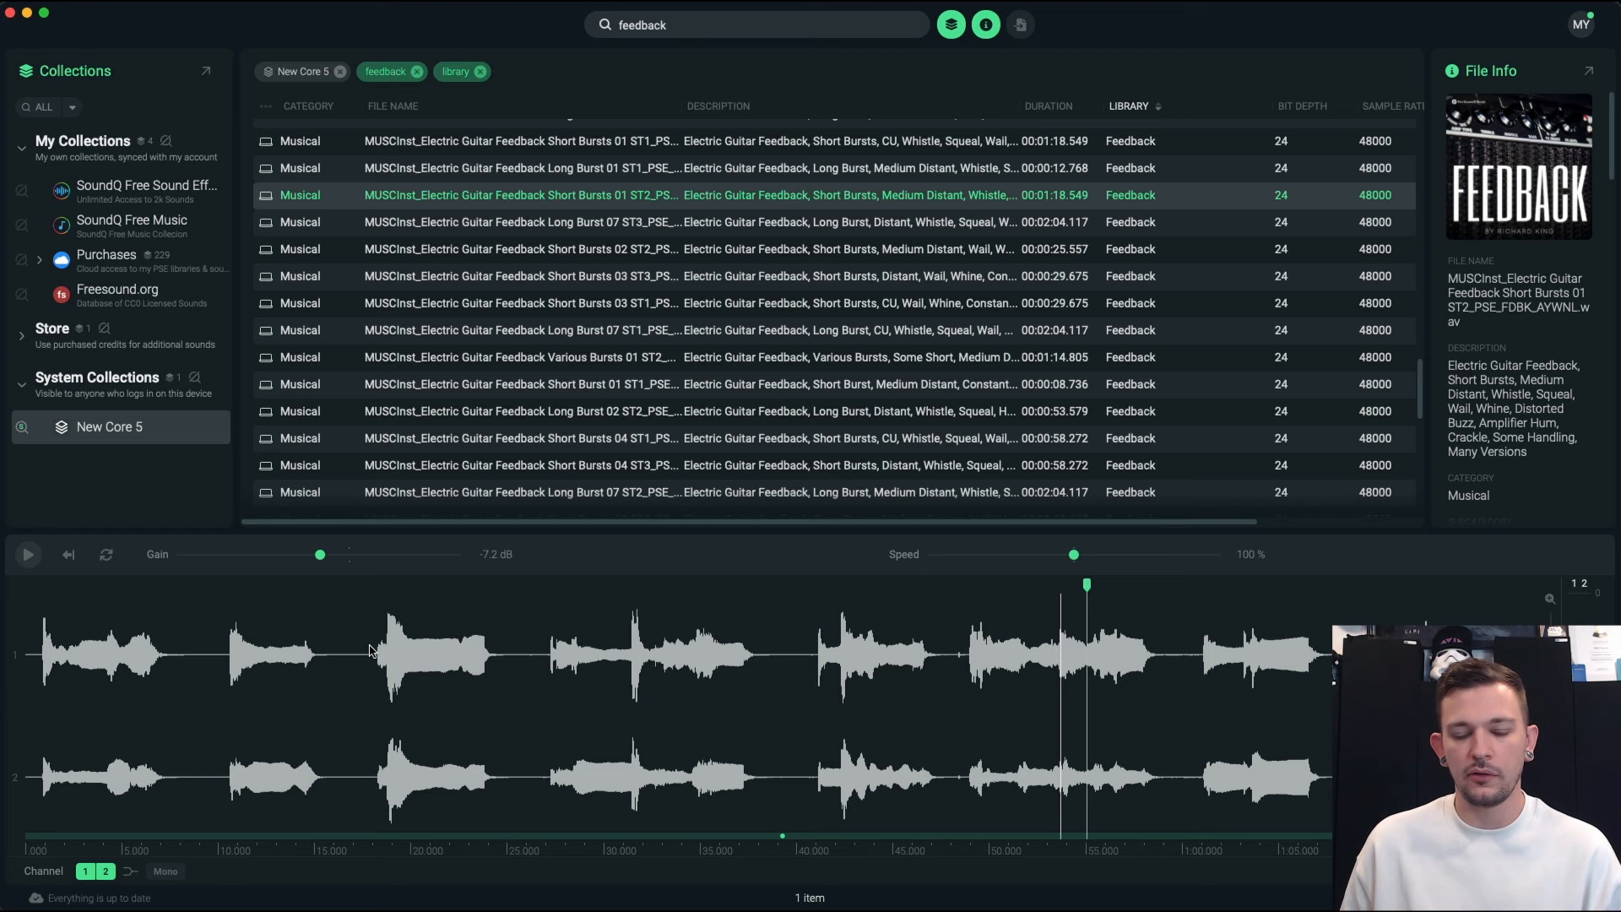
left_click(27, 554)
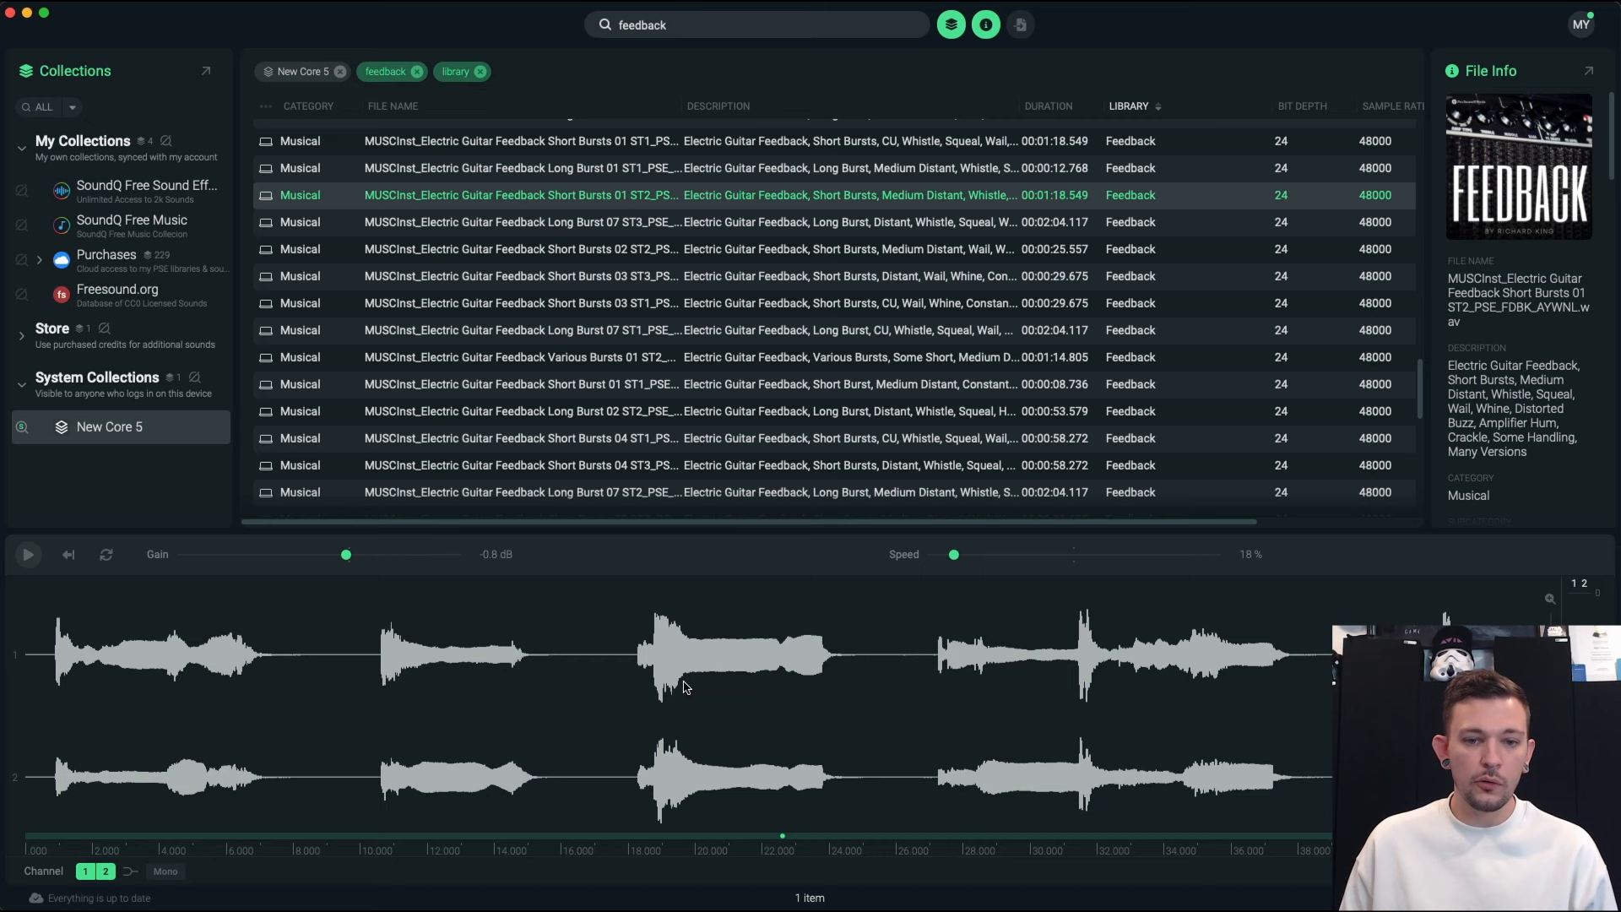
left_click(27, 554)
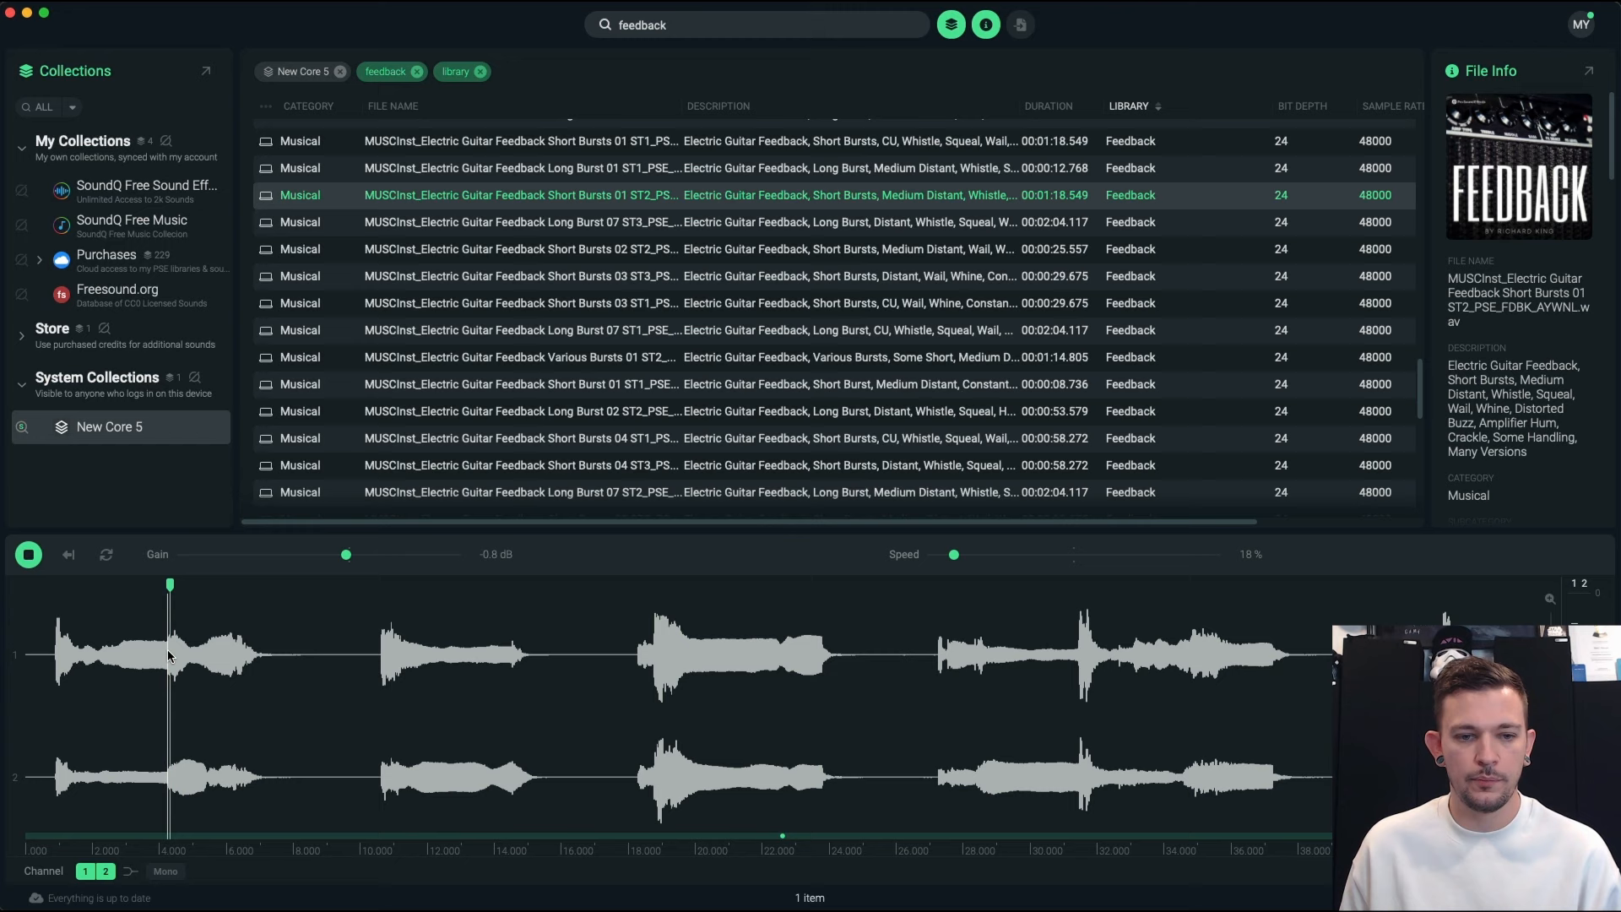
left_click(517, 275)
type("xtended techniques")
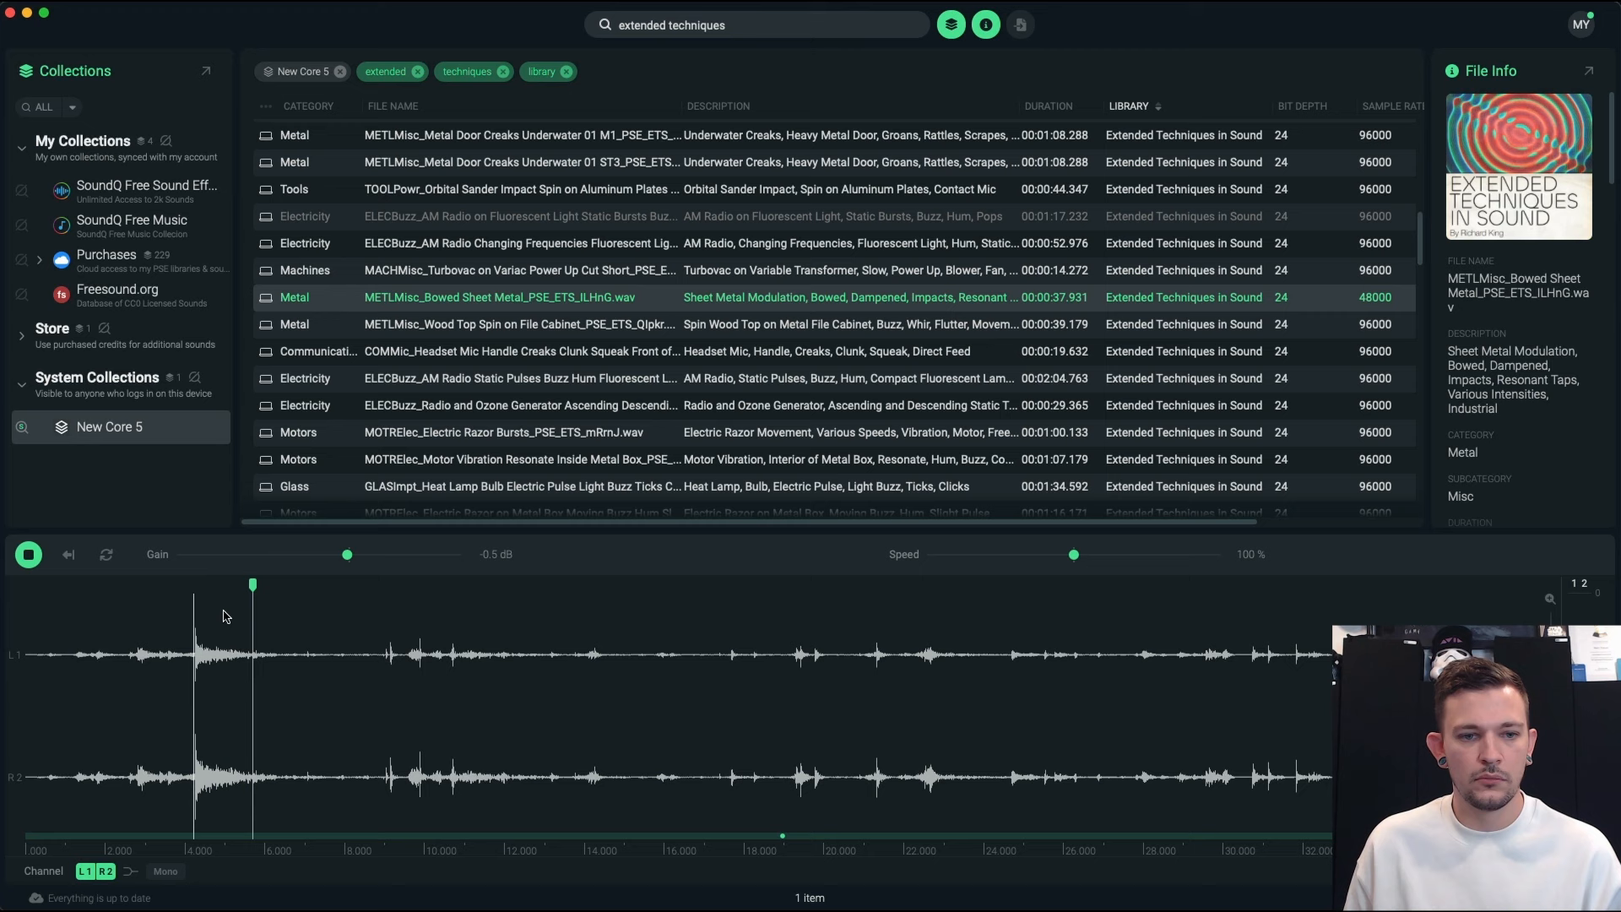
- Play the ELECBuzz AM Radio fluorescent bulb clip slowed and at normal speed, adjusting gain
left_click(433, 712)
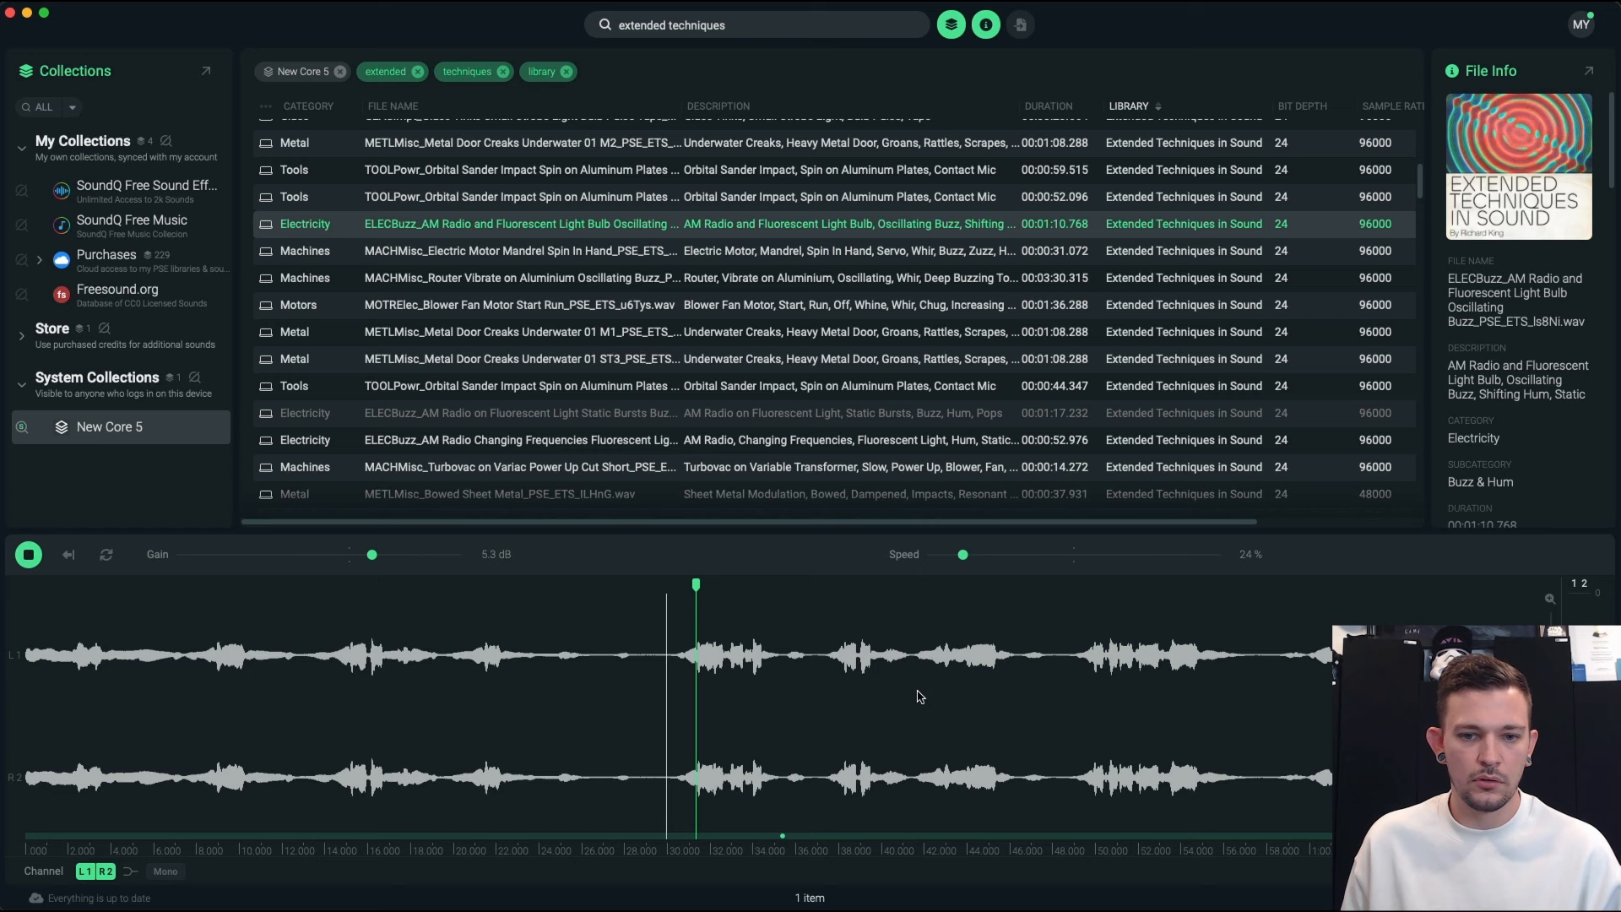
left_click(29, 554)
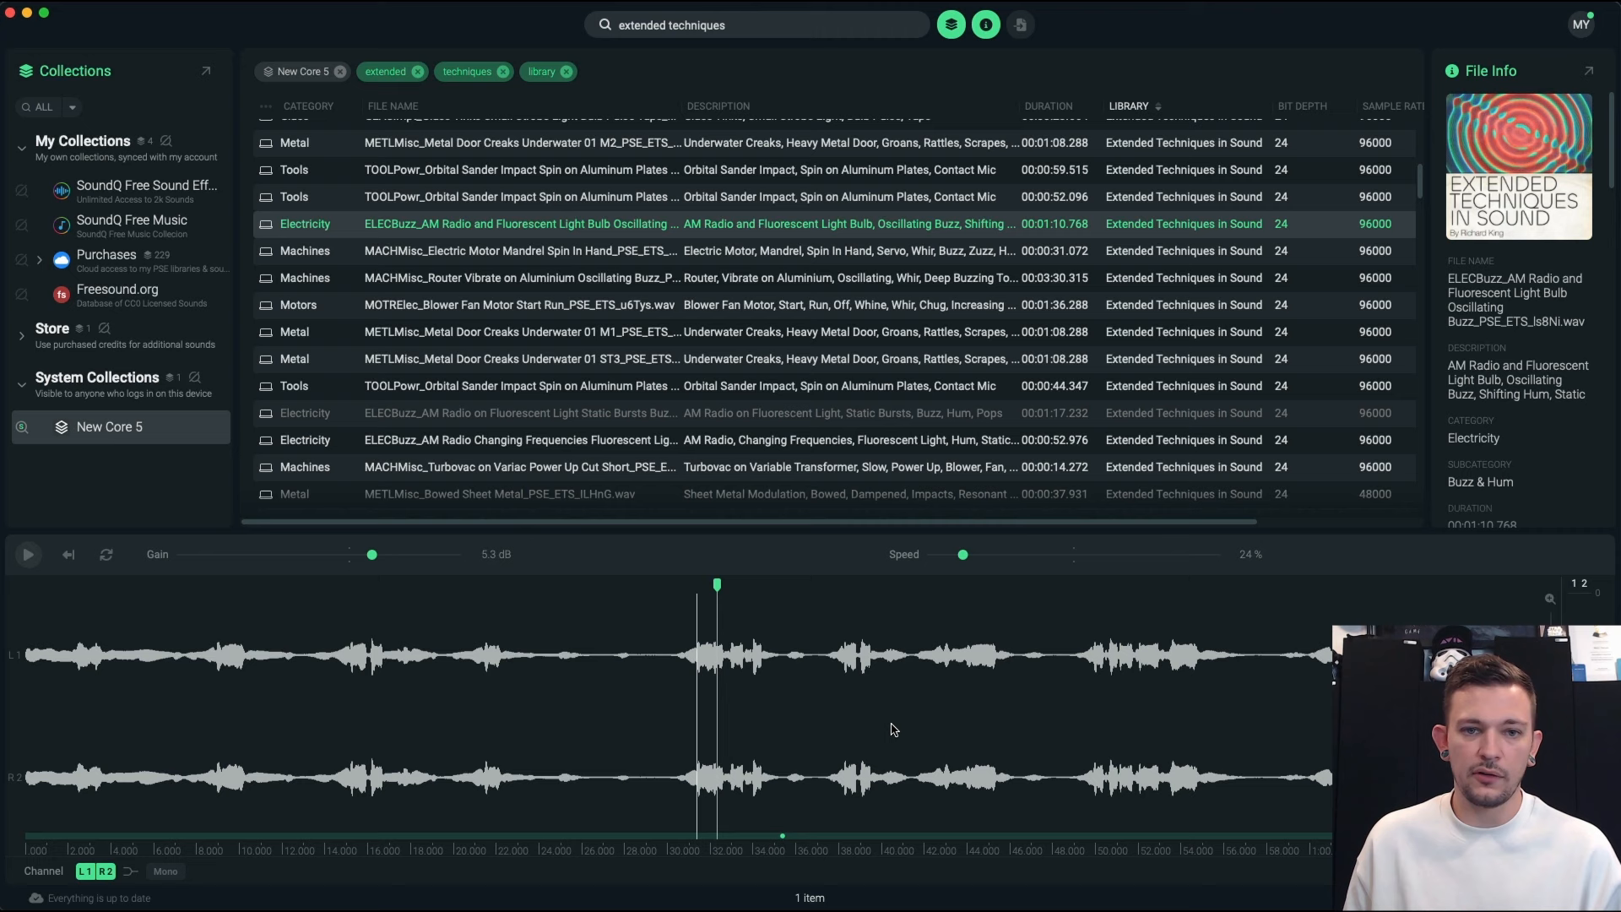
left_click(27, 554)
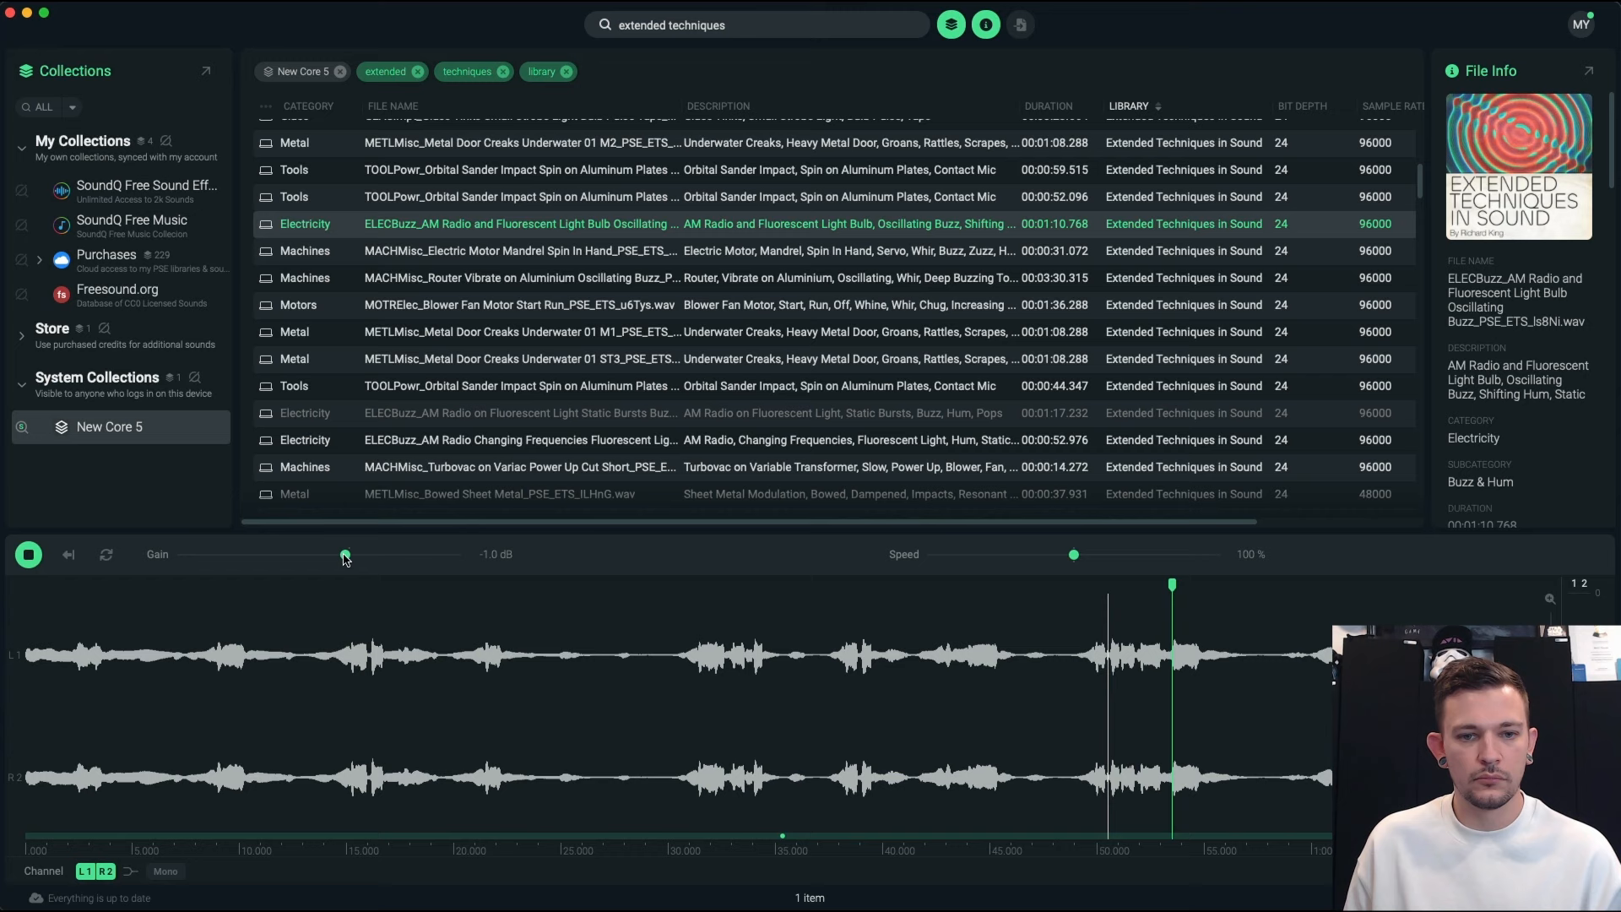
left_click(517, 304)
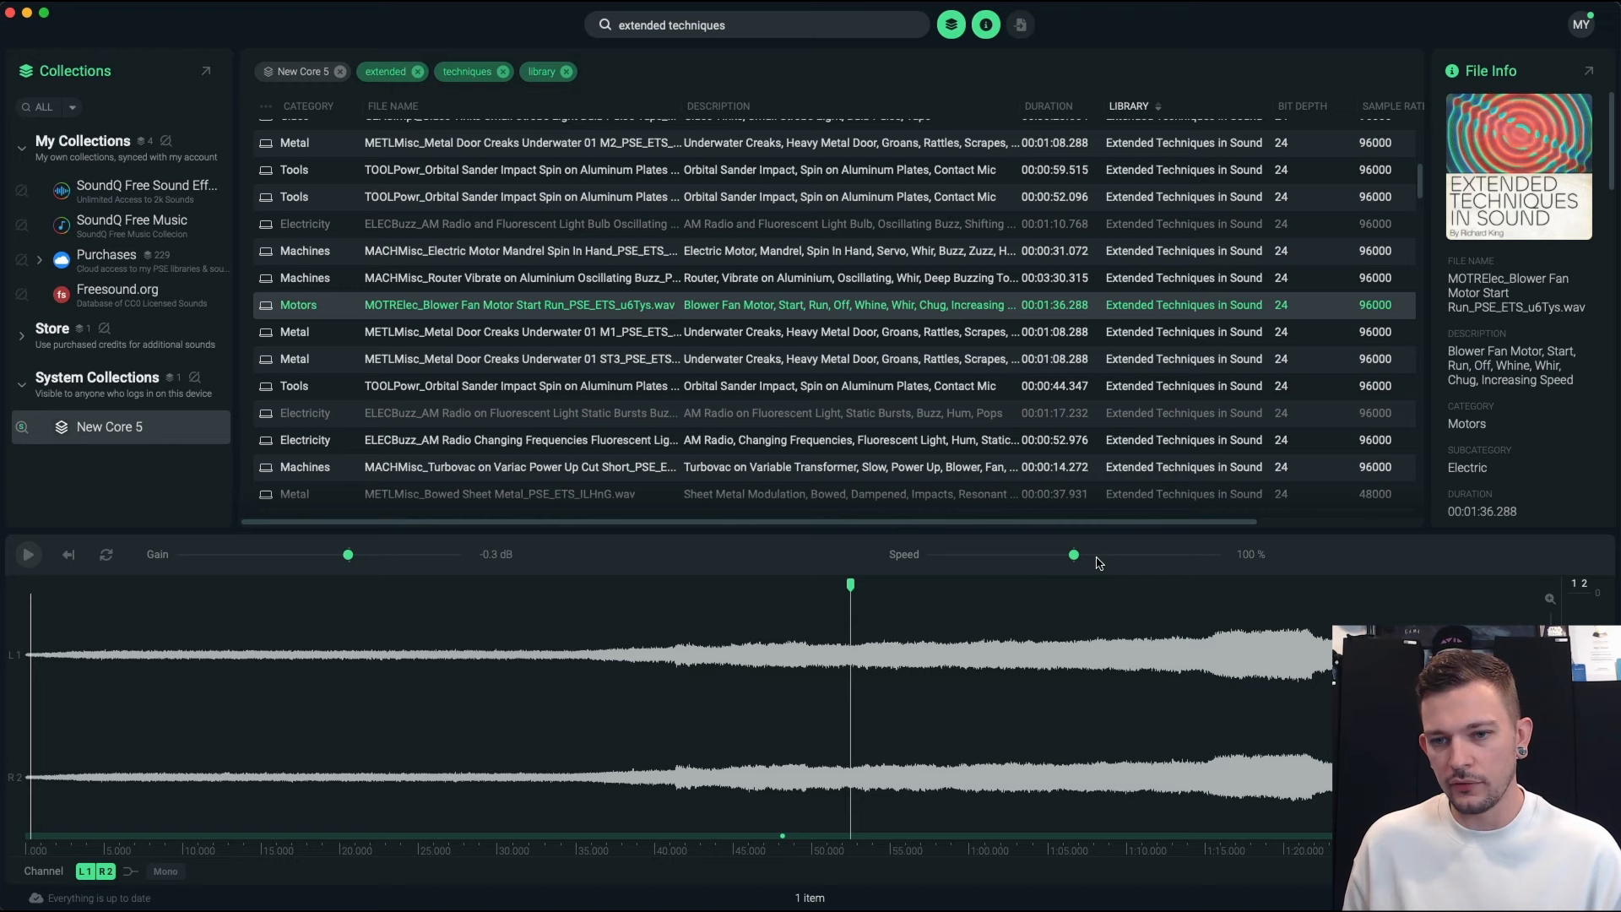
- Load and play the METLMisc Sheet Metal Modulation Vibrate With Electric Hair Razor clip
left_click(520, 171)
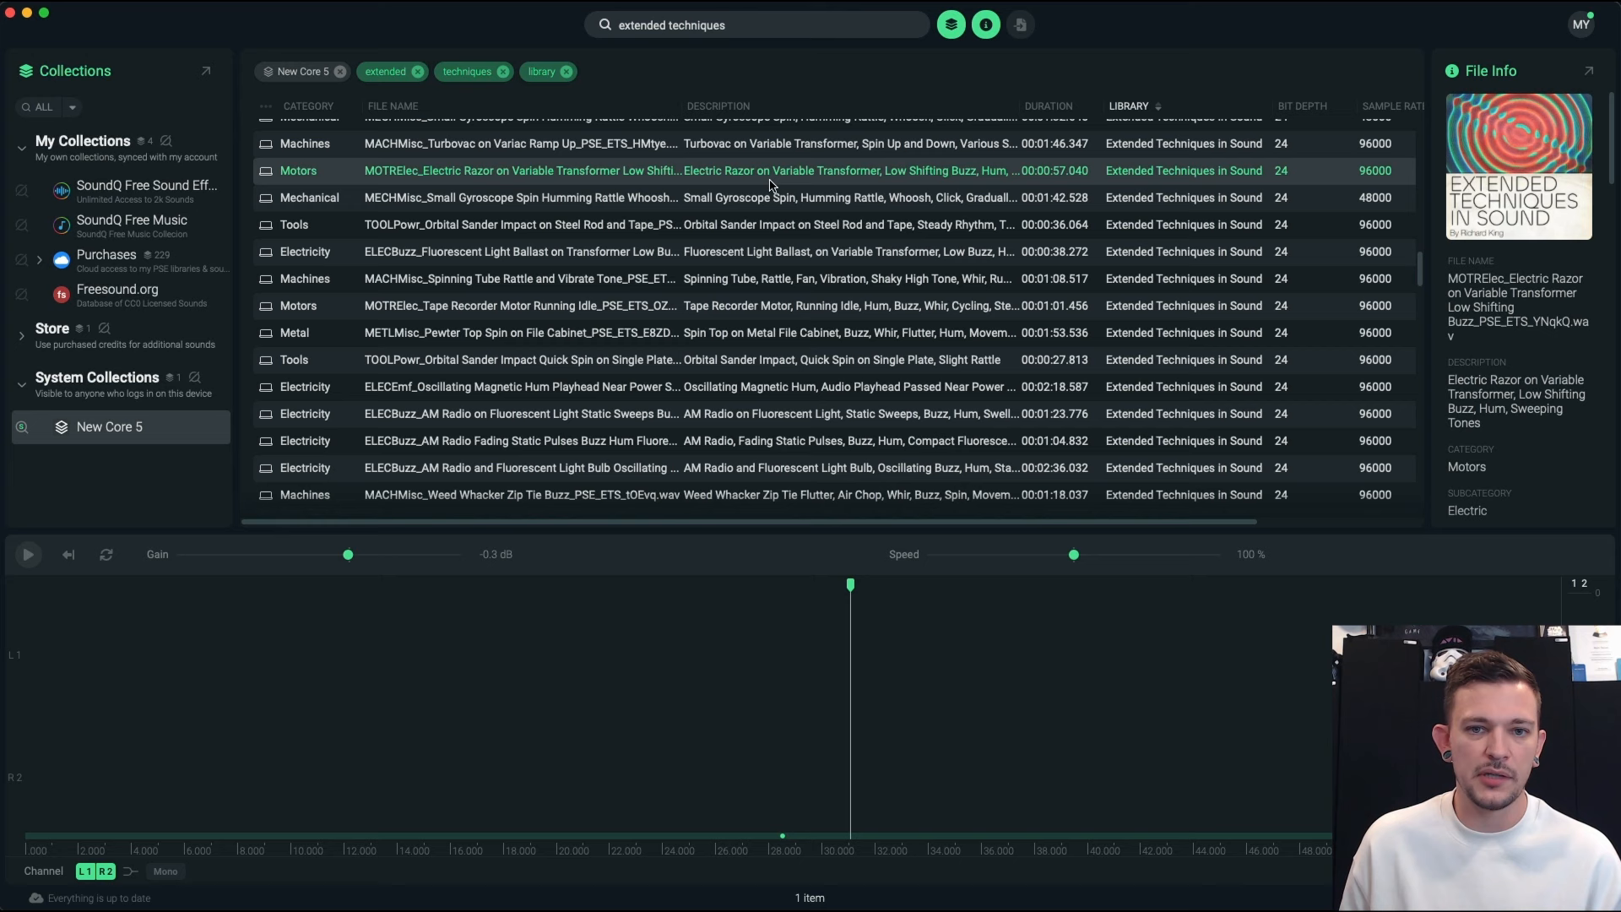
left_click(517, 279)
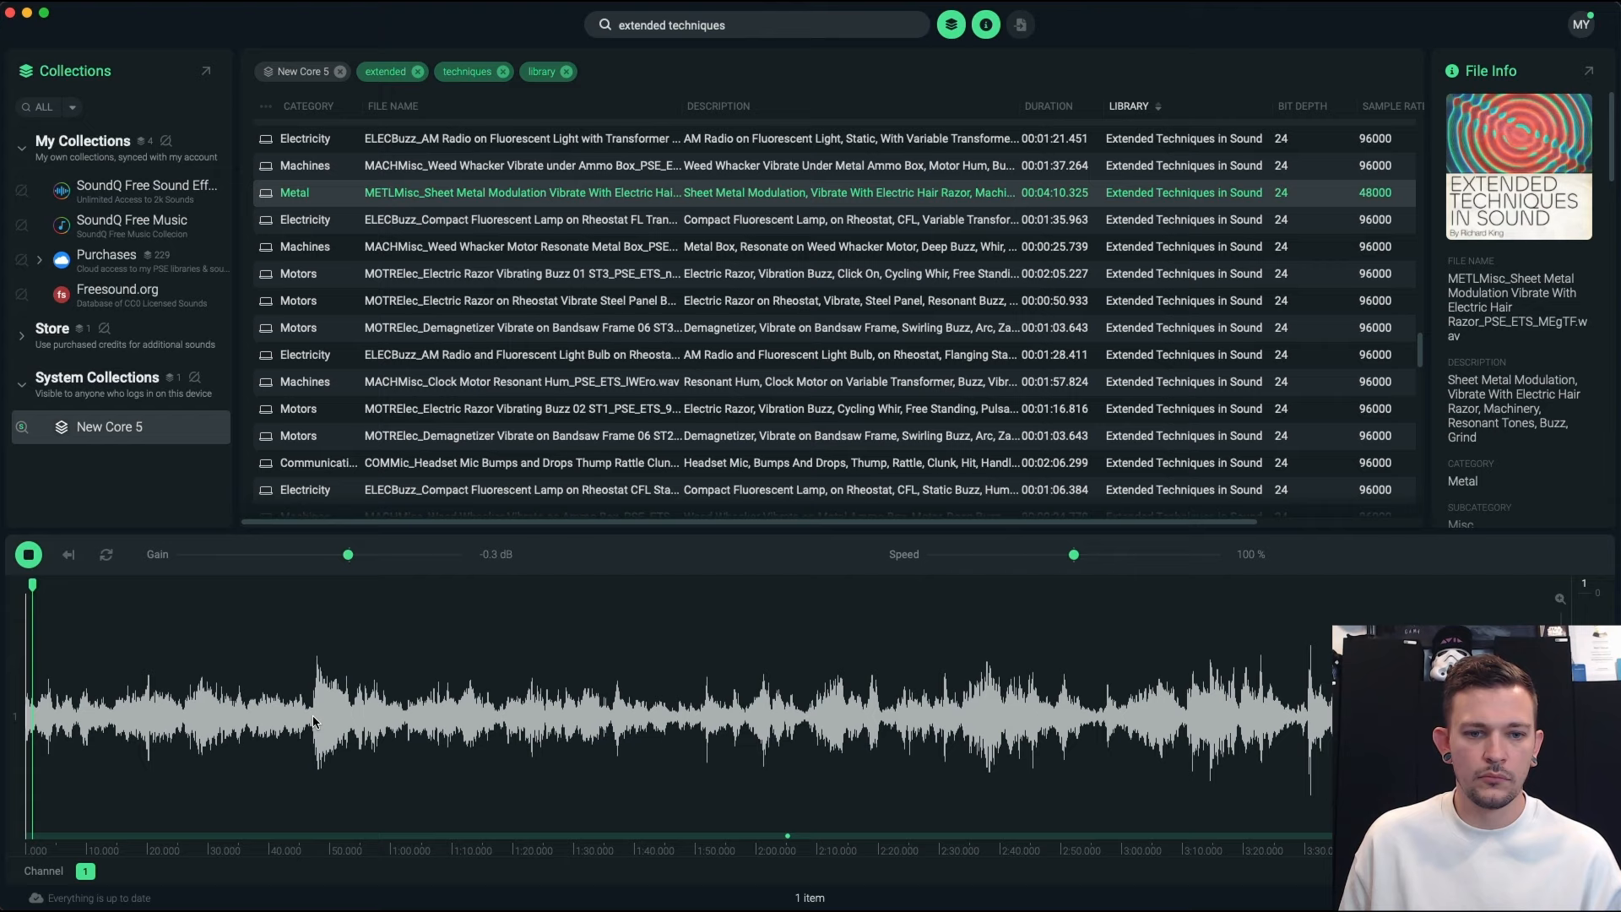
left_click(29, 554)
type("tortured memories")
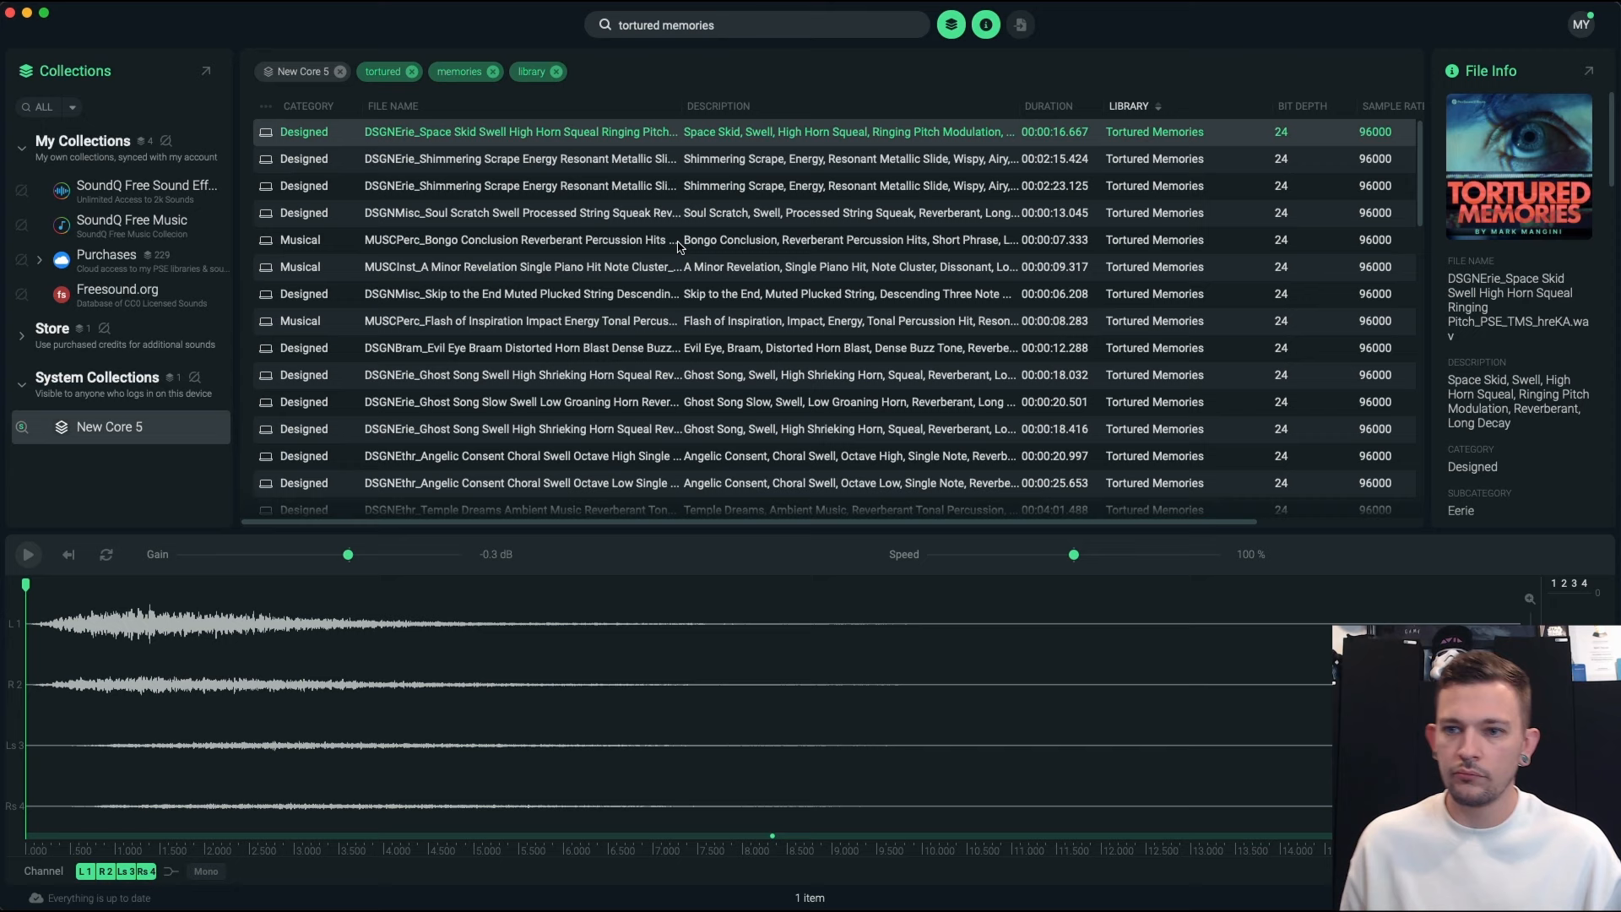
- Play the DSGNErie Space Skid Swell and Angelic Consent Choral Swell recordings
left_click(27, 553)
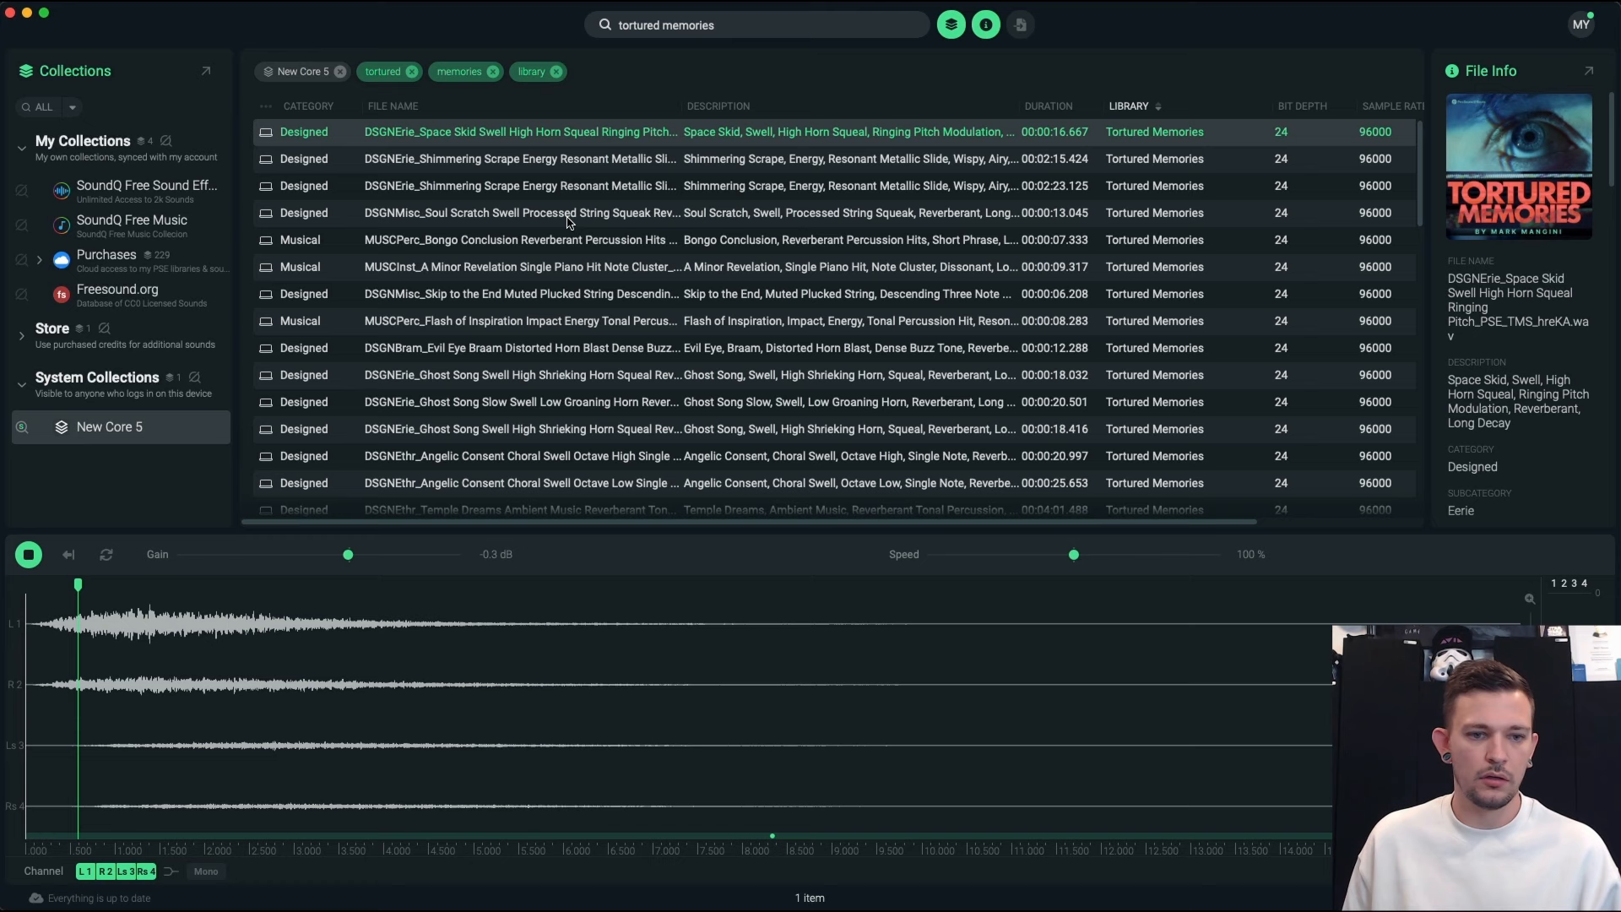
left_click(29, 554)
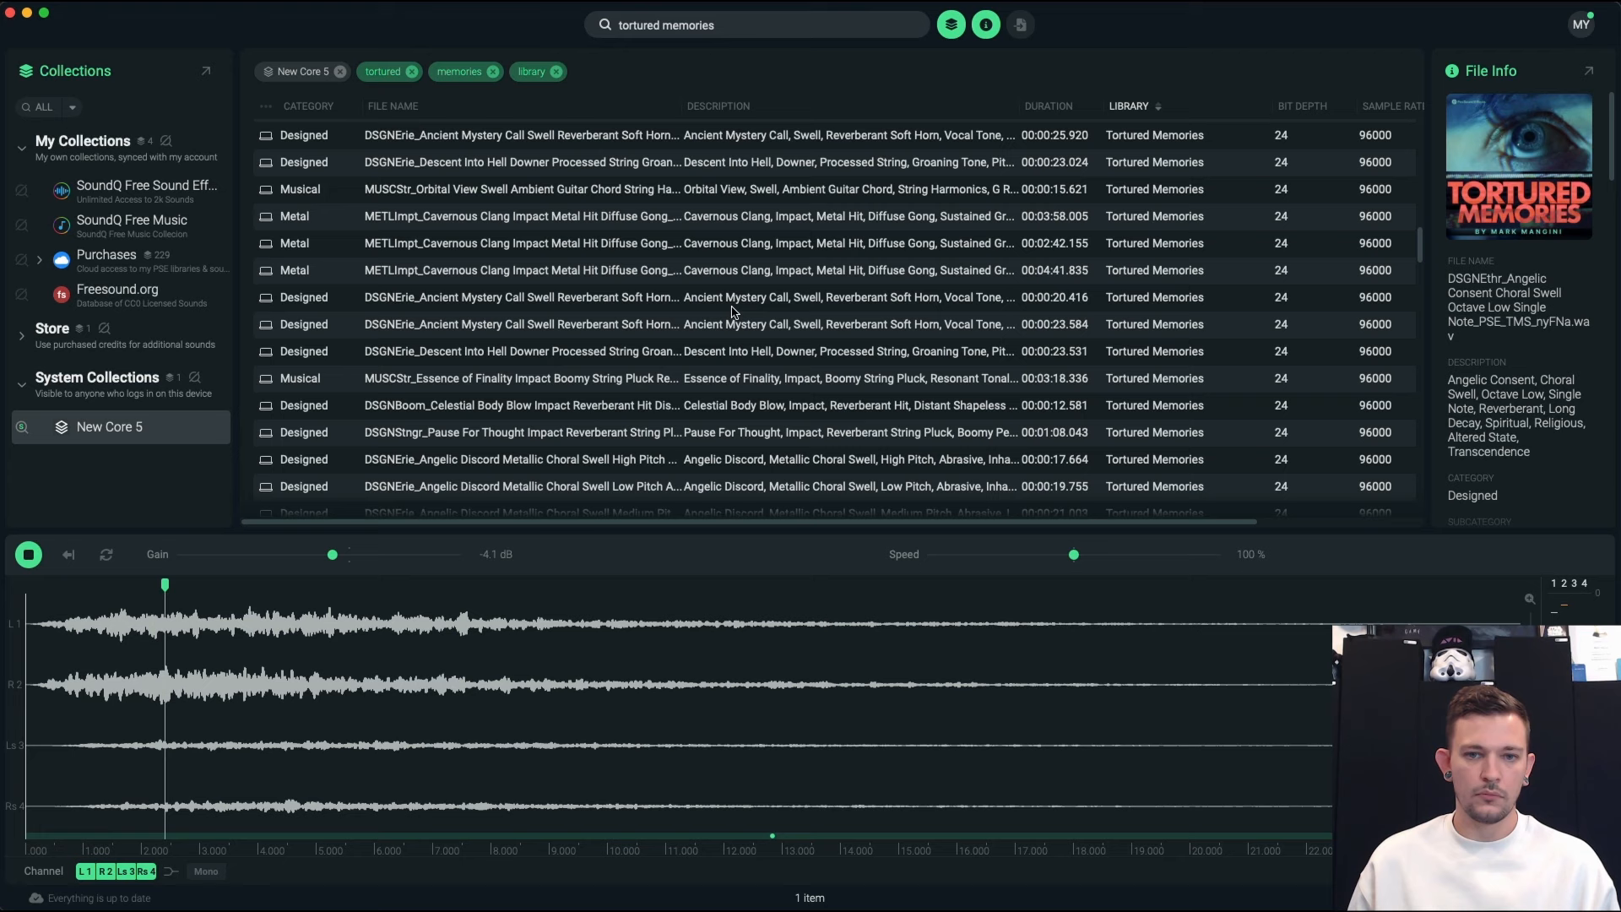
- Audition Hellish Squeak, Gong With The Wind and Chaotic Break, then drop 'tortured' from the search
left_click(517, 270)
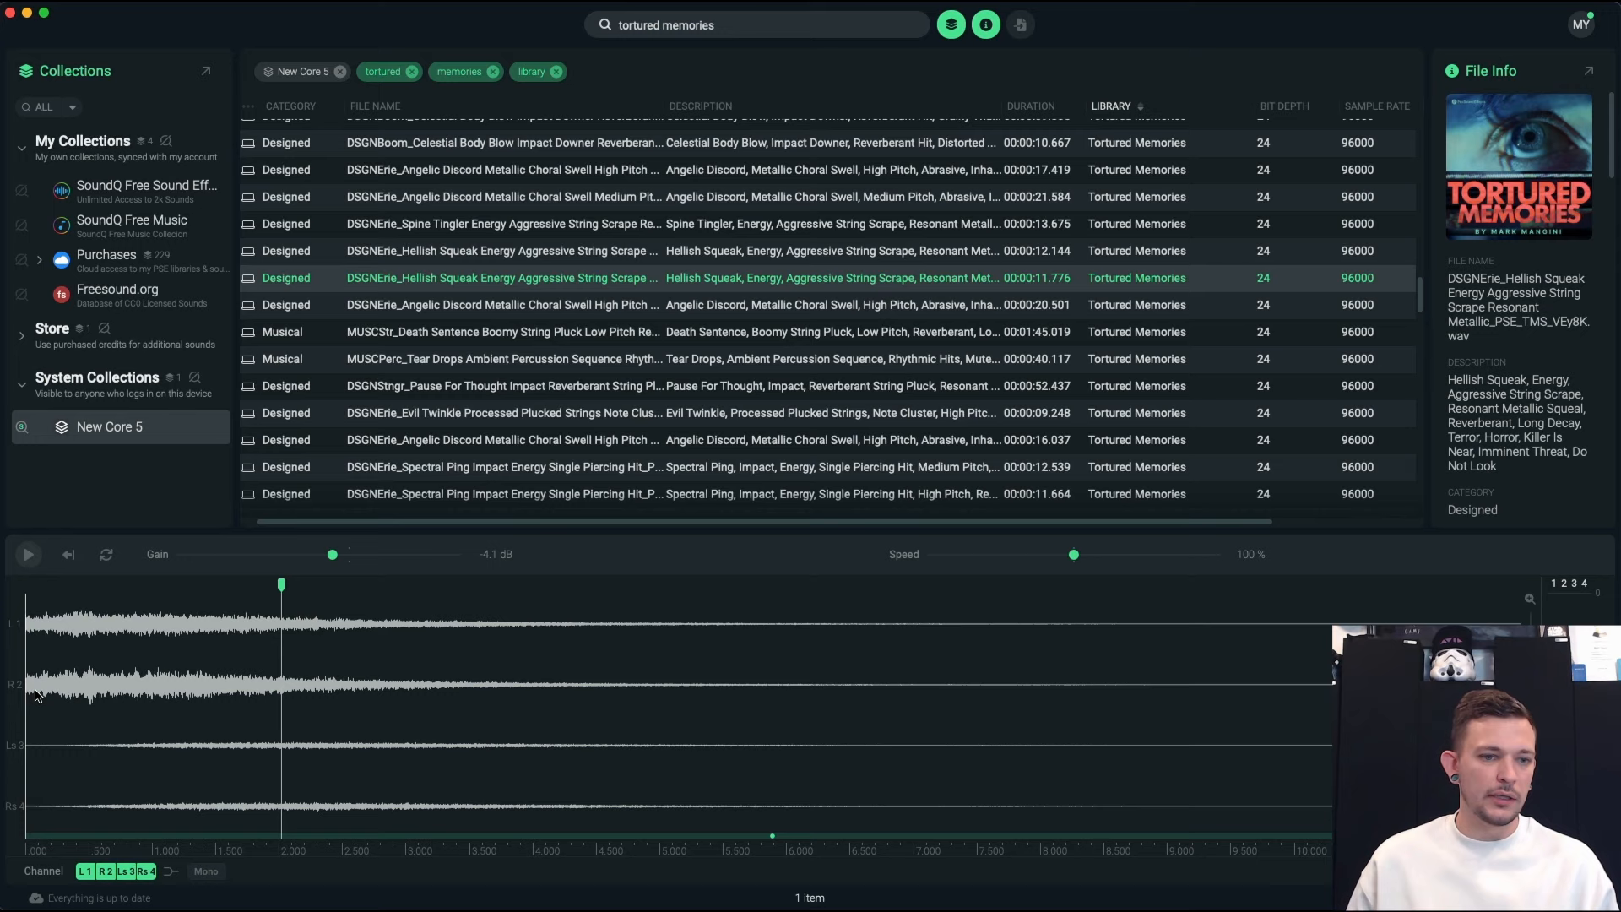
left_click(27, 554)
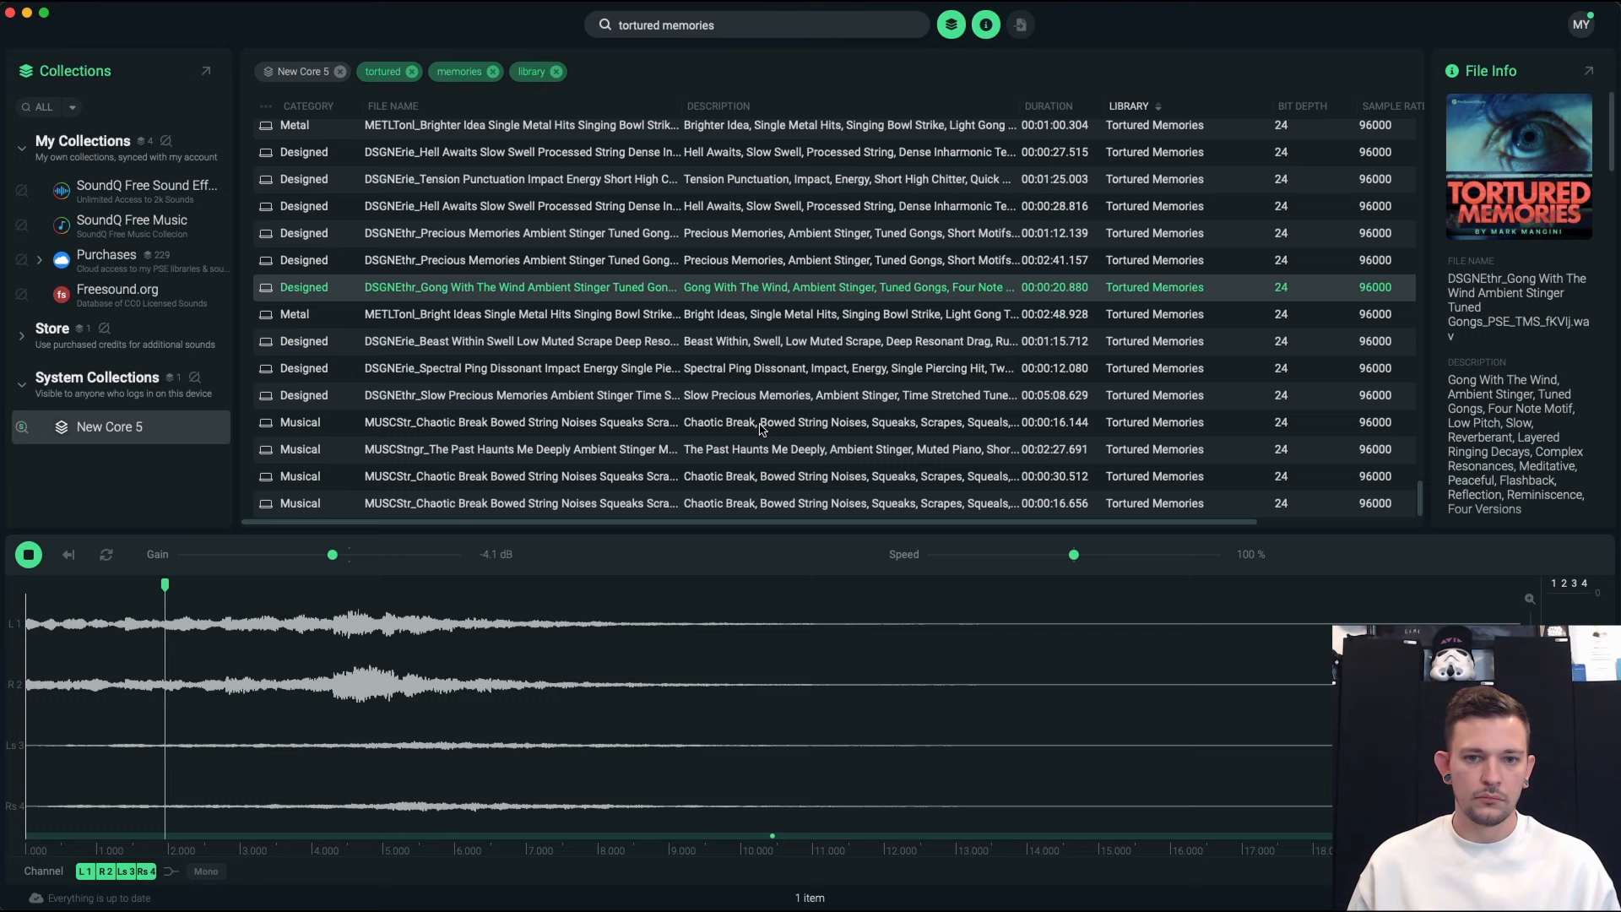
left_click(520, 422)
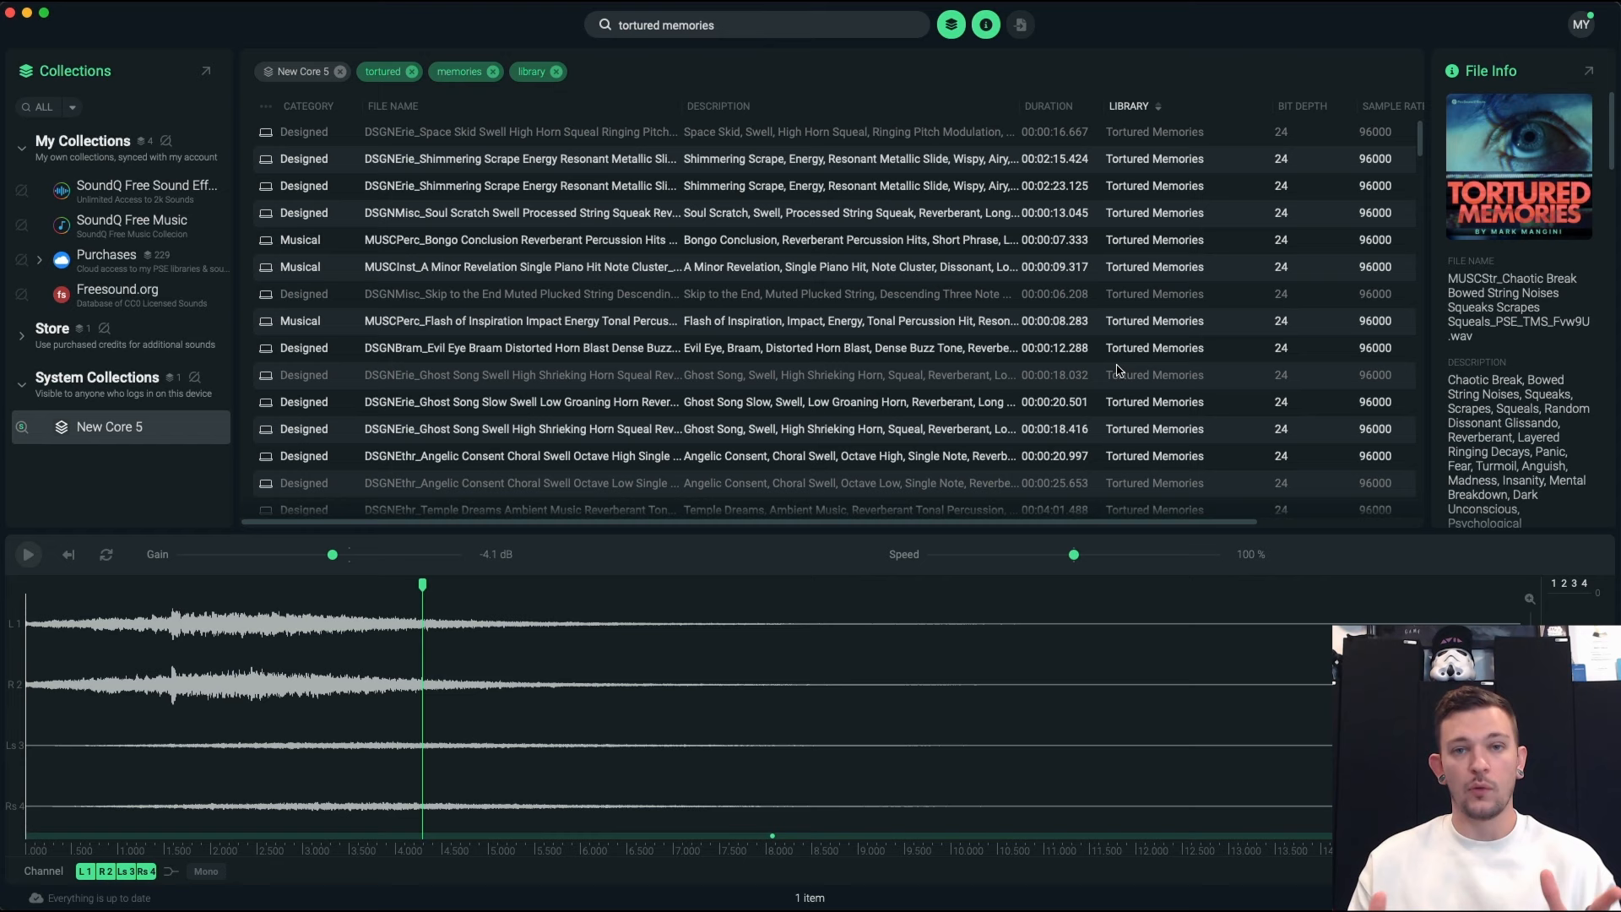
left_click(412, 71)
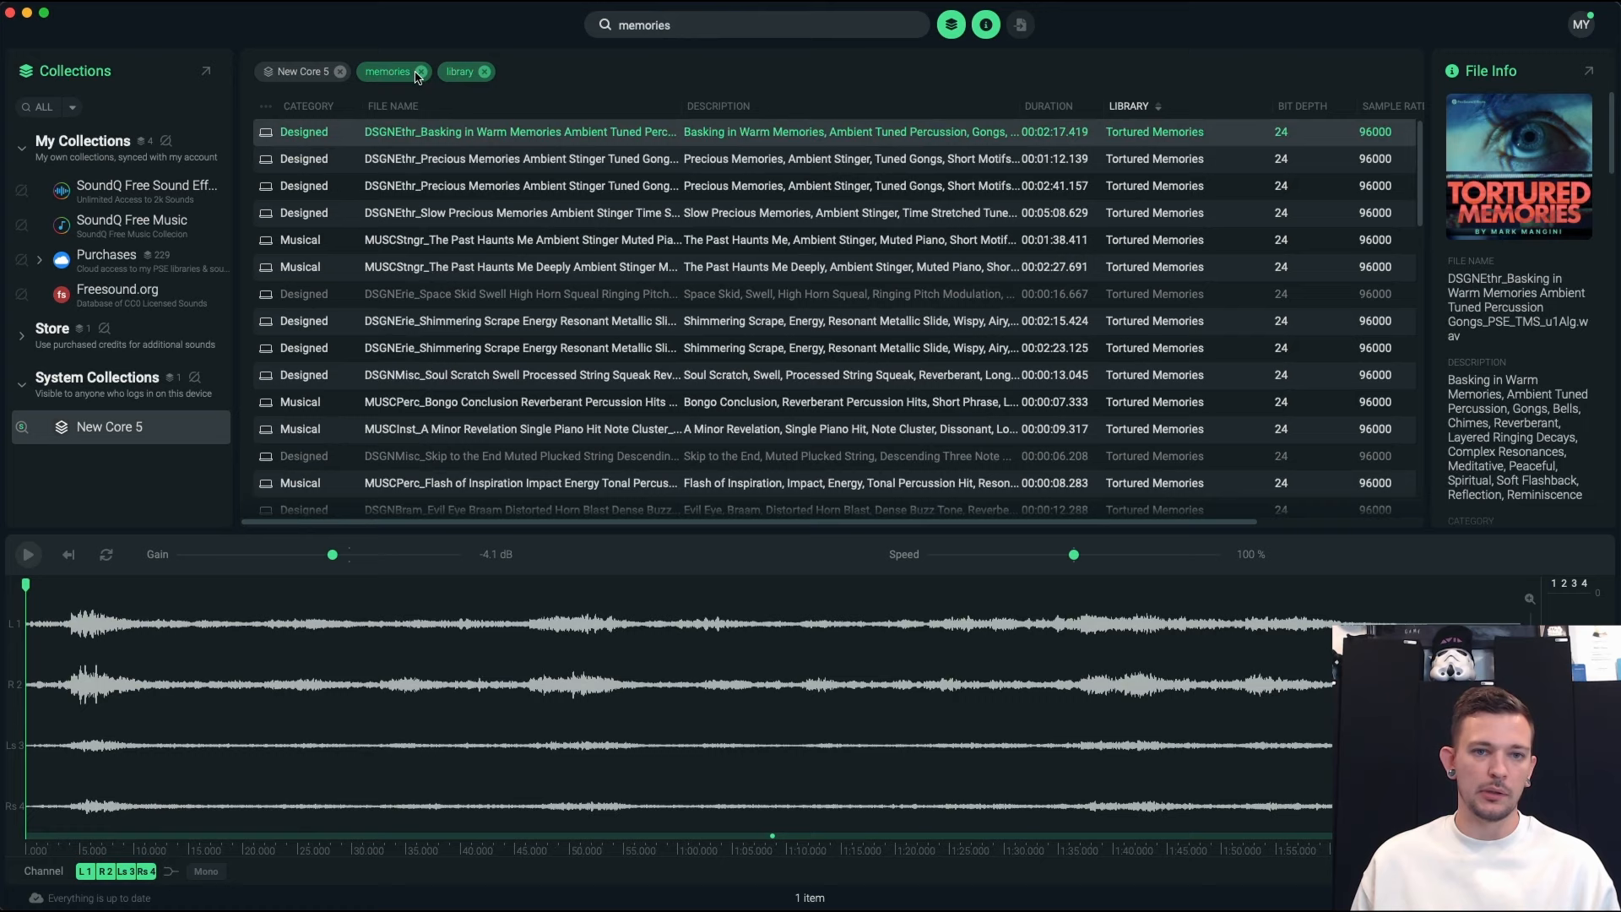
- Replace the memories search with 'rain' and start playing the first rain recording
left_click(421, 71)
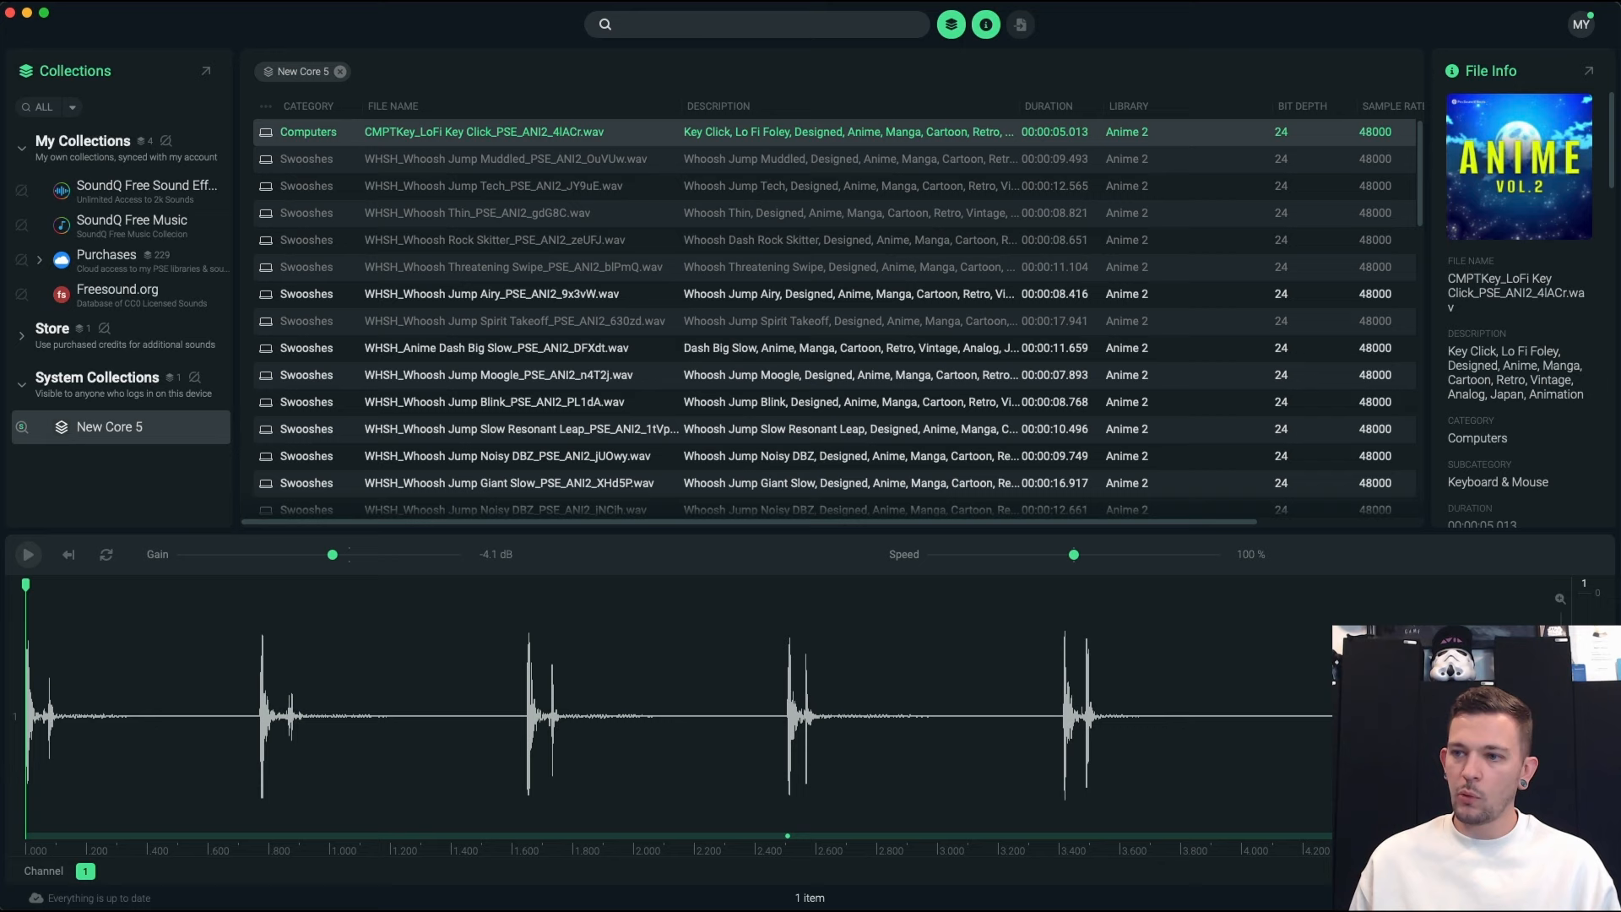
type("rain")
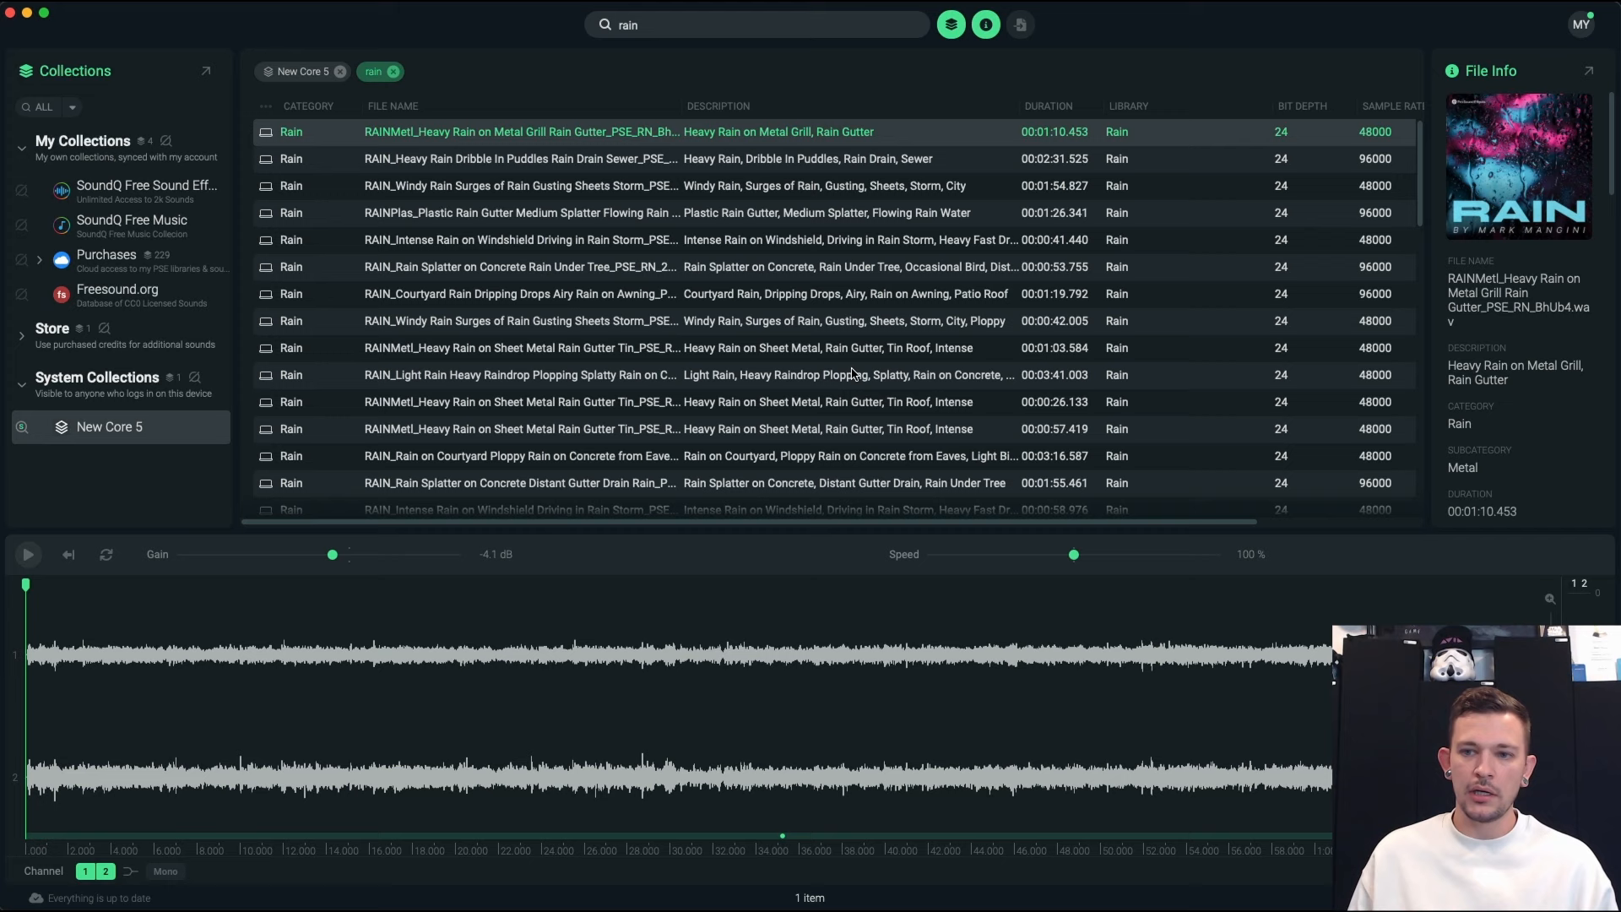
scroll("right", 3)
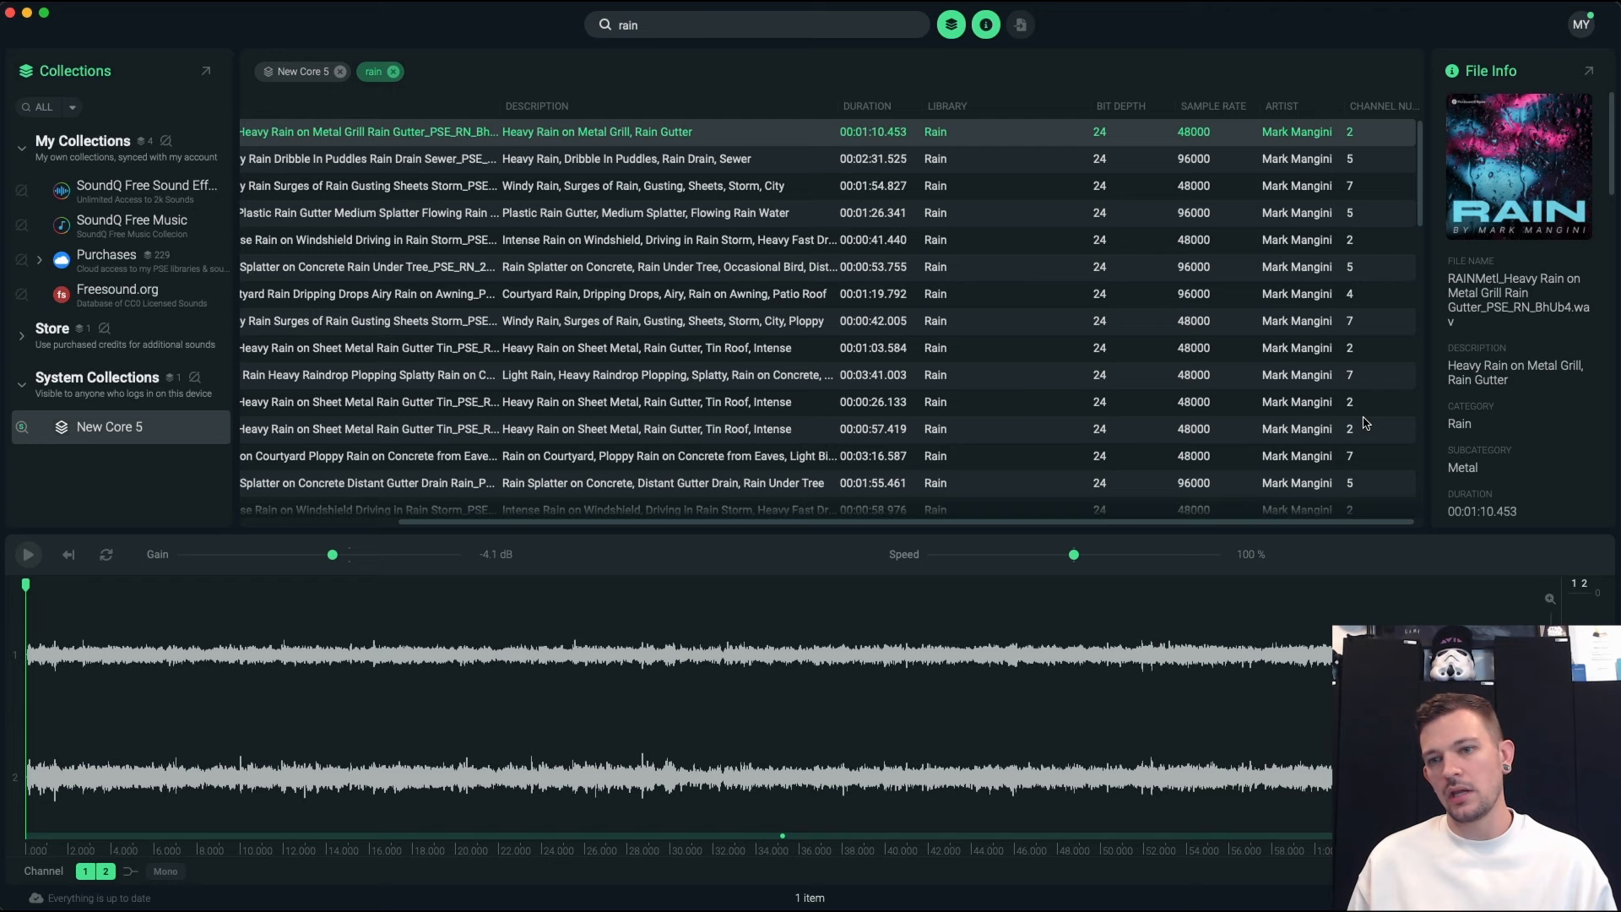
left_click(27, 554)
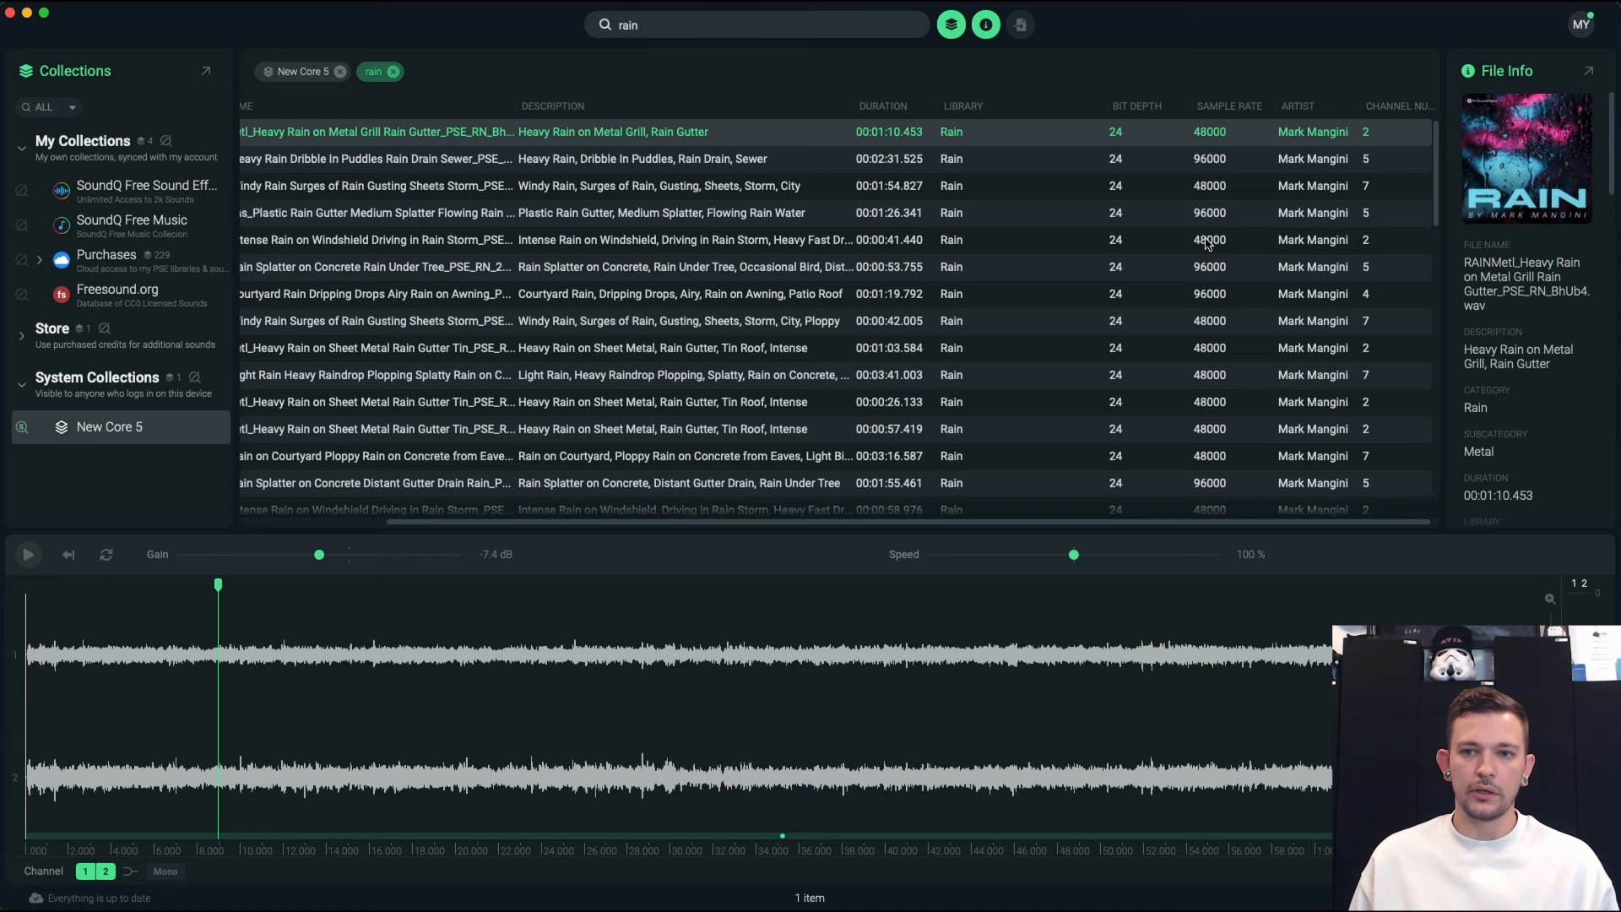
- Audition further rain and storm recordings, previewing later points in each waveform
left_click(682, 240)
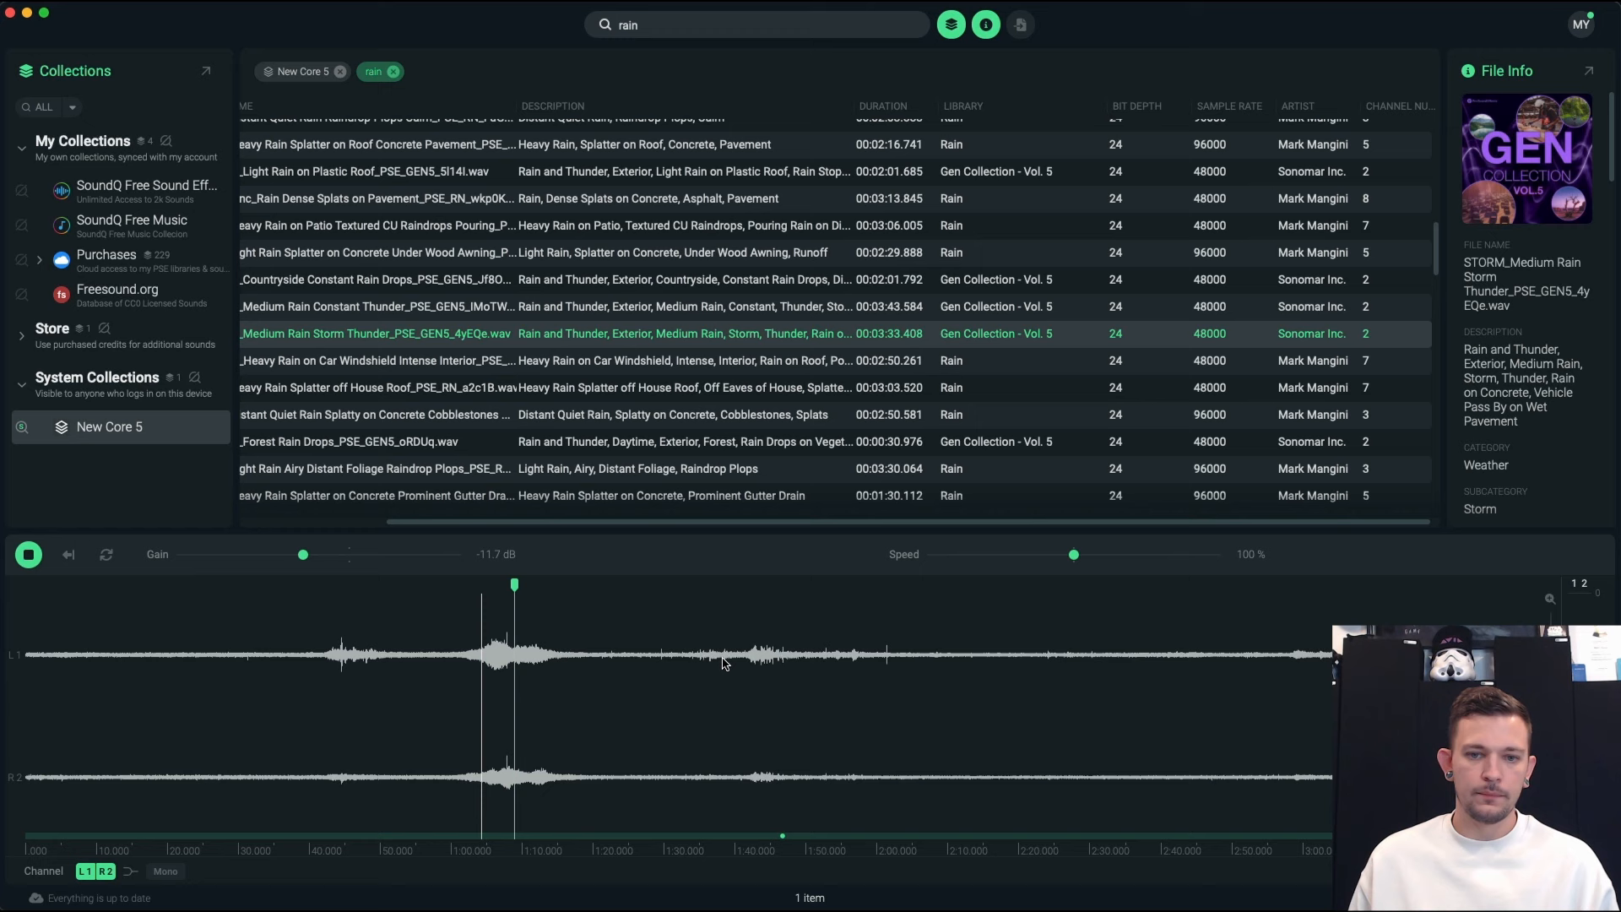
left_click(966, 687)
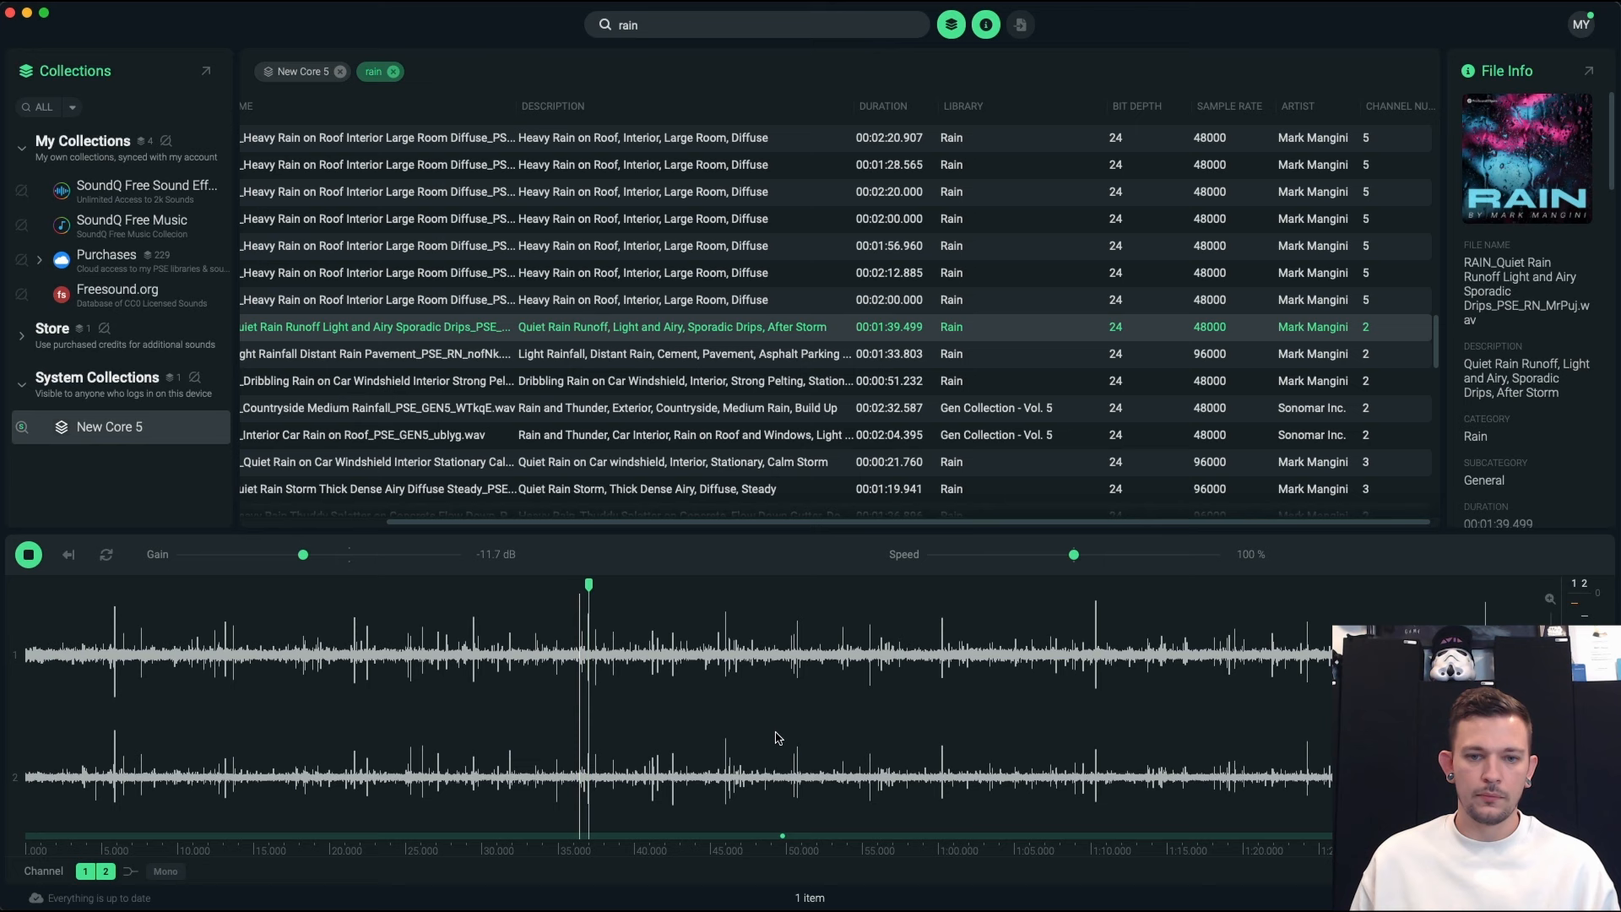
left_click(29, 554)
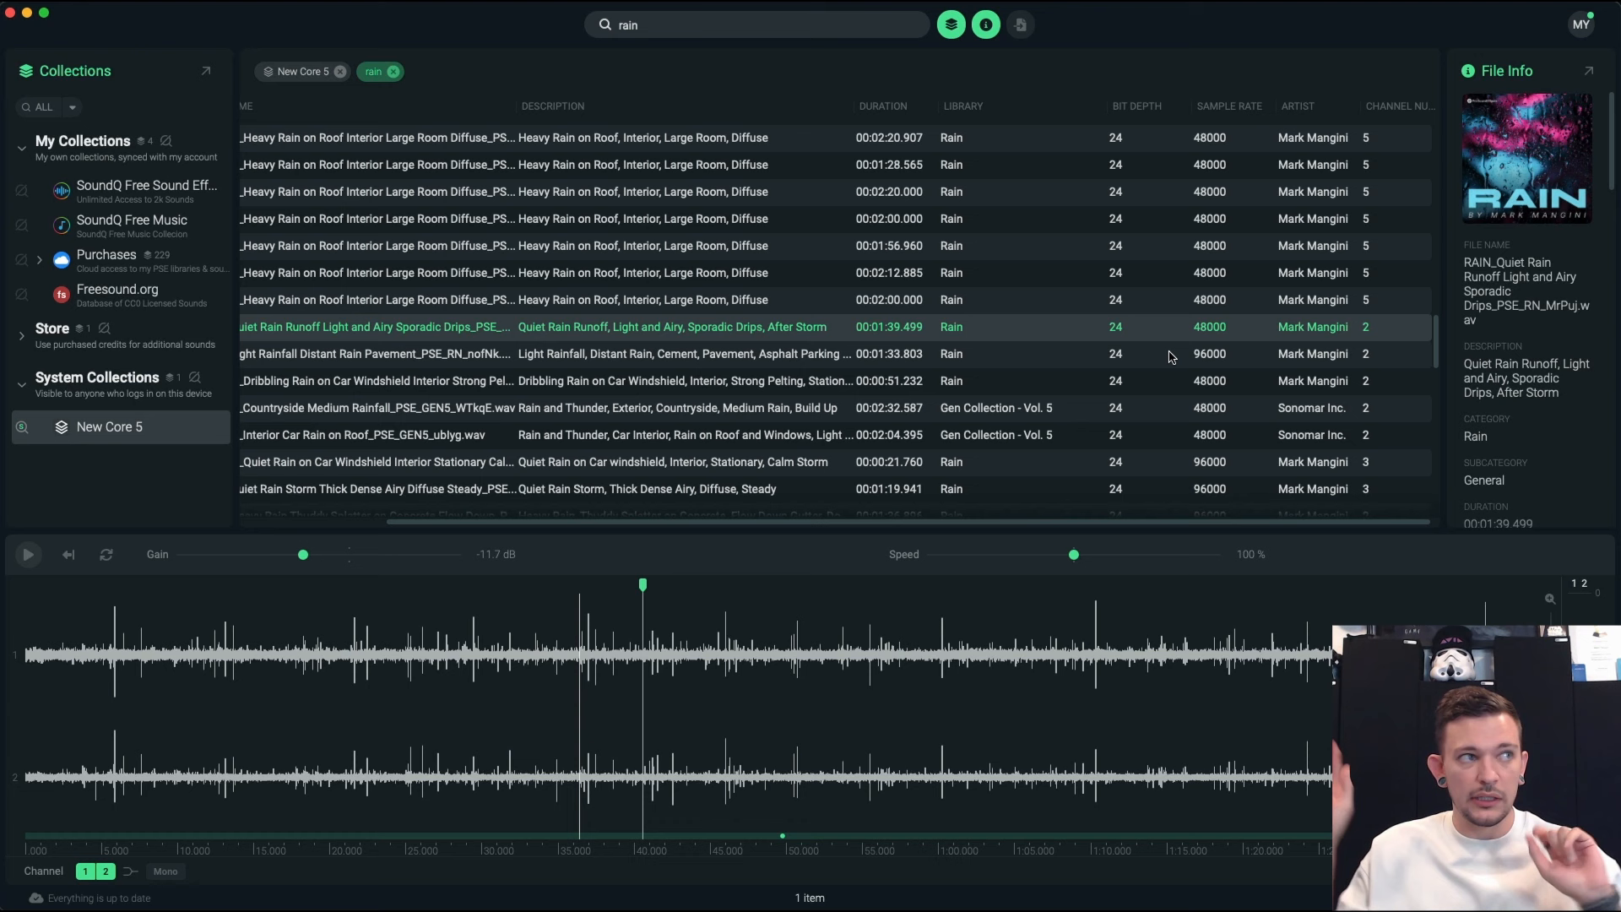
mouse_move(1270, 354)
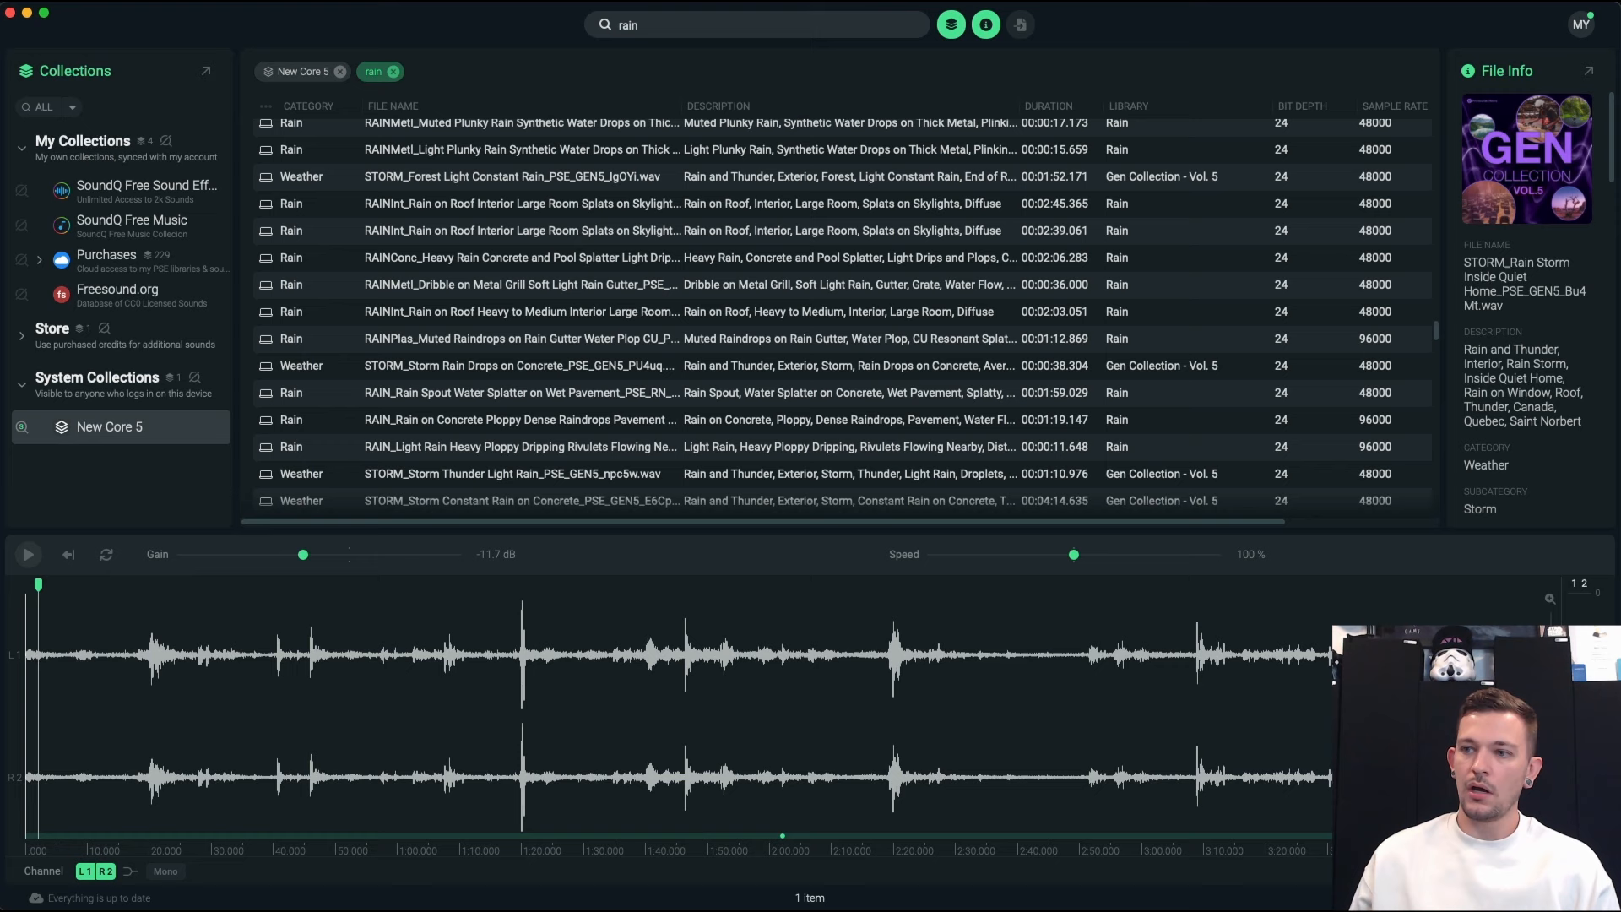
- Search 'waves wind' to list the Waves Wind Water Vol. 2 recordings
type("waves w")
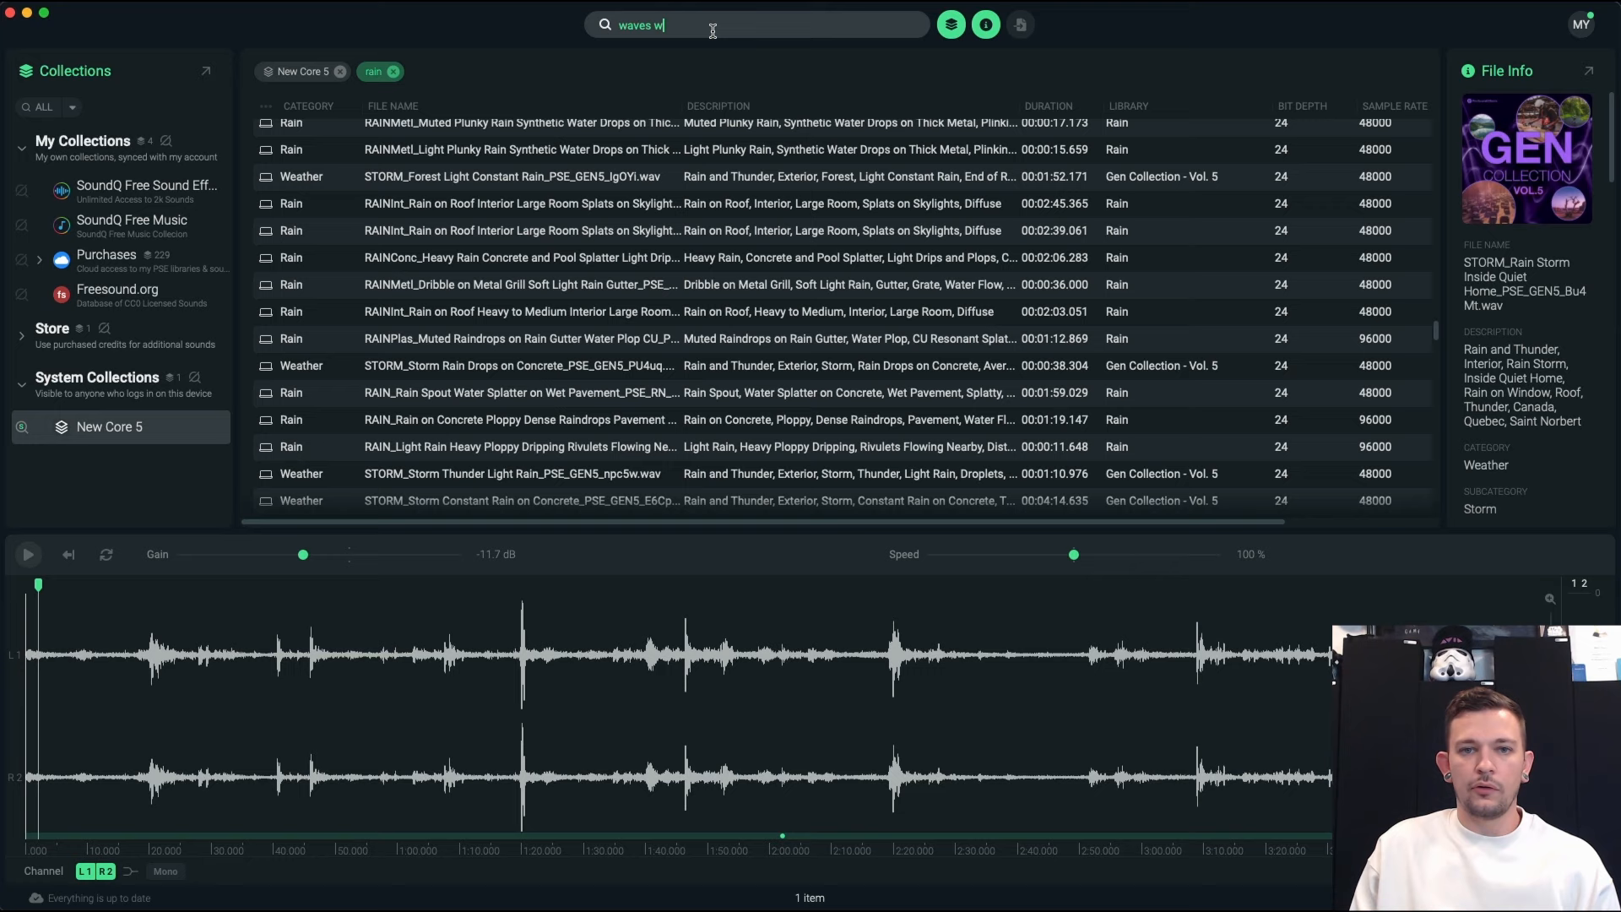
type("ind")
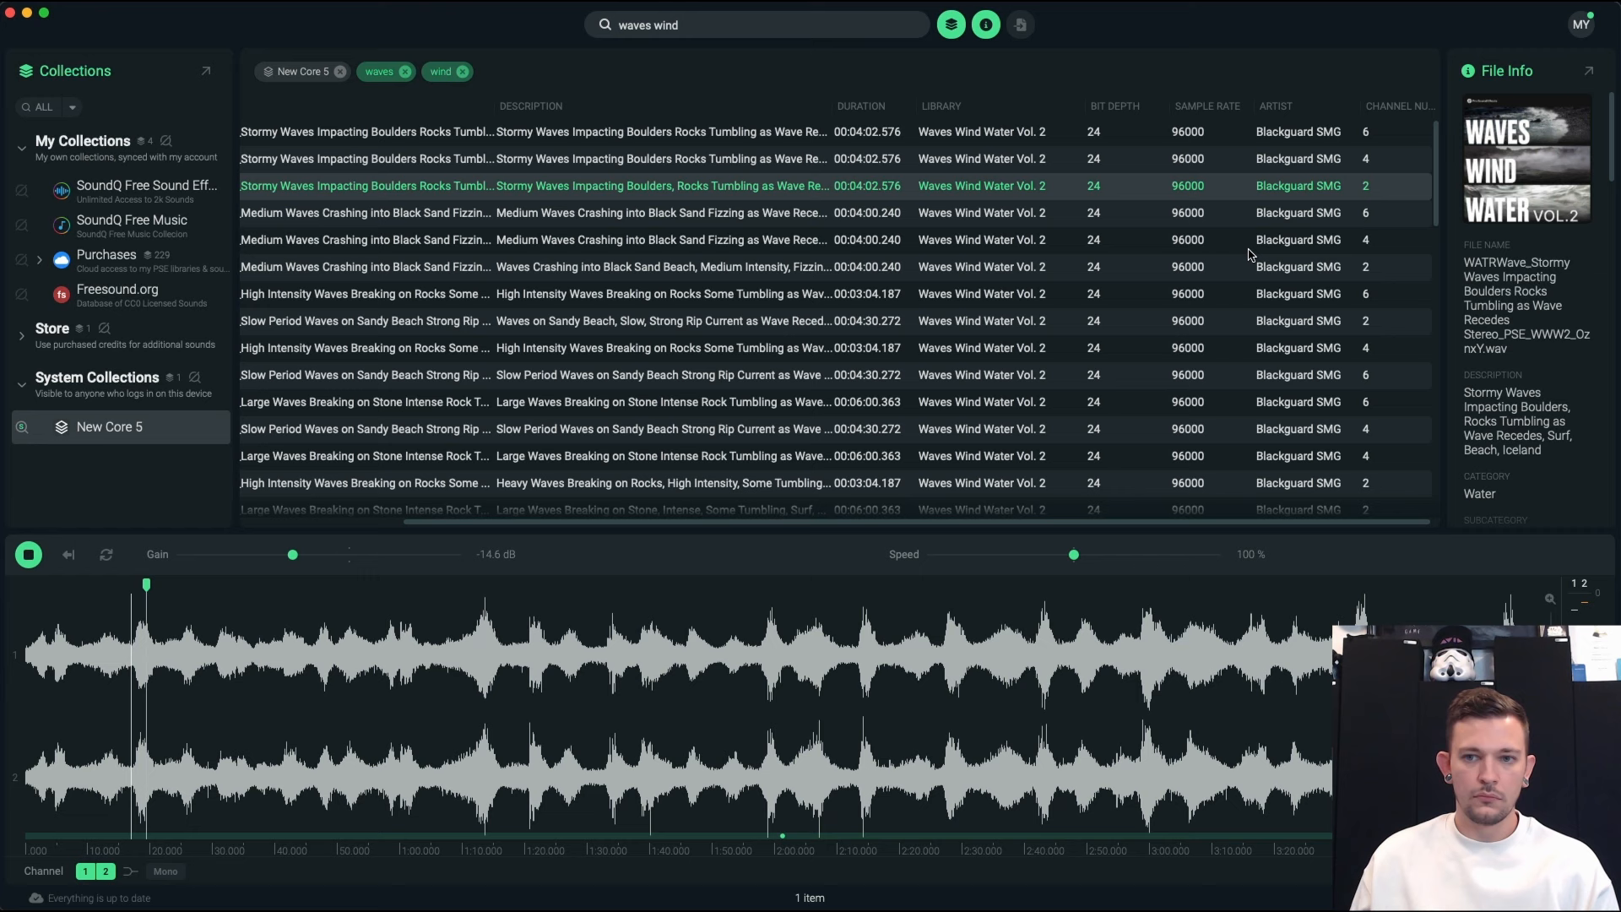
- Audition Heavy Waves Crashing into Sea Cliff, skip ahead in it, then load Quiet Distant Surf
left_click(29, 554)
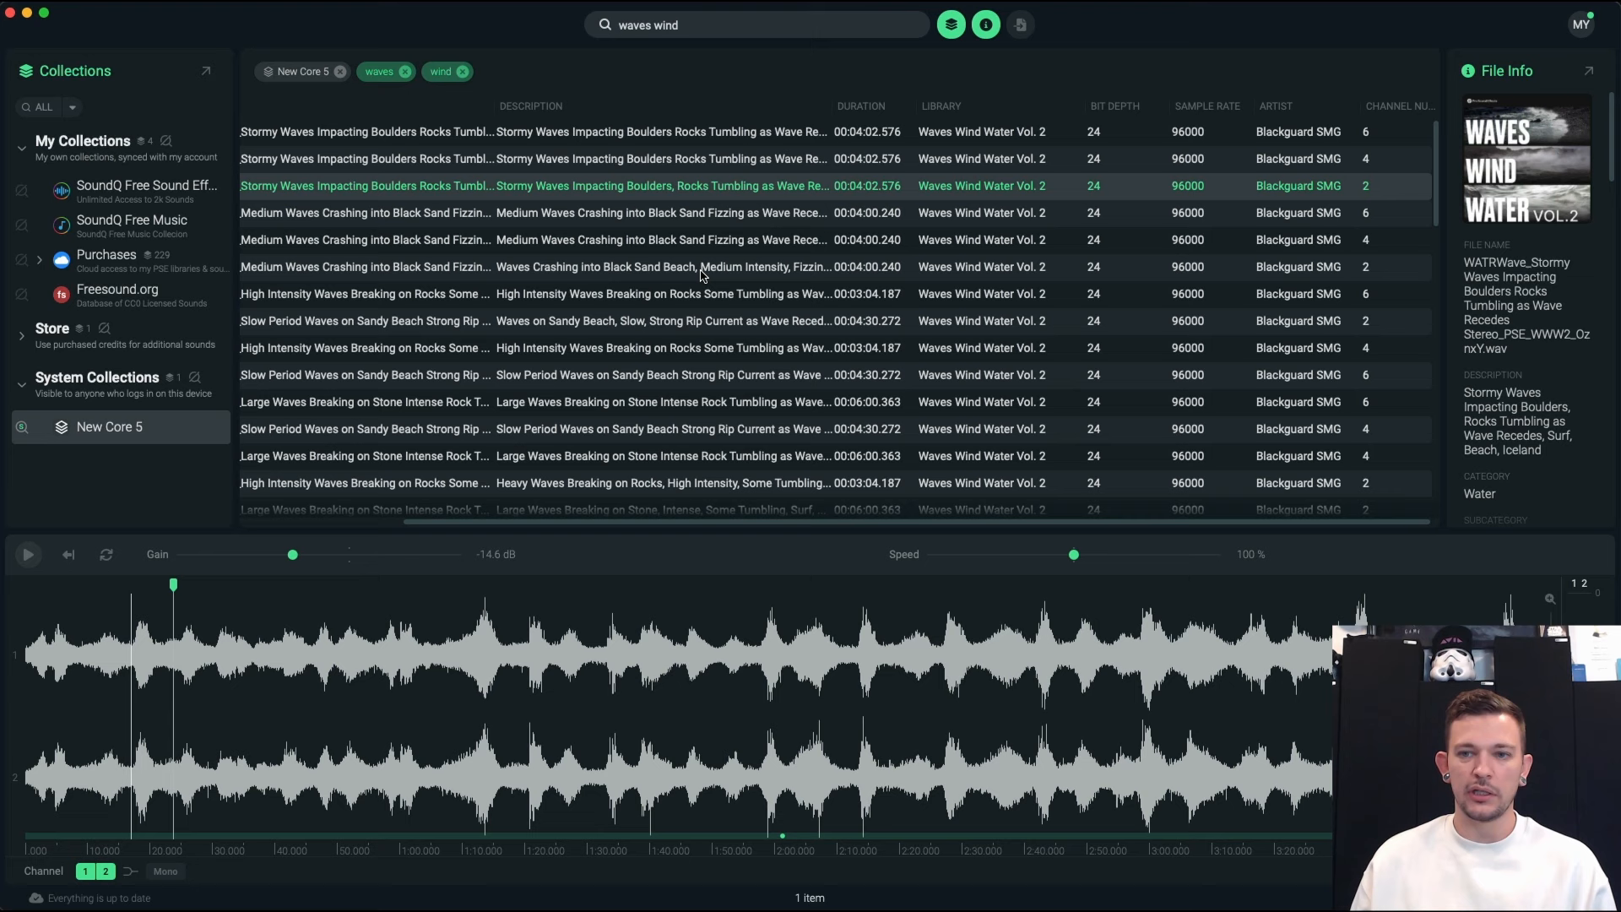
mouse_move(1348, 265)
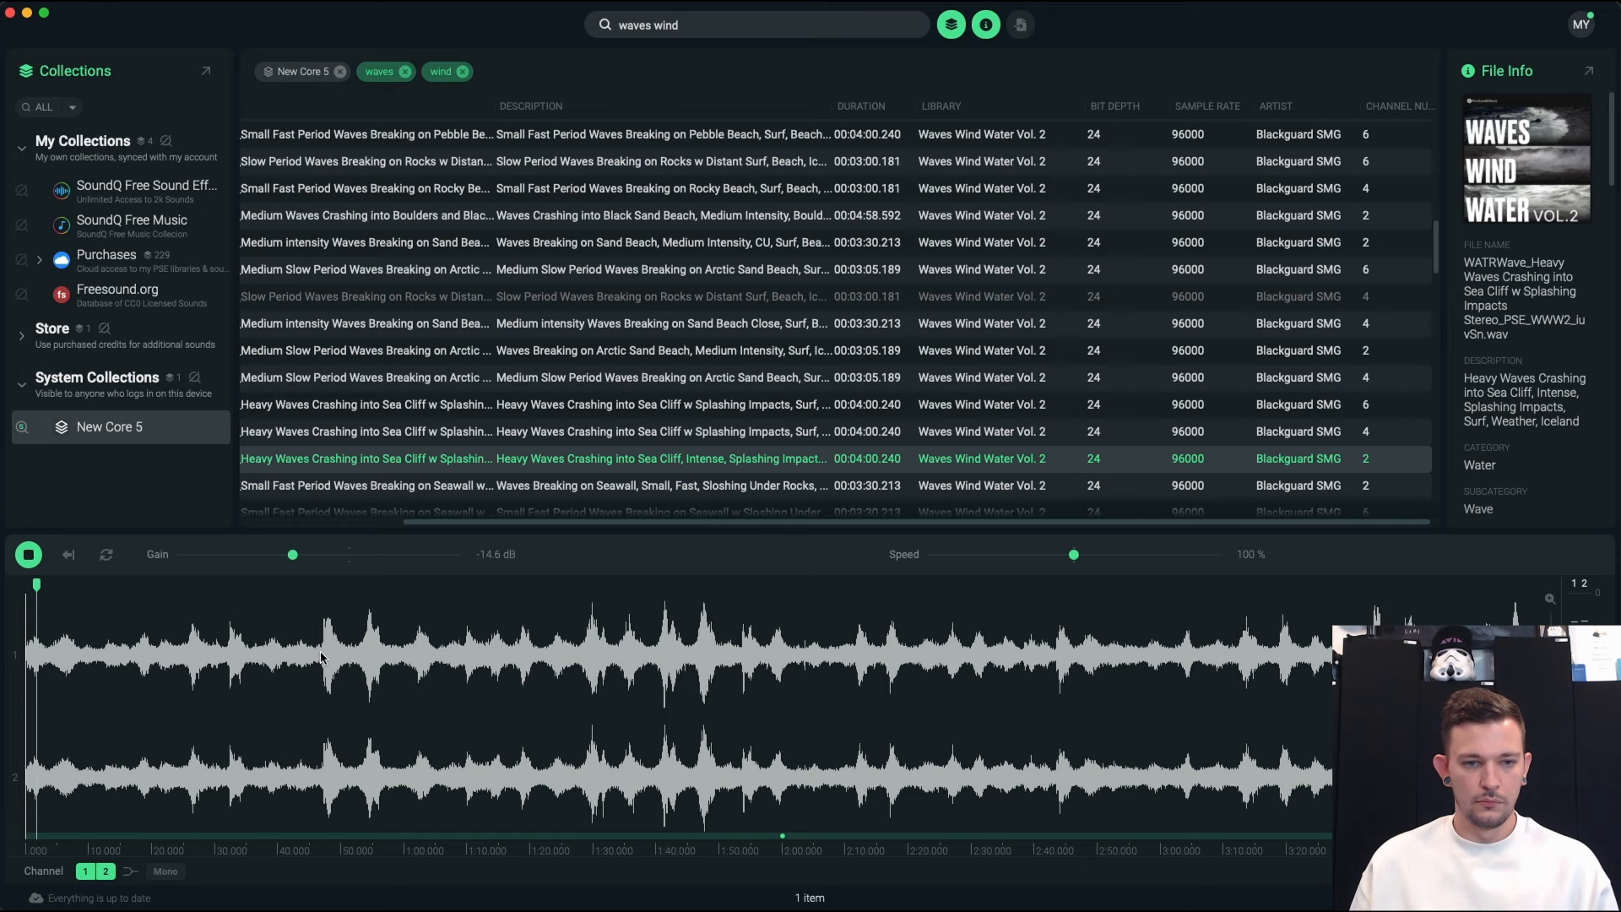
left_click(352, 672)
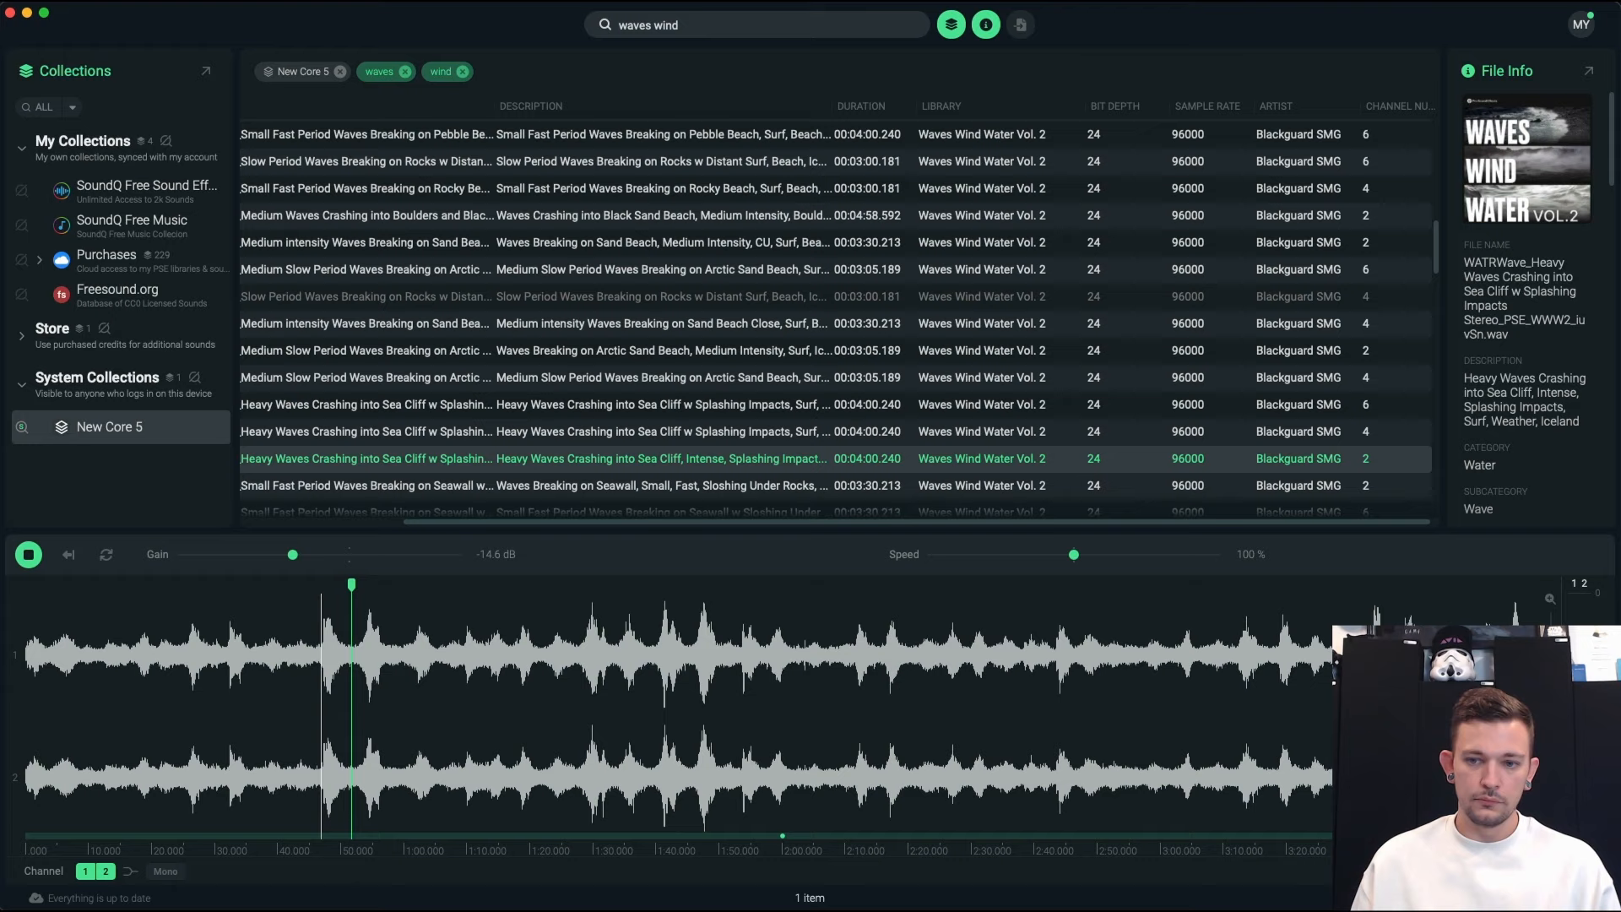
left_click(619, 292)
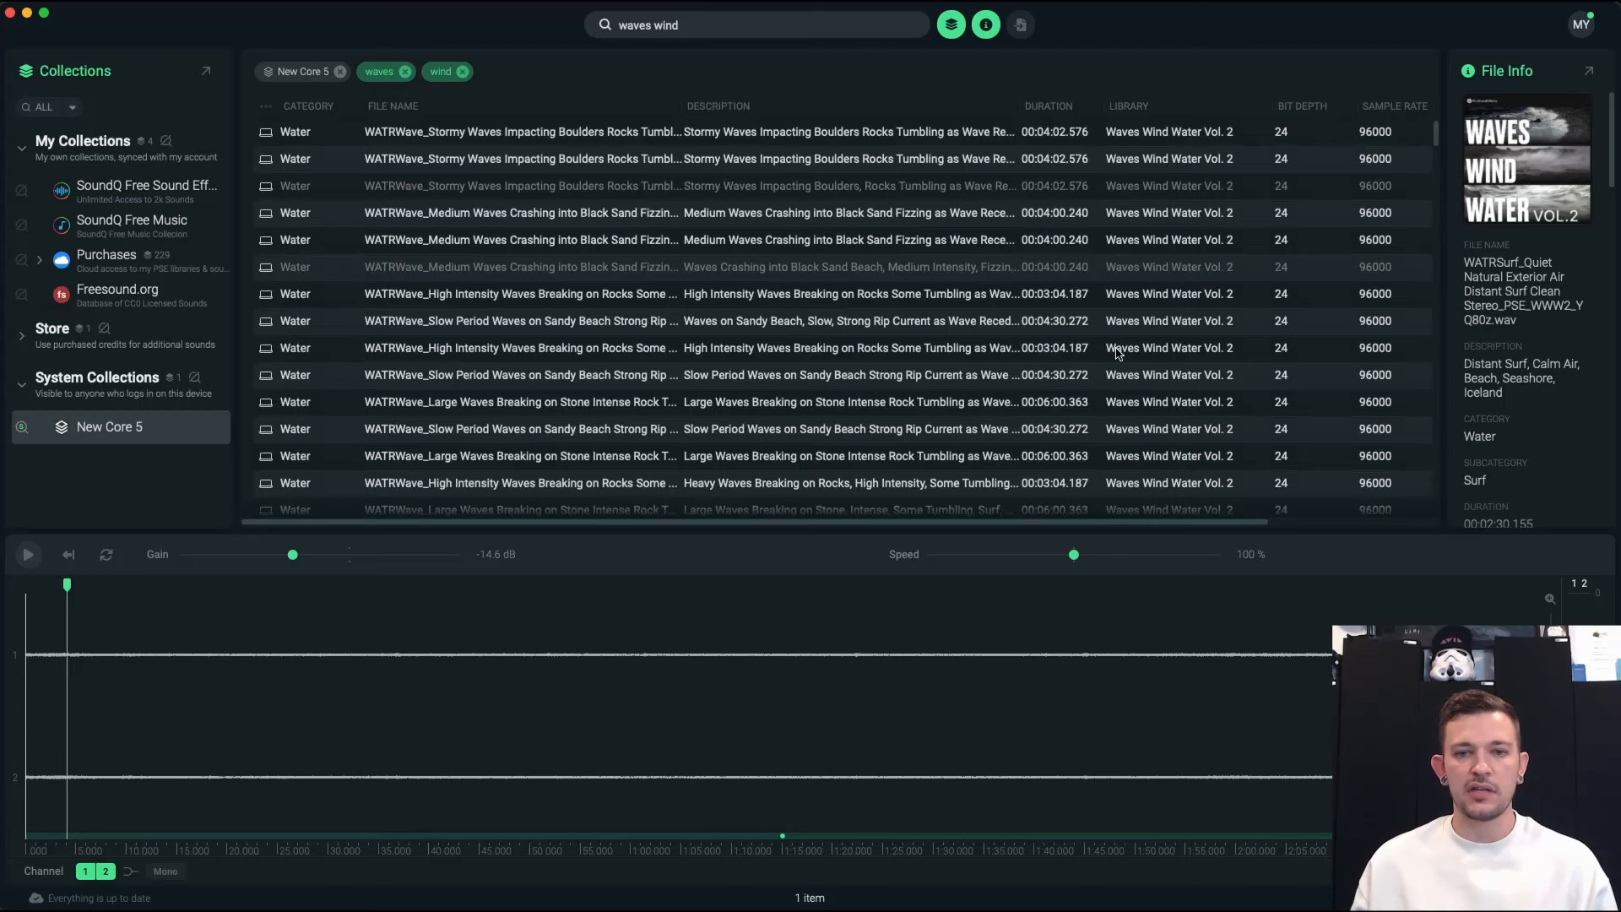
mouse_move(795, 356)
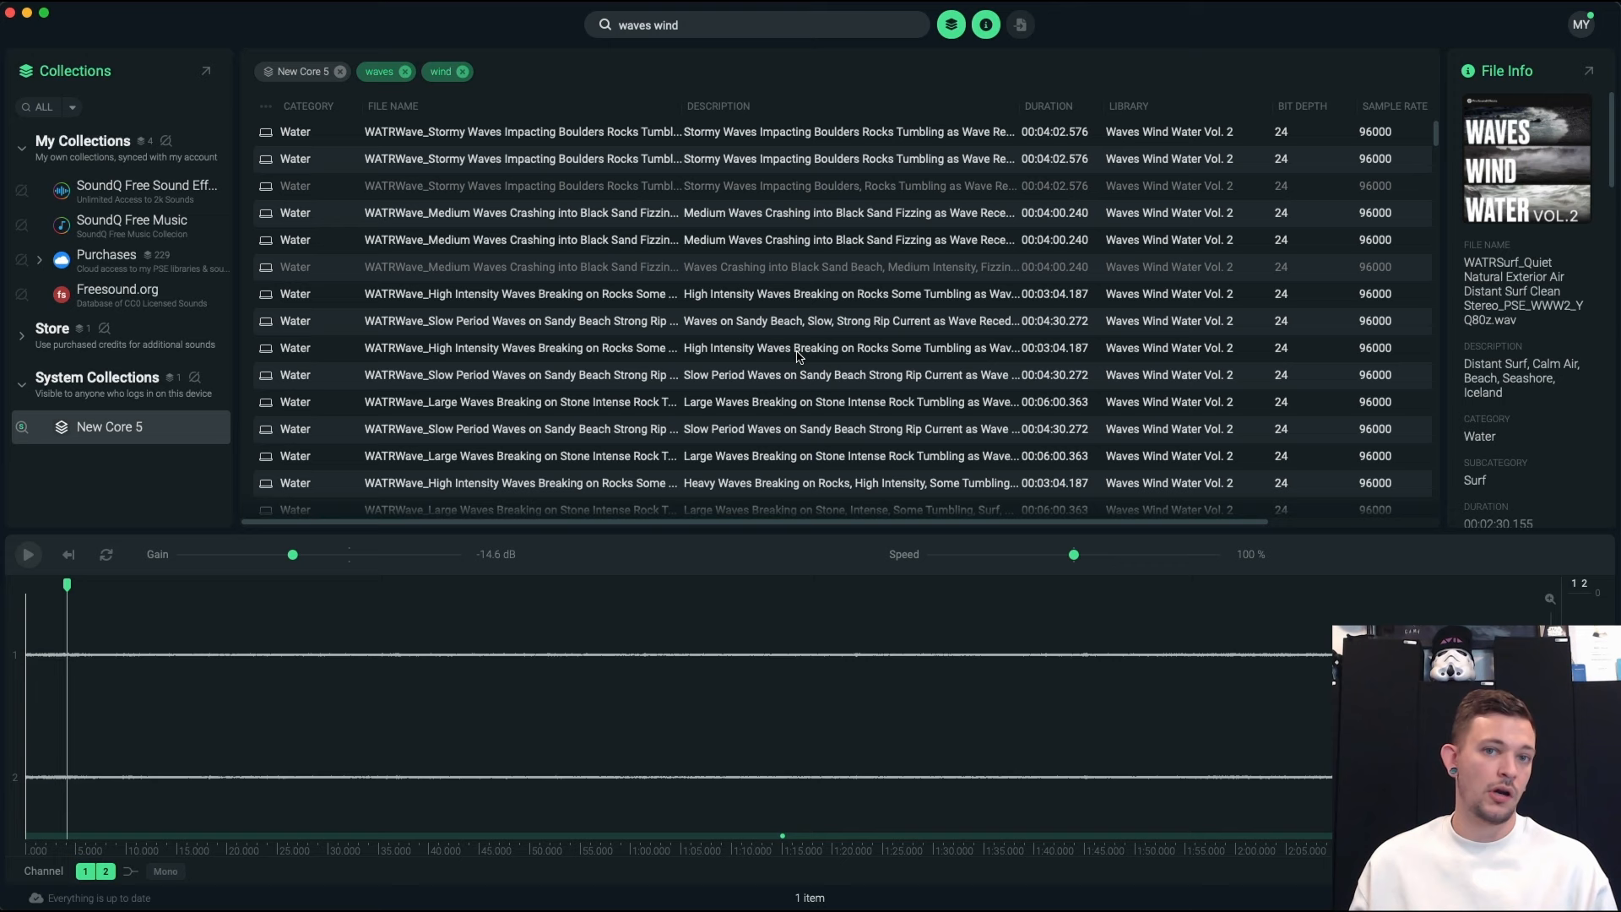
scroll("down", 3)
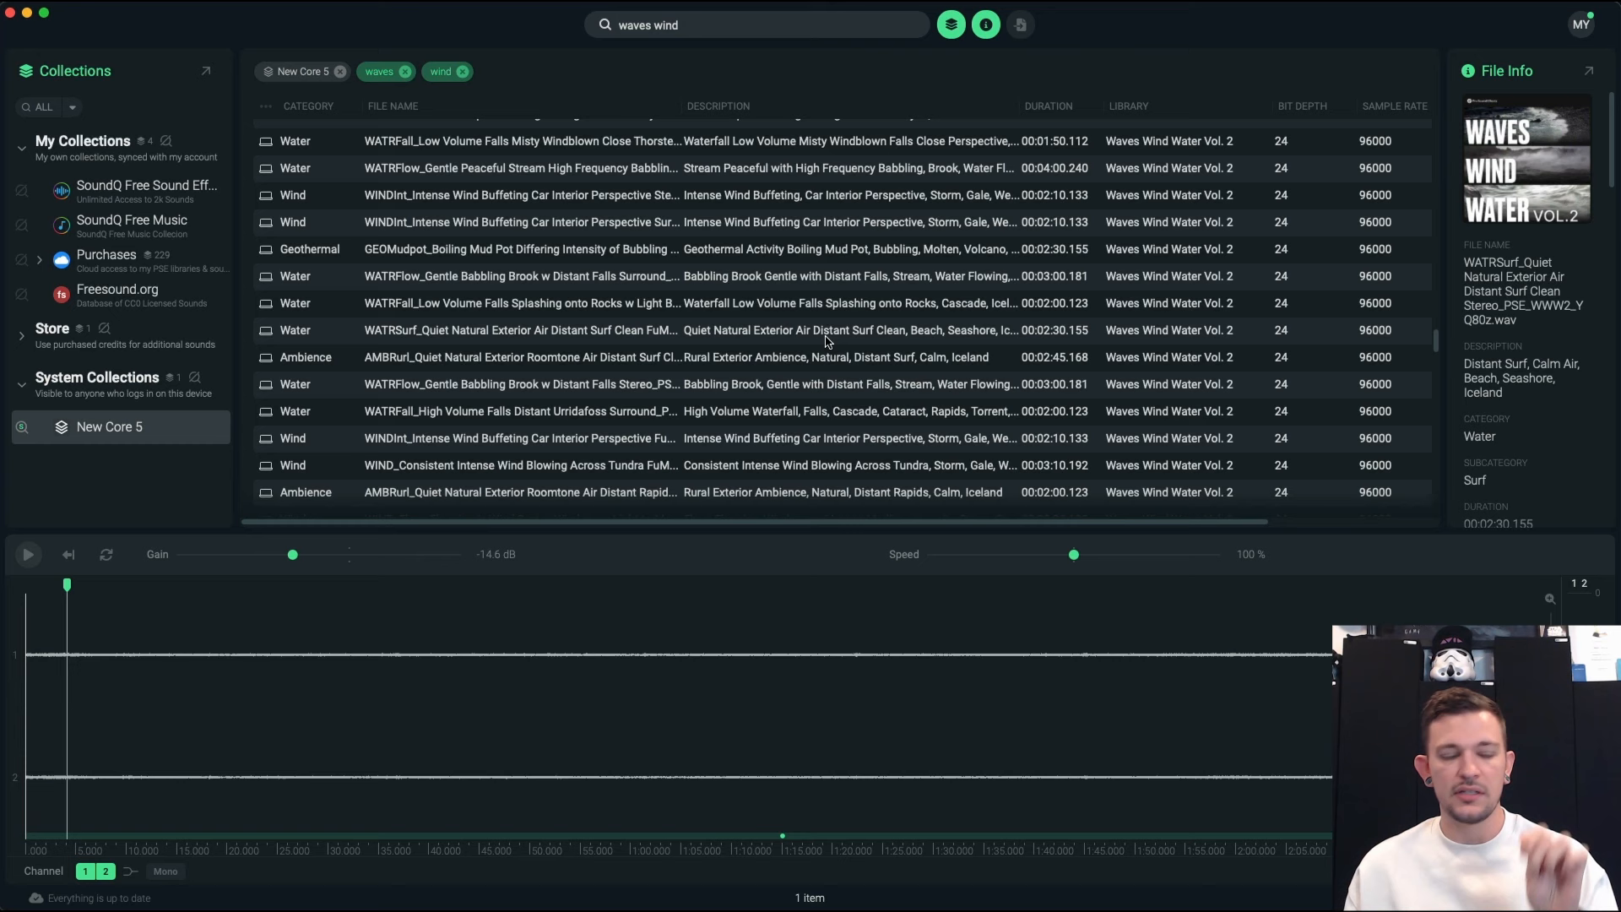
mouse_move(1272, 305)
type("kinetic")
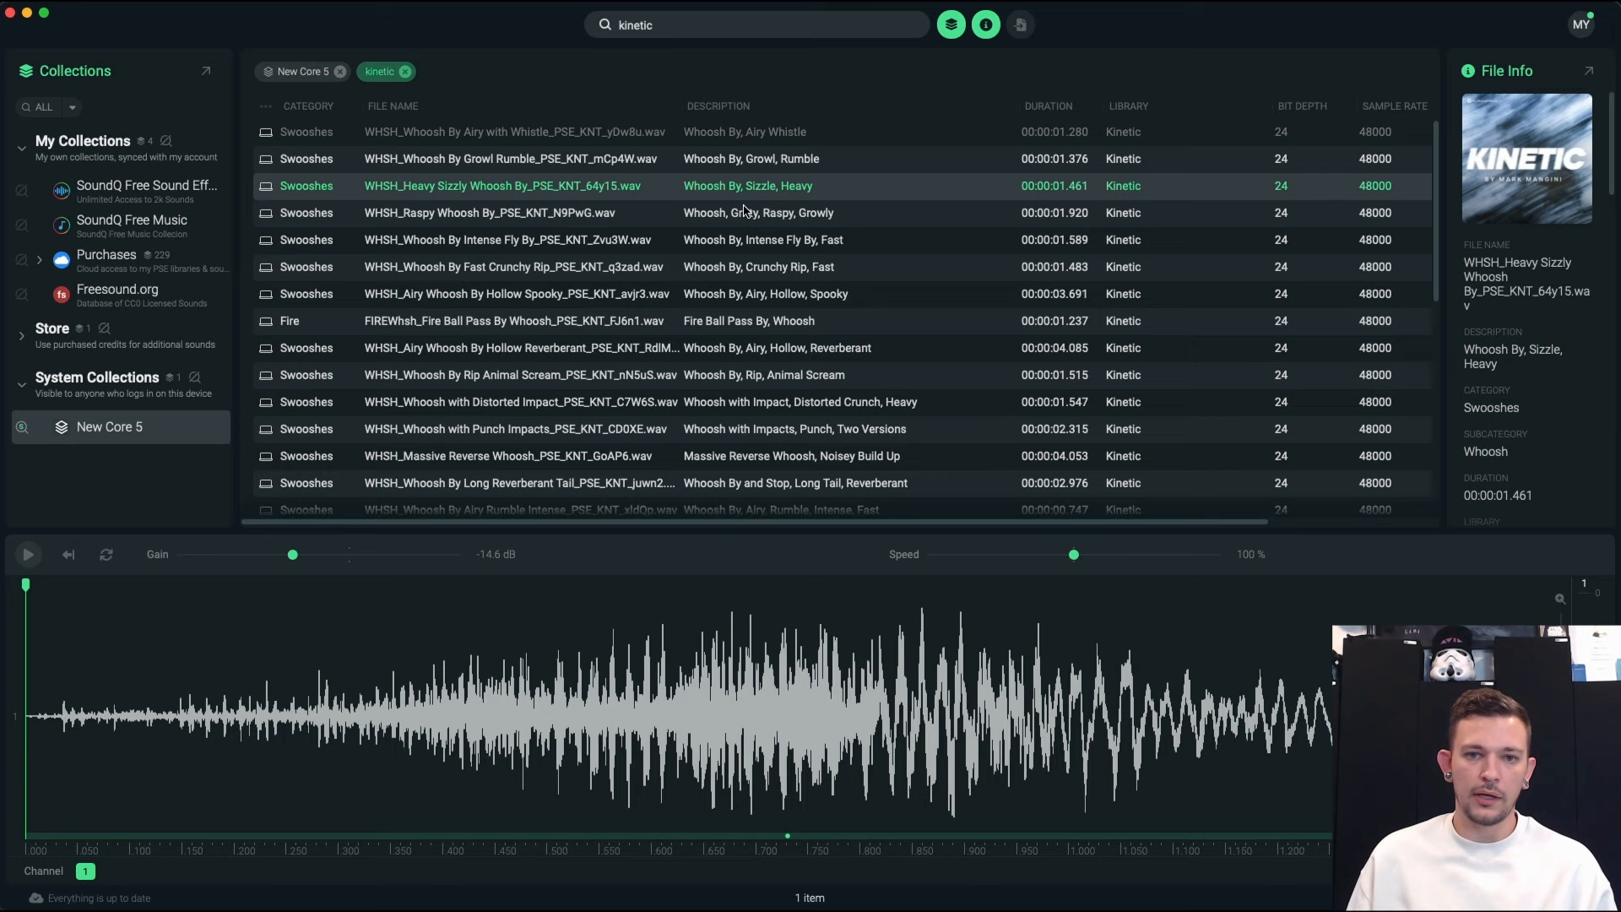
- Audition several Kinetic whooshes from the results, ending on Fast Whoosh with Impact
left_click(513, 294)
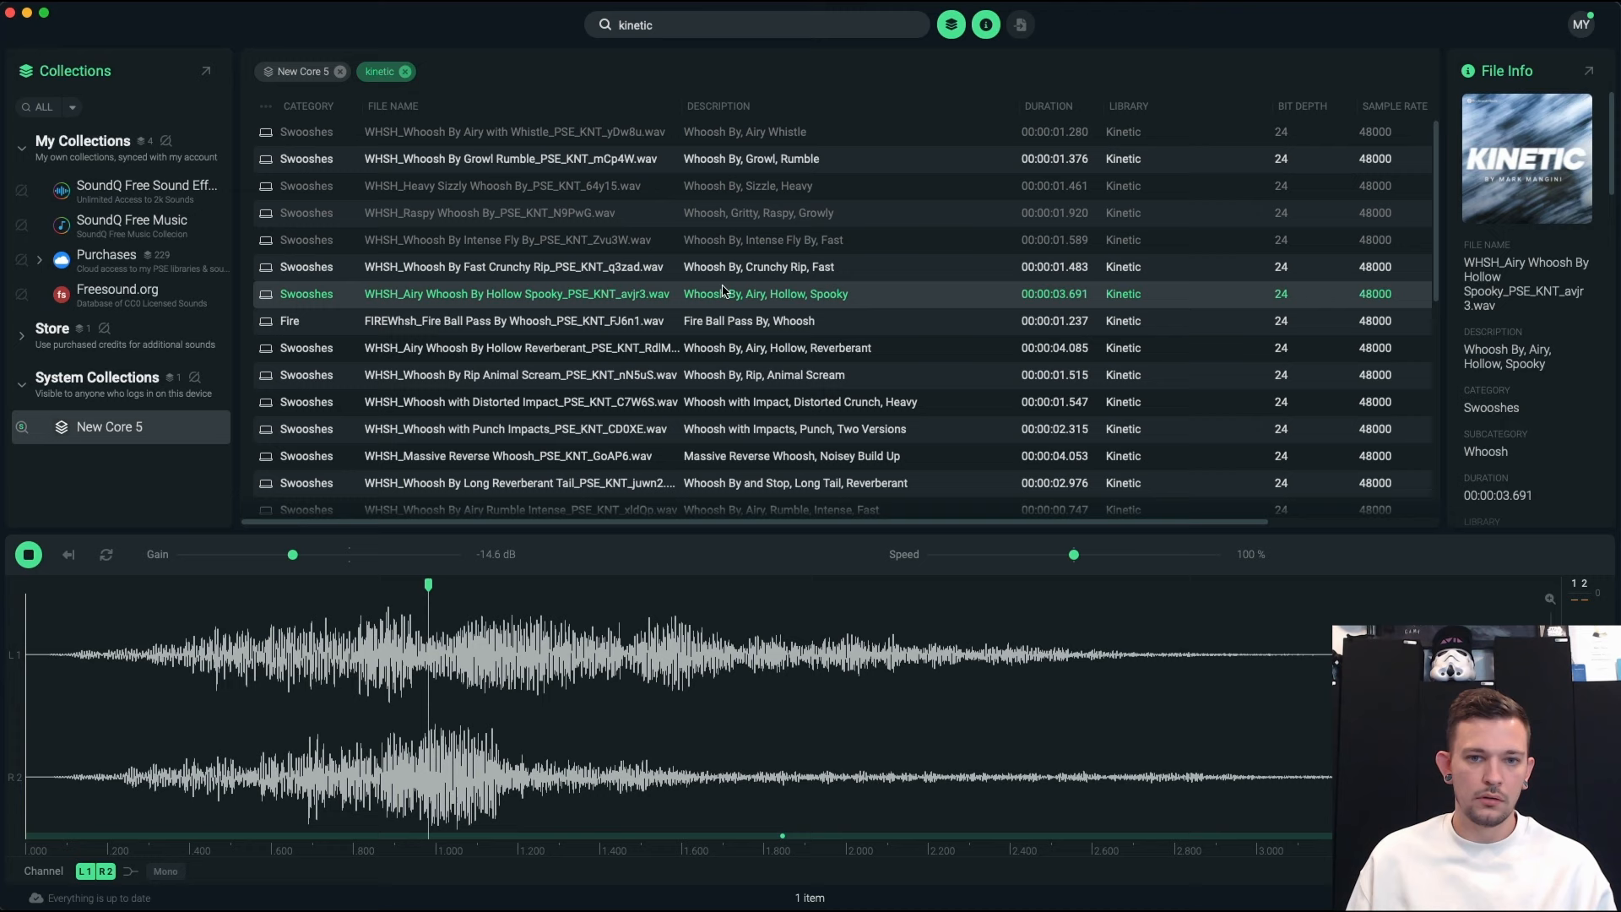
left_click(517, 402)
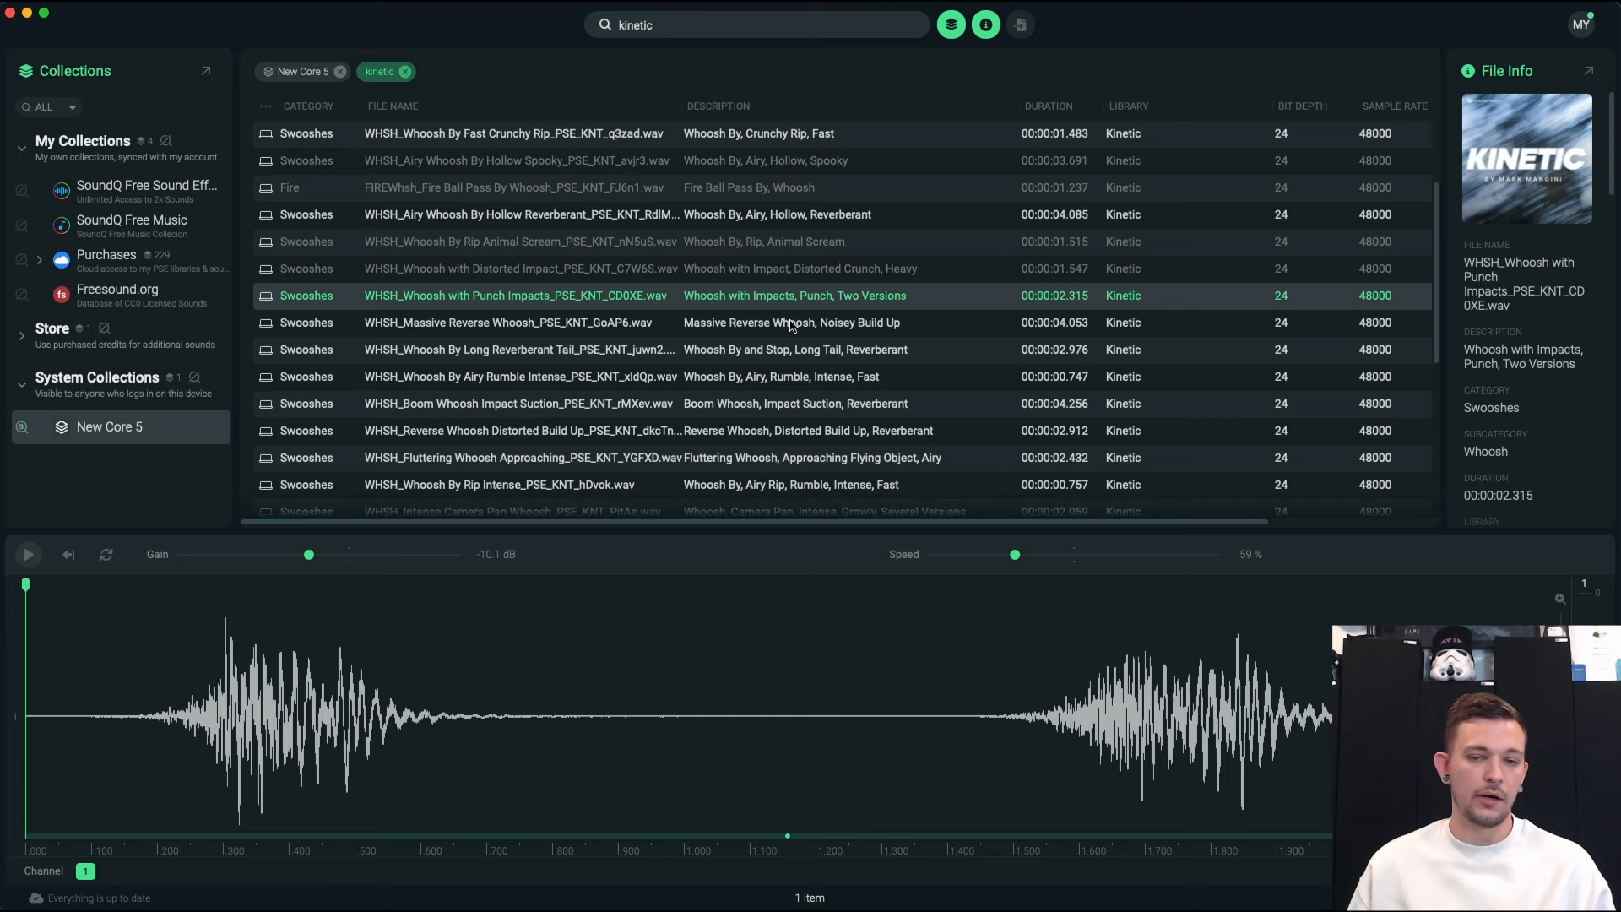
scroll("down", 3)
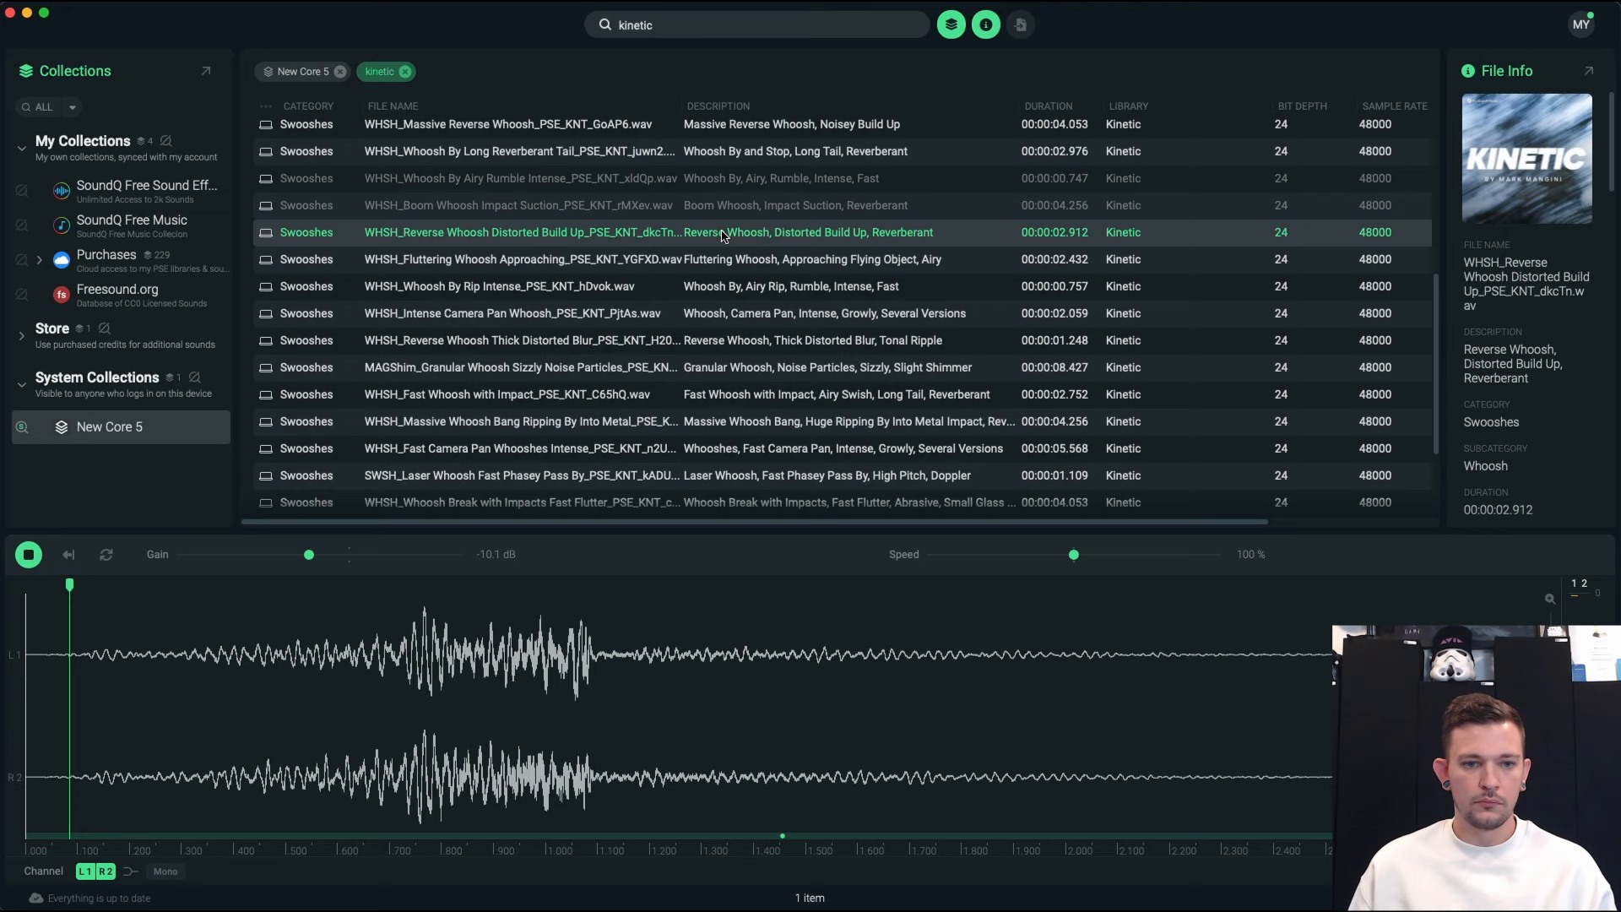
left_click(517, 393)
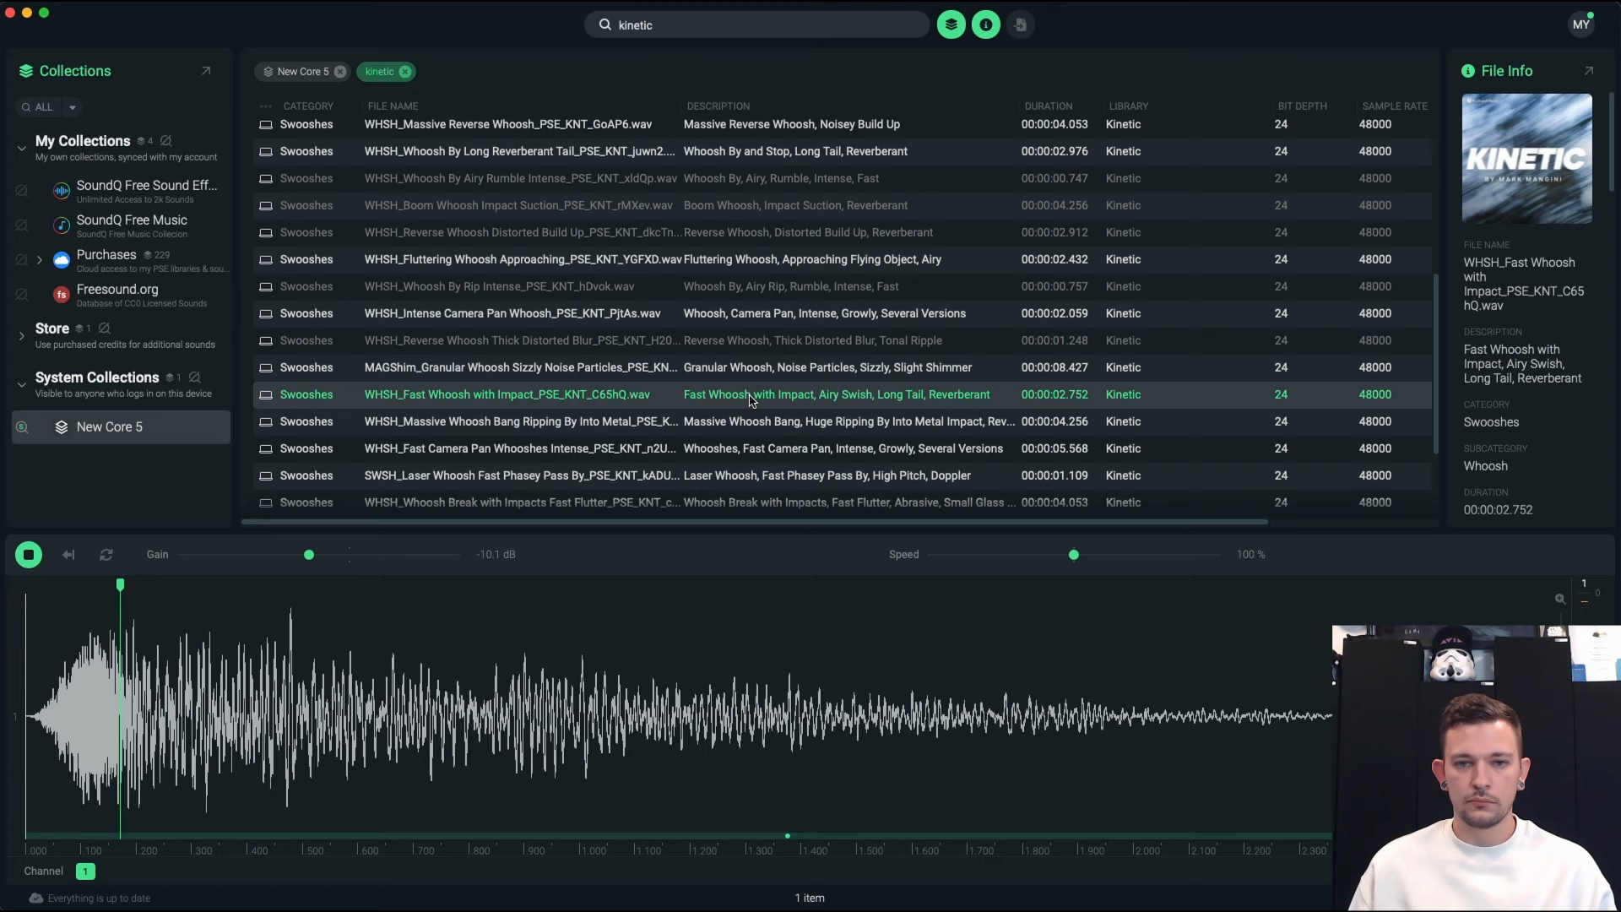